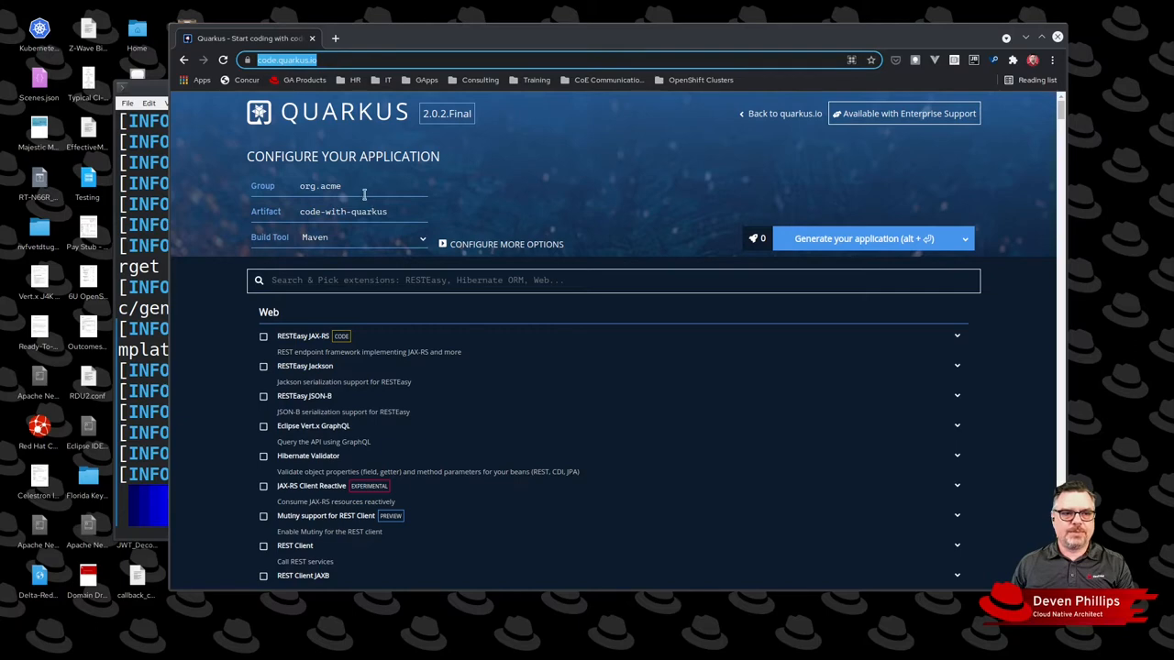
- Set the project group to com.mycompany and the artifact to quarkus-archetype
double_click(319, 185)
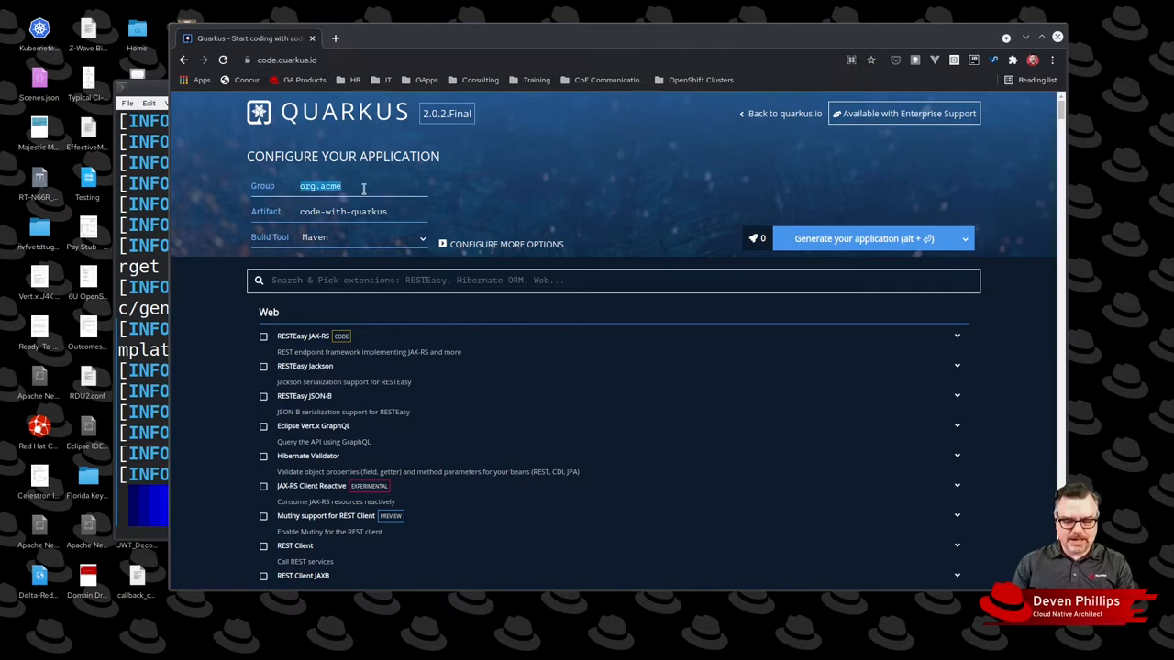
type("com.mycompany")
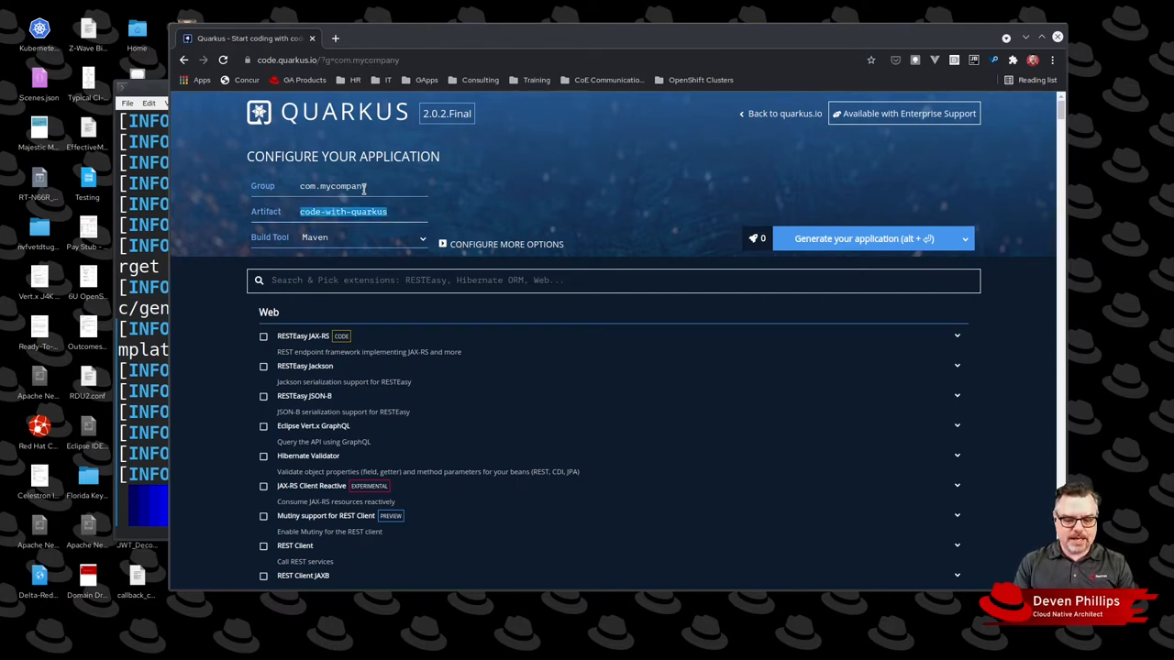
type("quarkus-archetype")
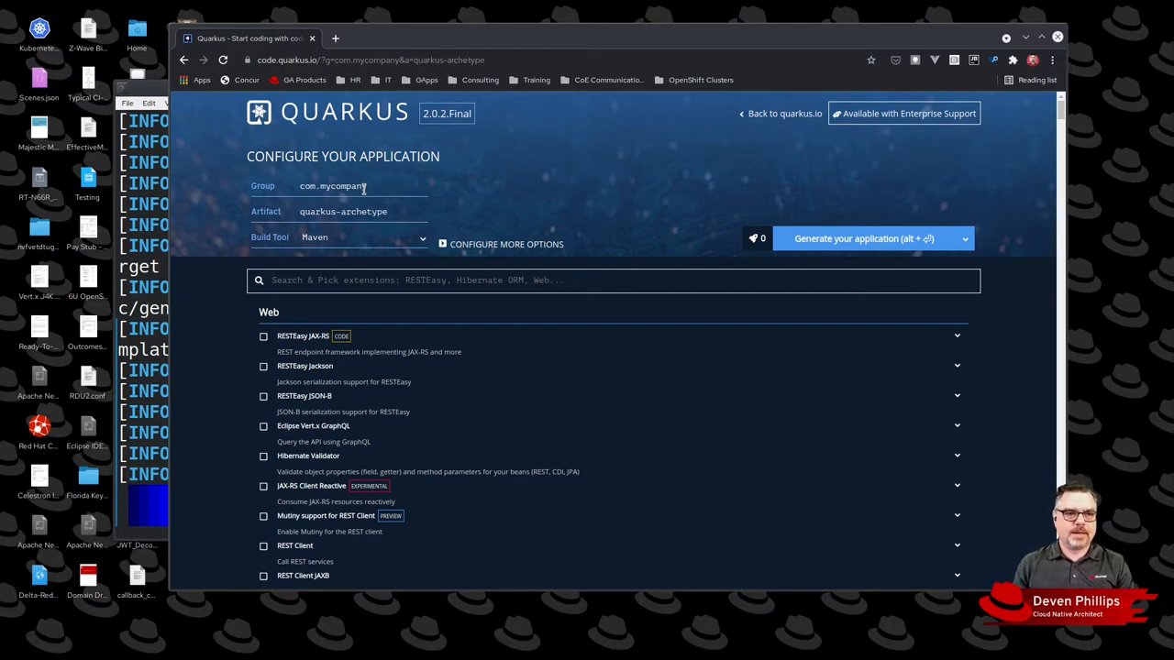
mouse_move(473, 40)
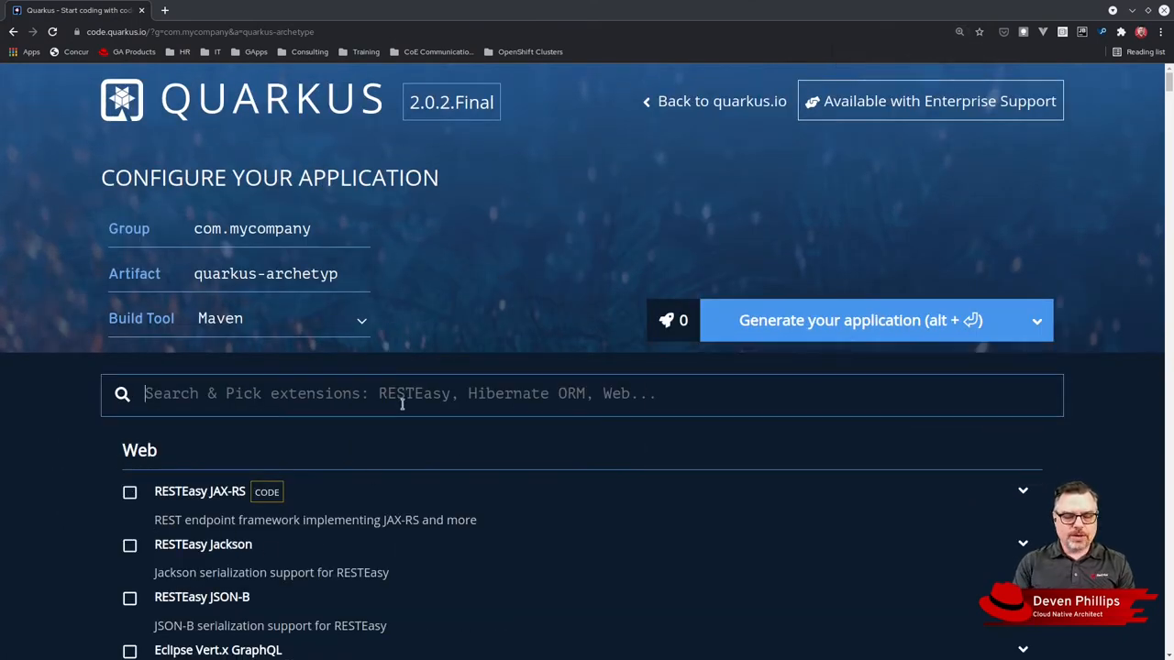
- Select the RESTEasy JAX-RS and RESTEasy Jackson extensions
left_click(128, 491)
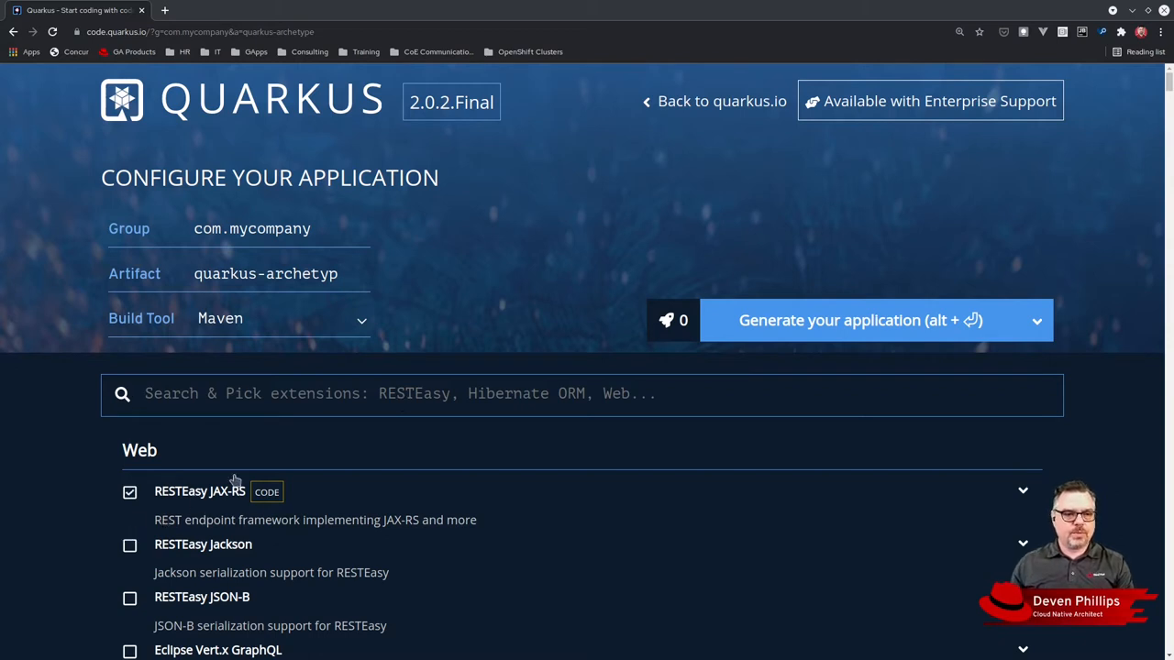
left_click(129, 491)
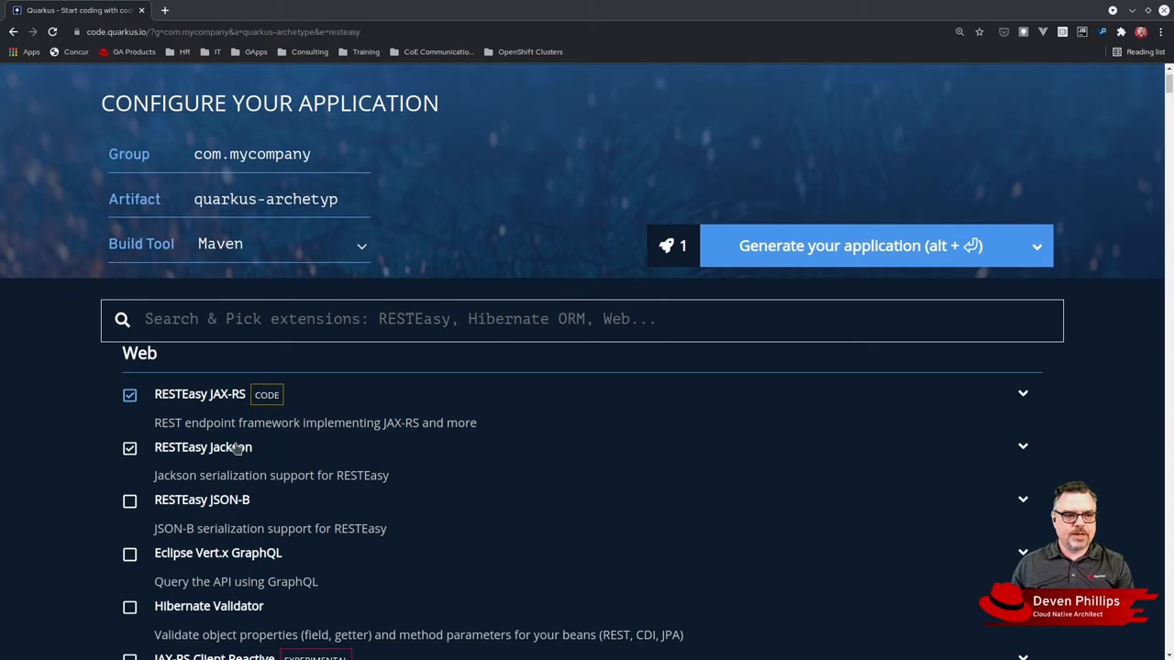
left_click(128, 448)
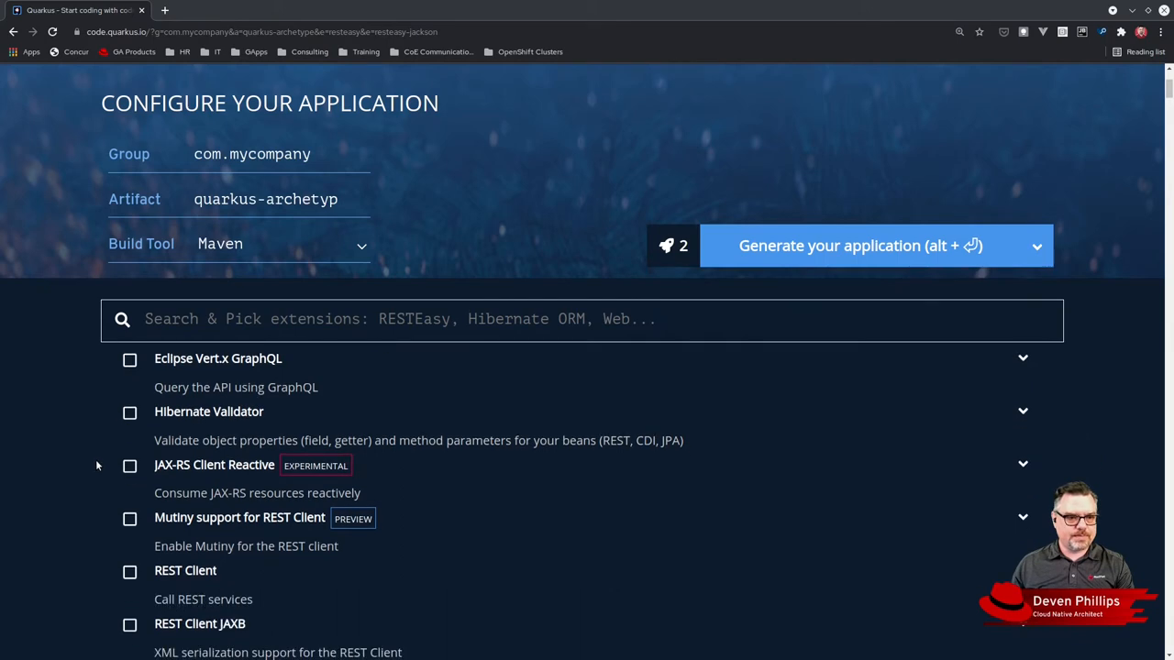
scroll("down", 3)
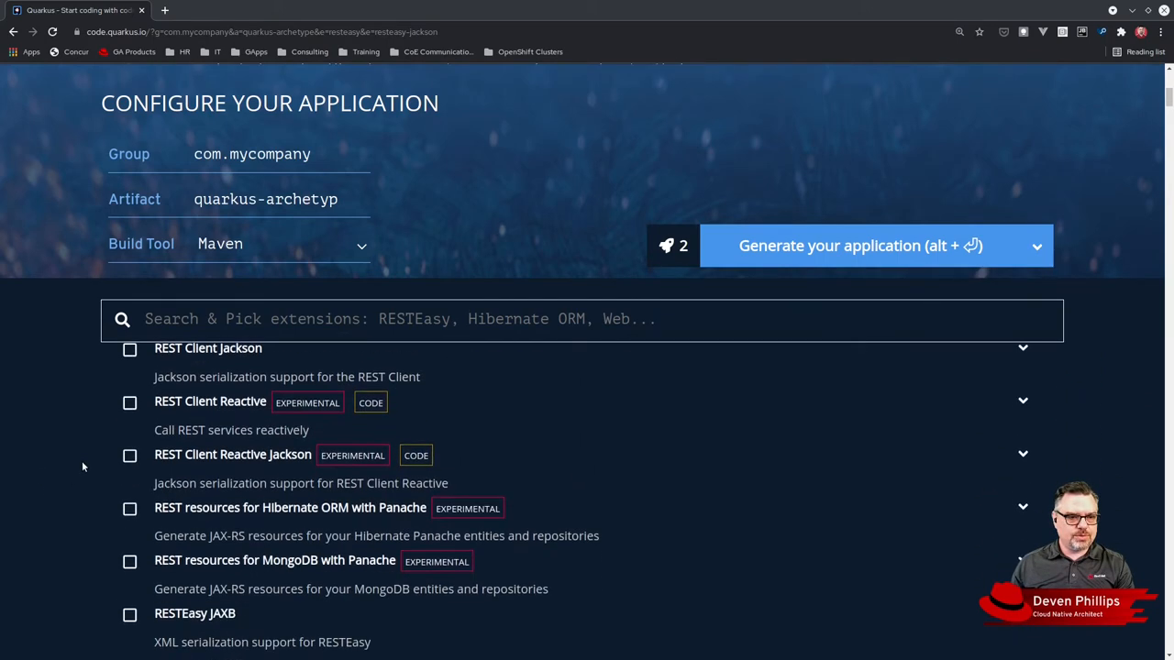
scroll("down", 3)
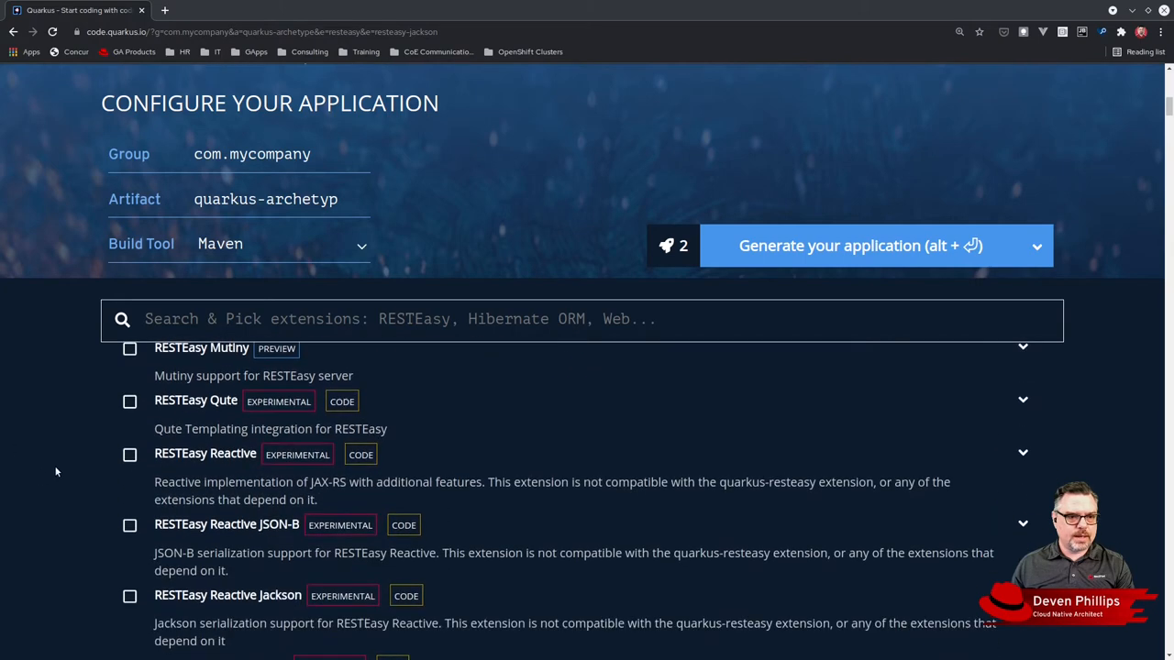
scroll("down", 3)
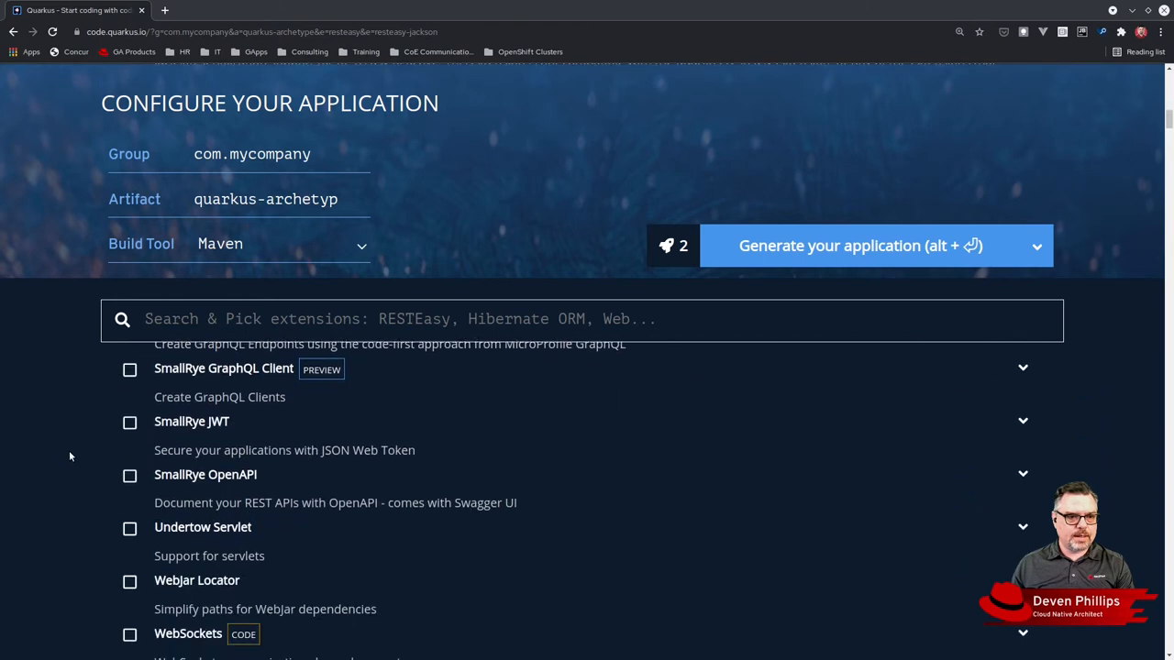
- Search and add Hibernate ORM with Panache and SmallRye OpenAPI extensions
type("Pan")
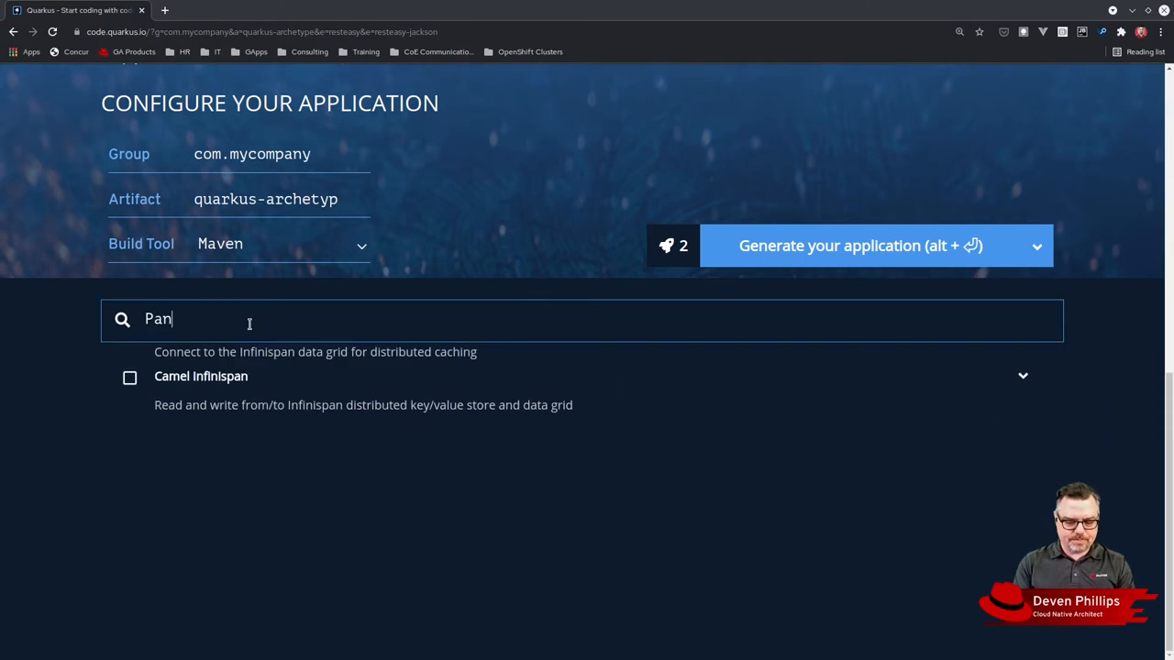
type("a")
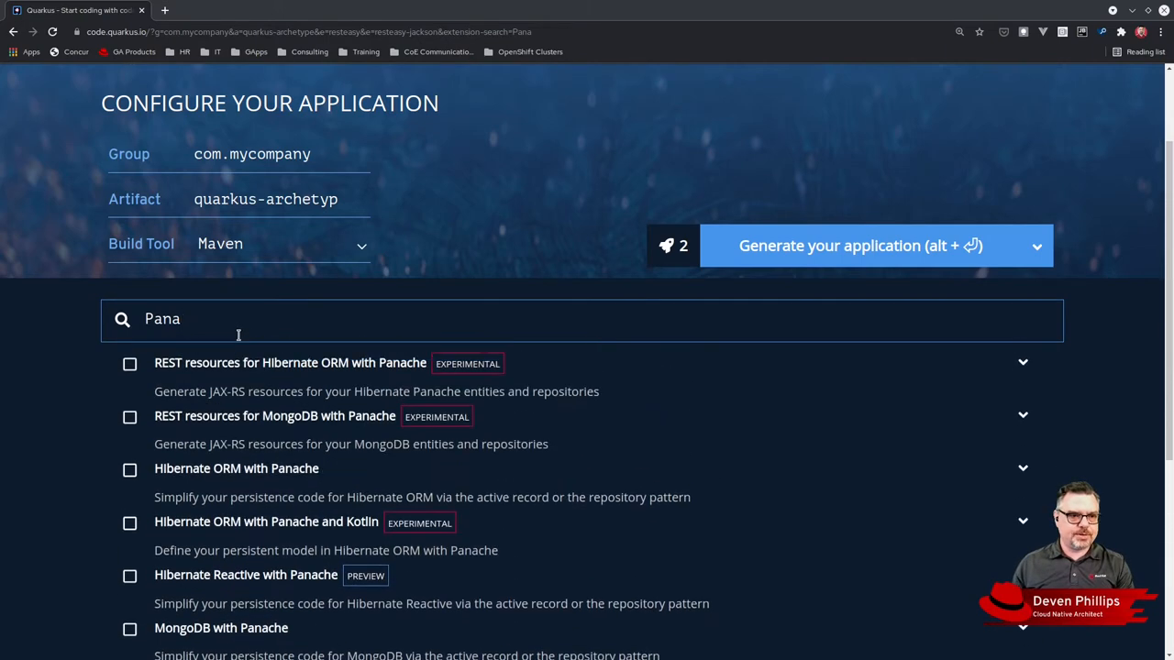
scroll("down", 3)
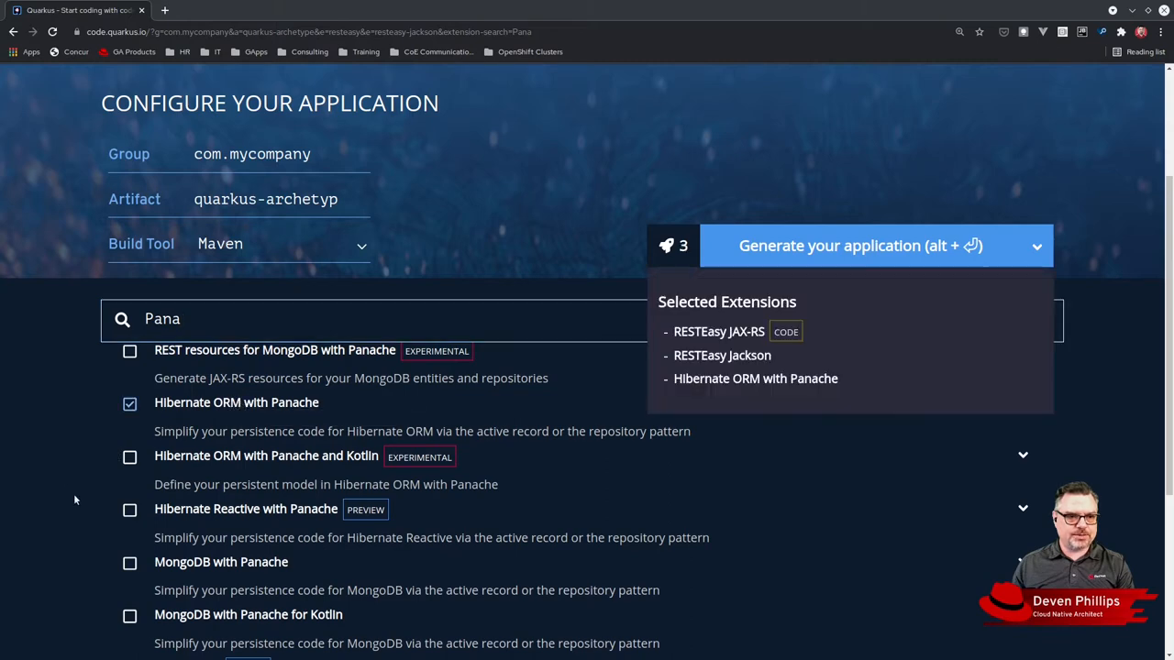
left_click(128, 457)
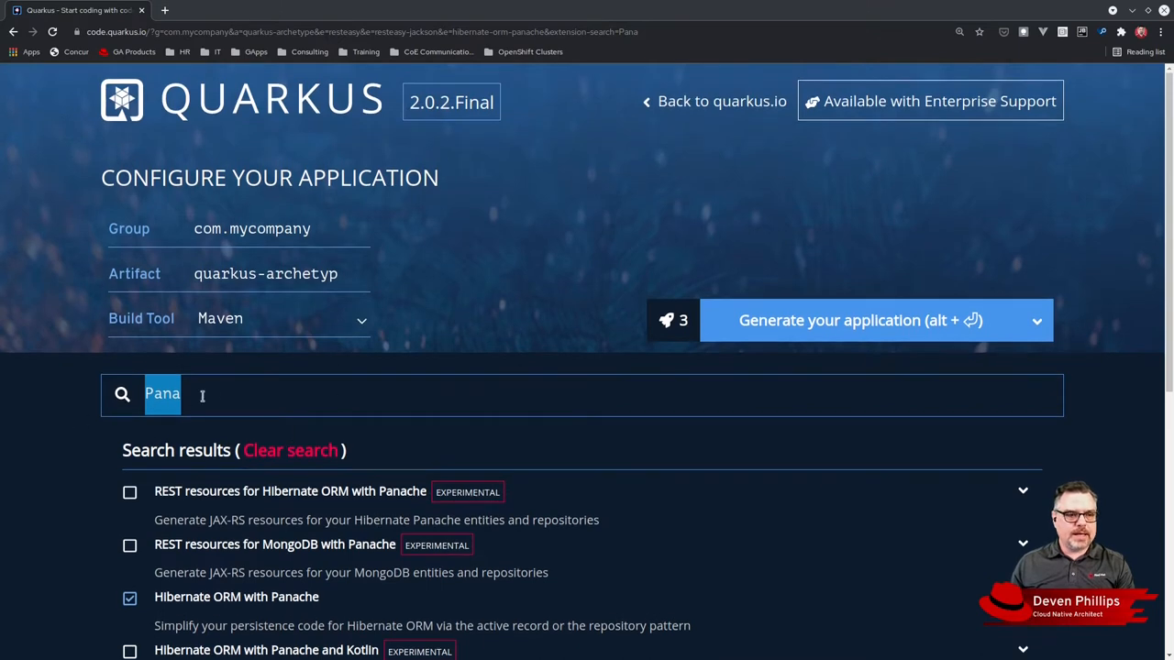
type("OpenAPI")
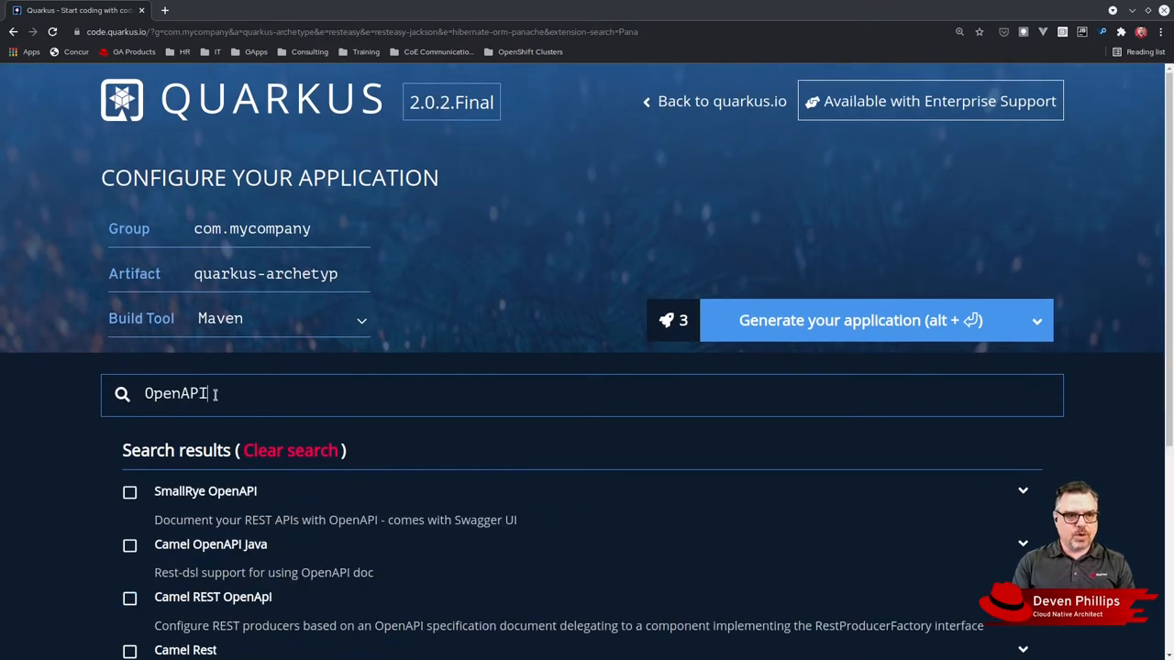
left_click(128, 491)
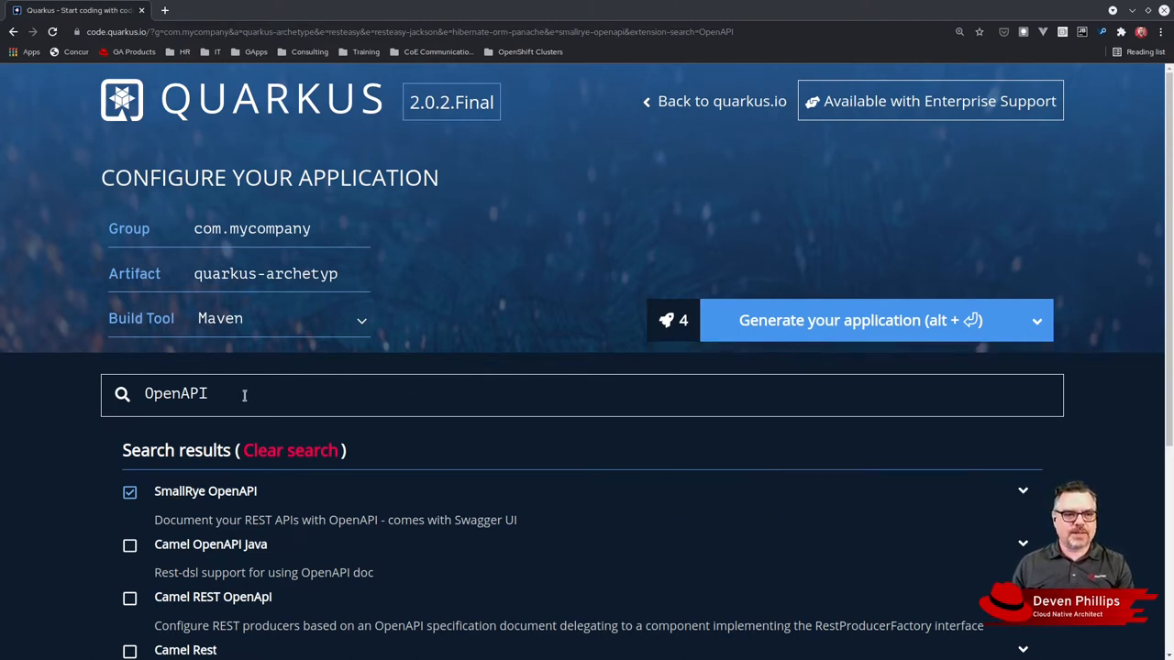
scroll("down", 3)
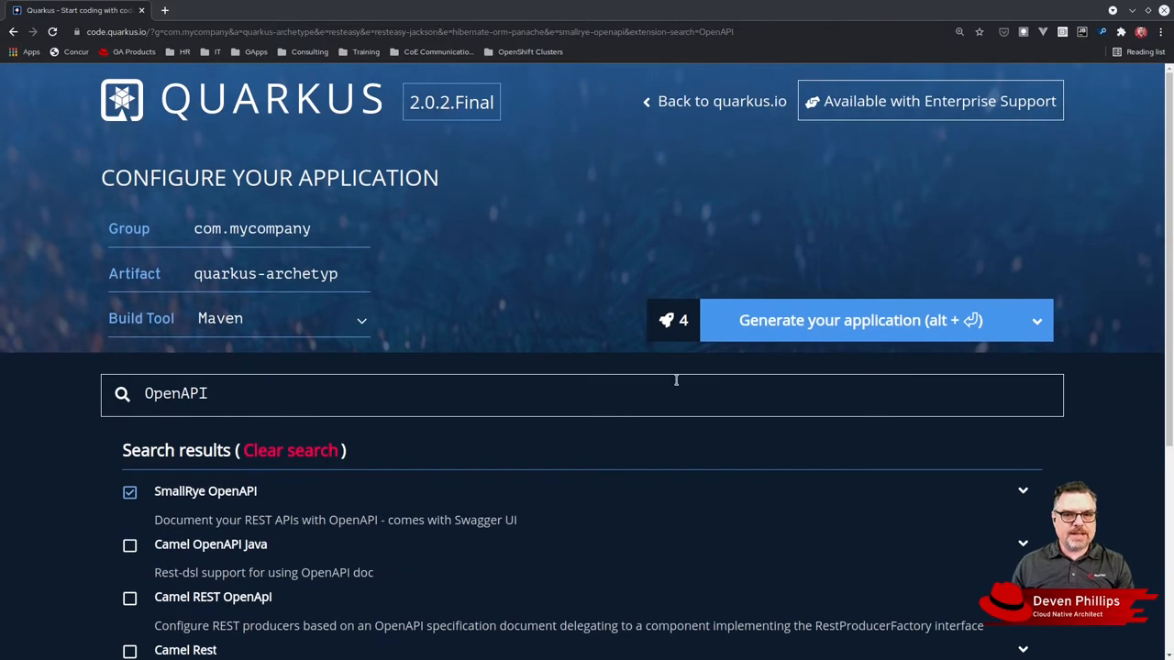
- Generate the configured application and download it as a zip
left_click(829, 319)
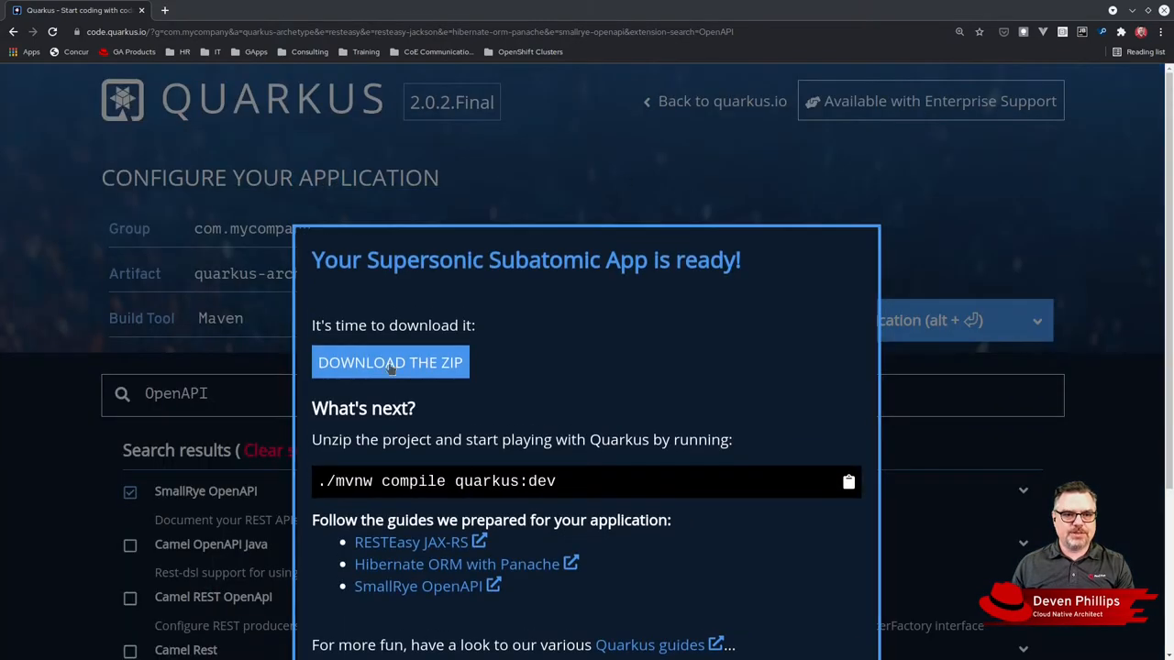
left_click(388, 363)
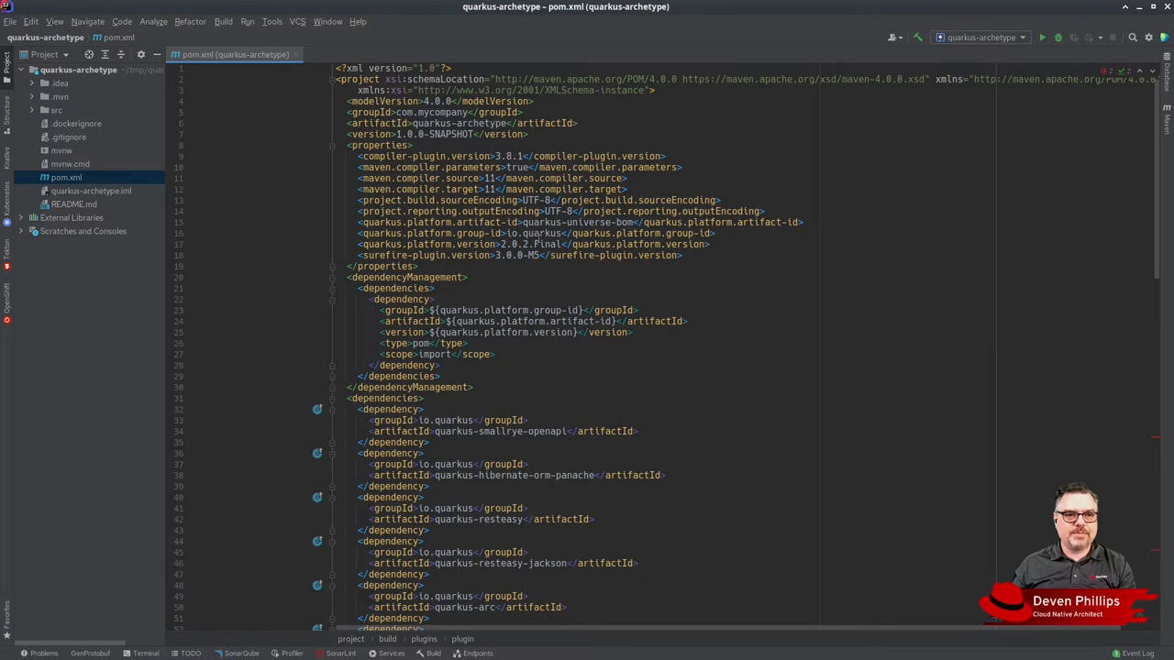
scroll("down", 3)
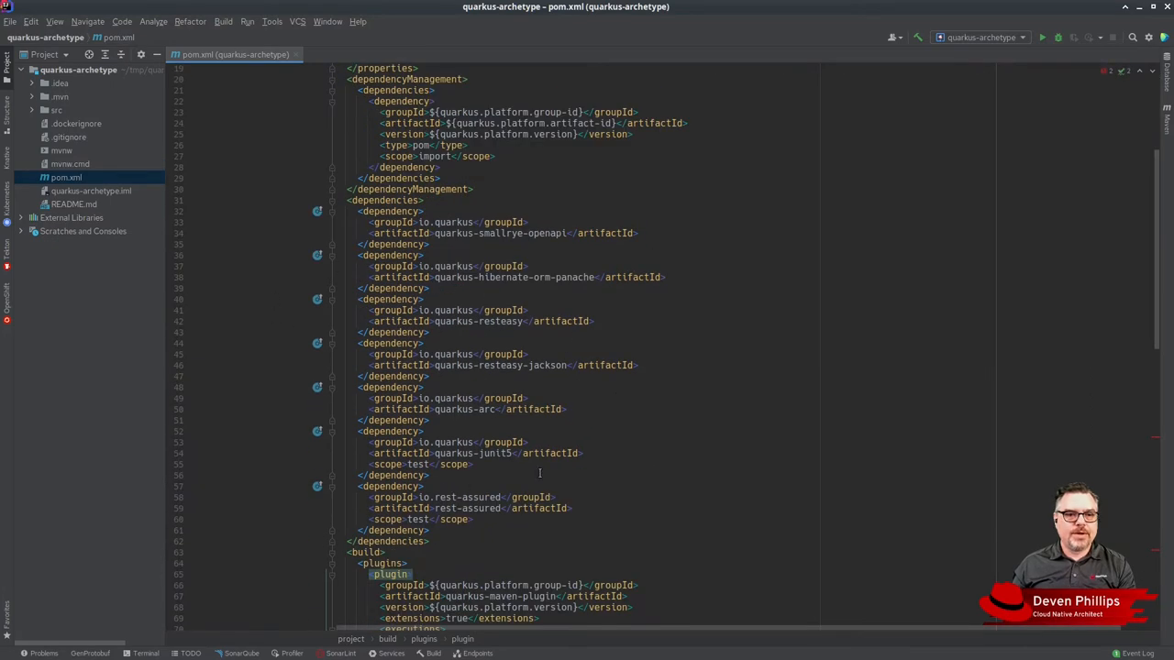
scroll("down", 3)
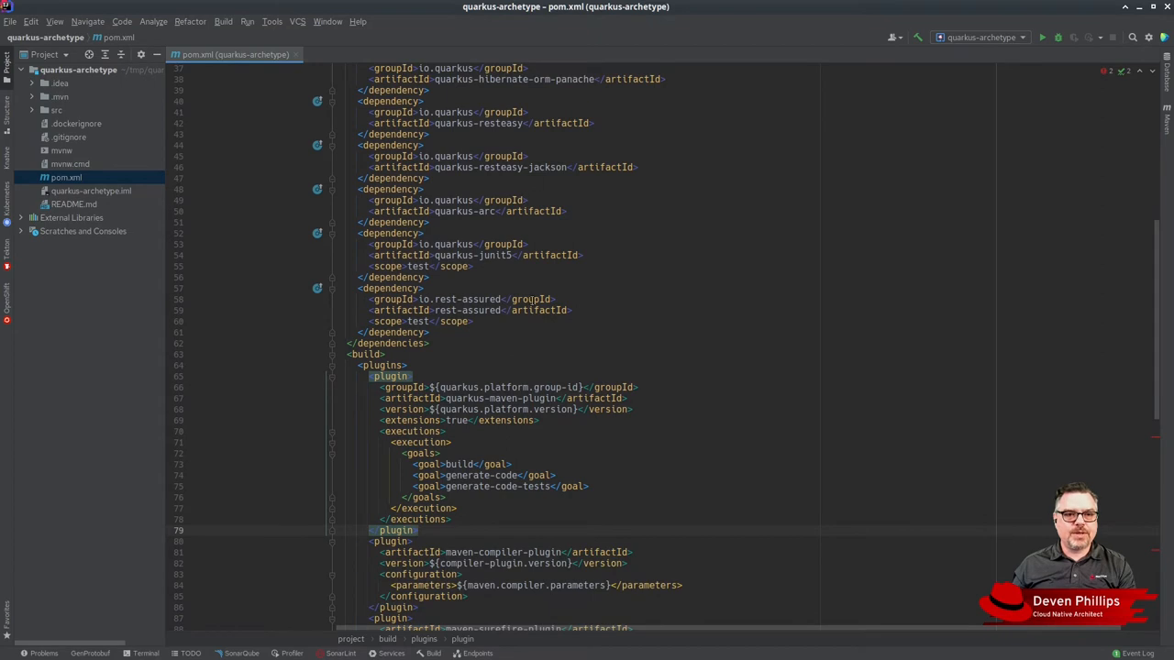
scroll("down", 3)
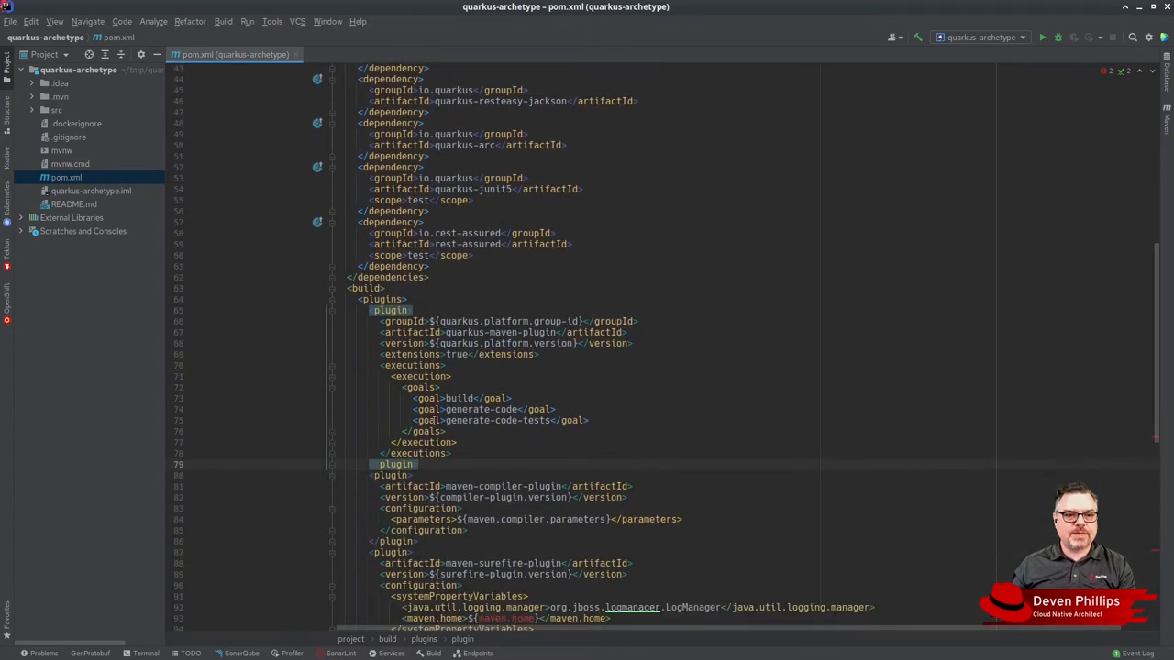
scroll("down", 3)
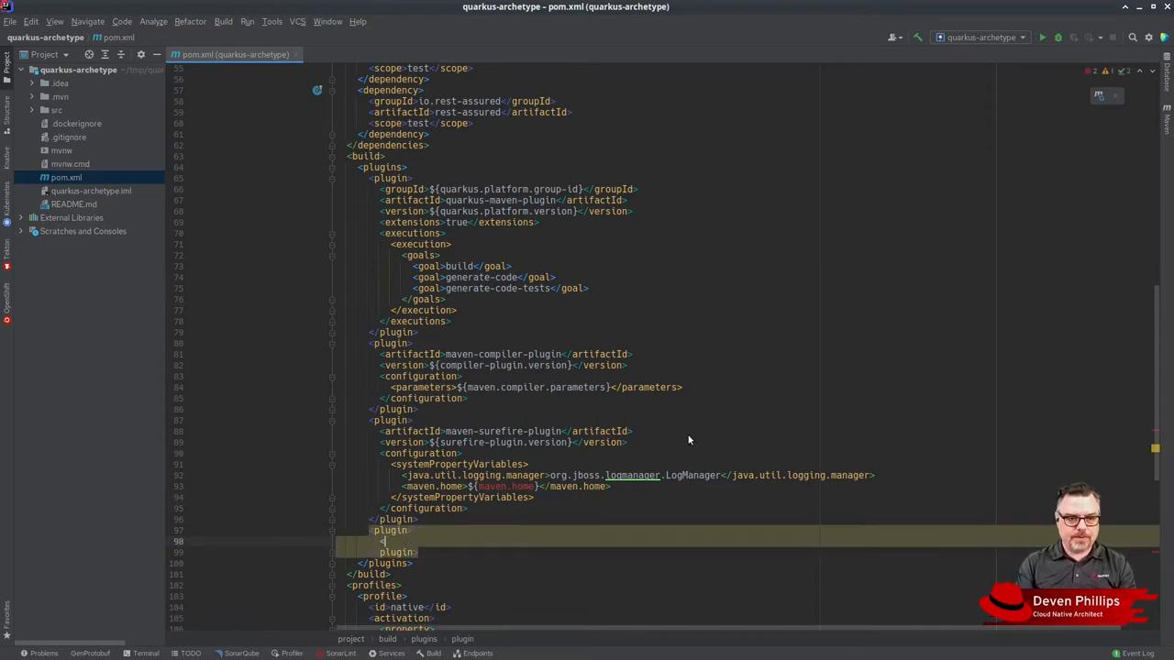
- Add the org.sonarsource.scanner.maven sonar-maven-plugin 3.9.0.2155 to the build plugins
type("<groupId>org</groupId>")
type("<version></version>")
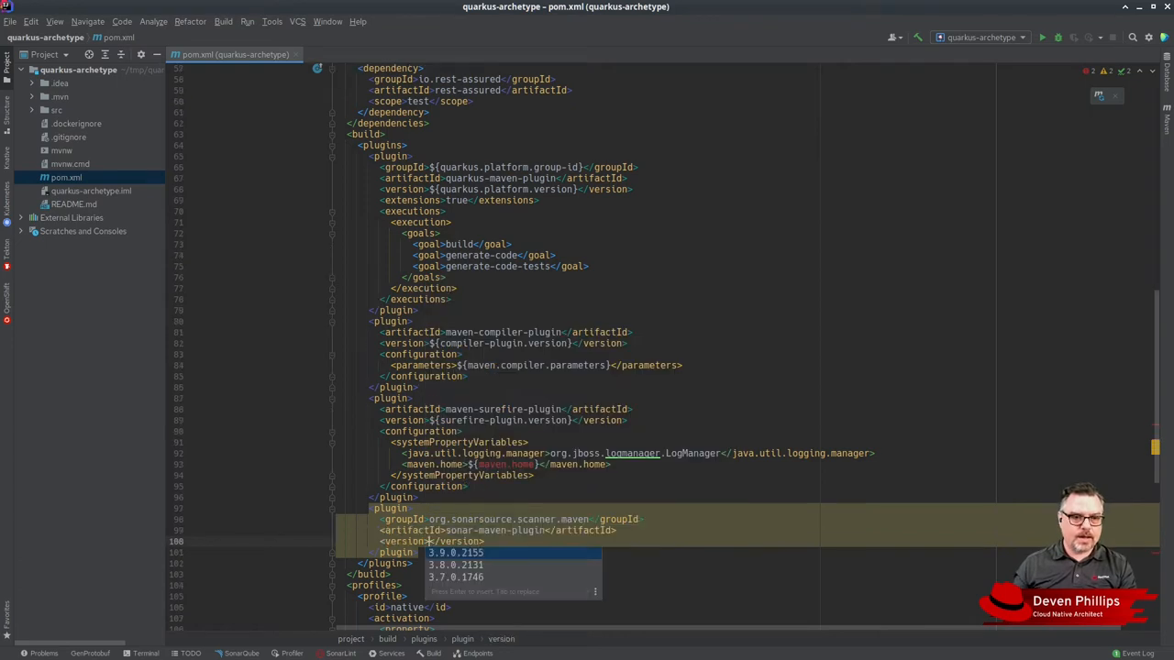
key("Enter")
type("<plugin>")
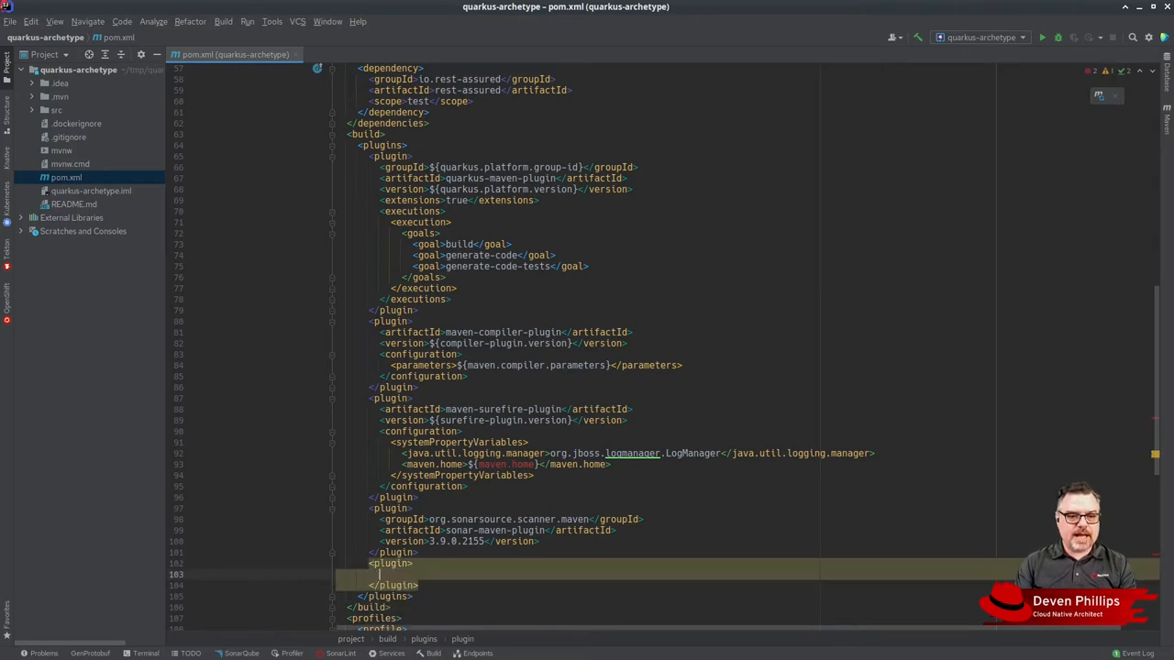
- Add the org.pitest pitest-junit5-plugin to the build plugins
type("<groupId></groupId>")
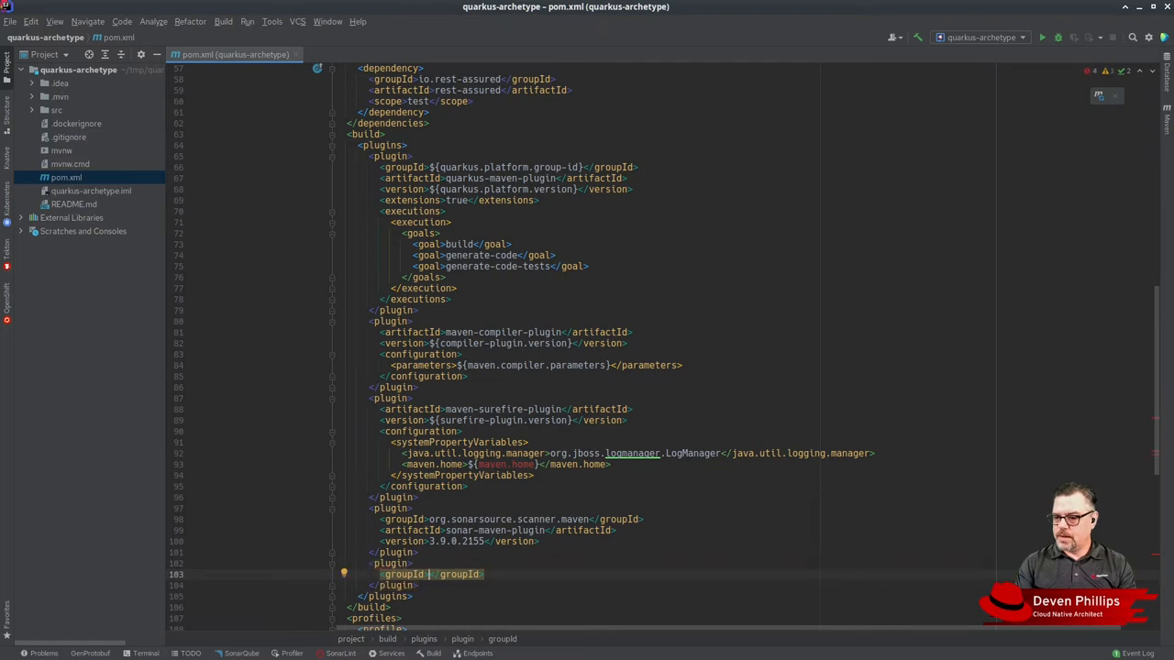
type("d")
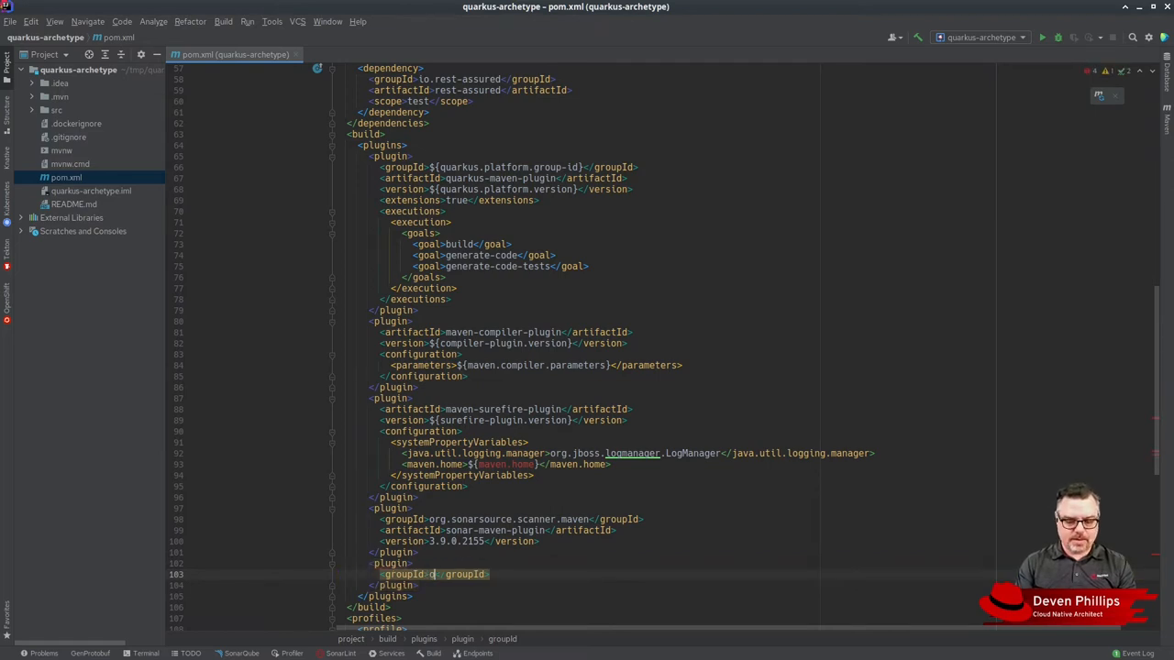
type("org.pitest")
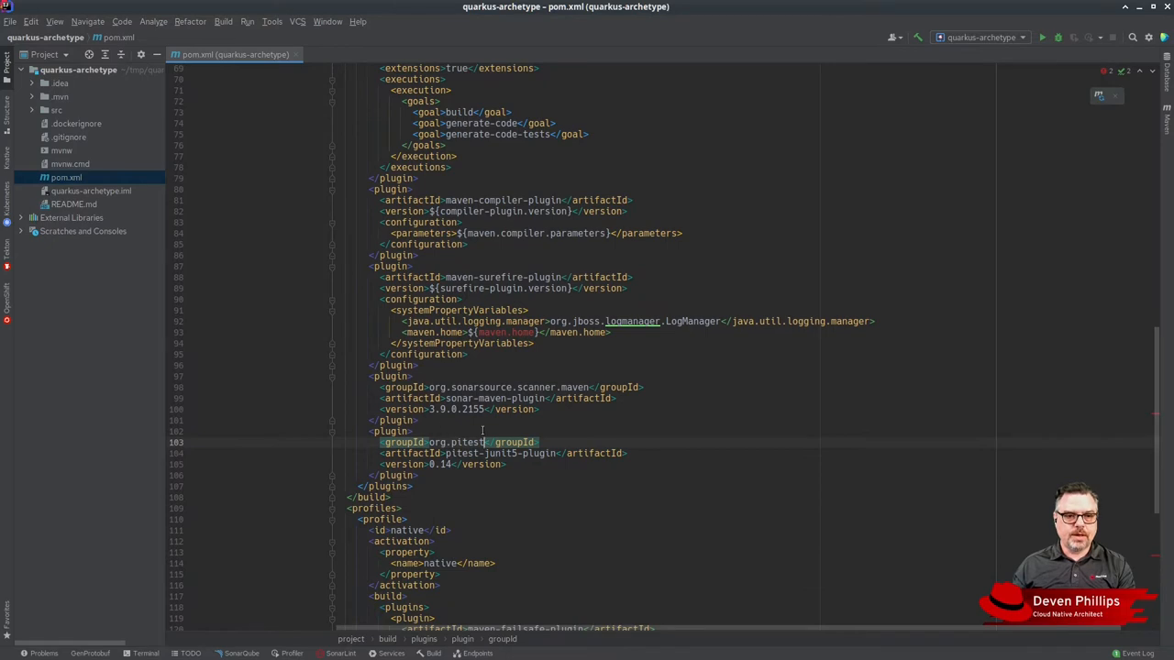
double_click(466, 442)
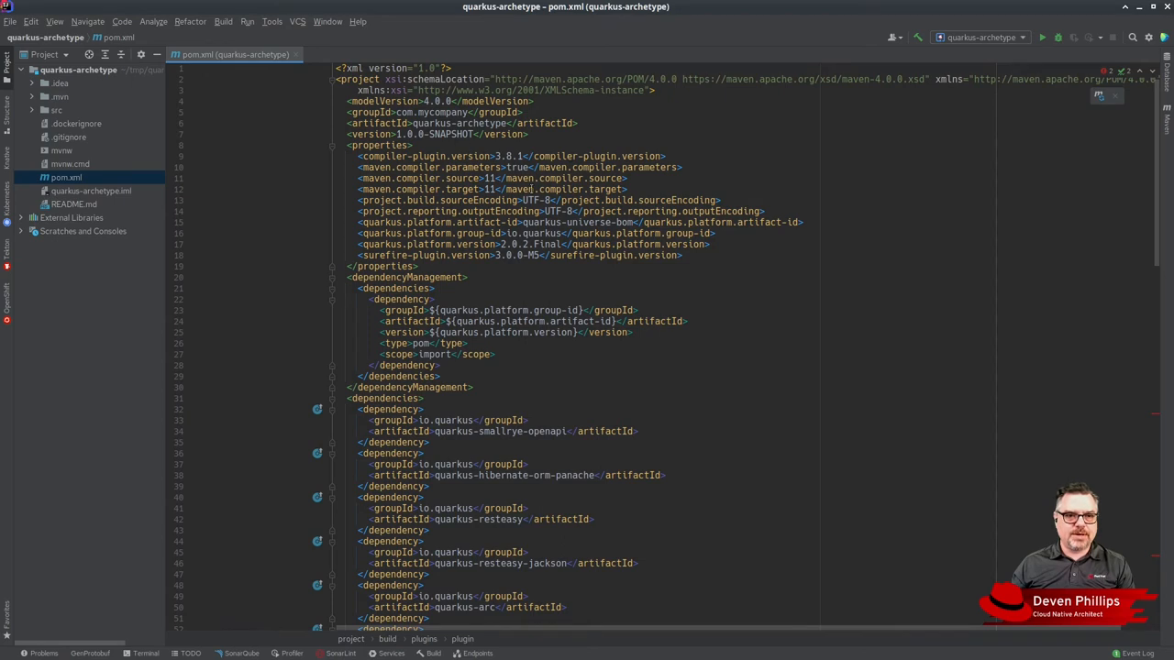
left_click(492, 178)
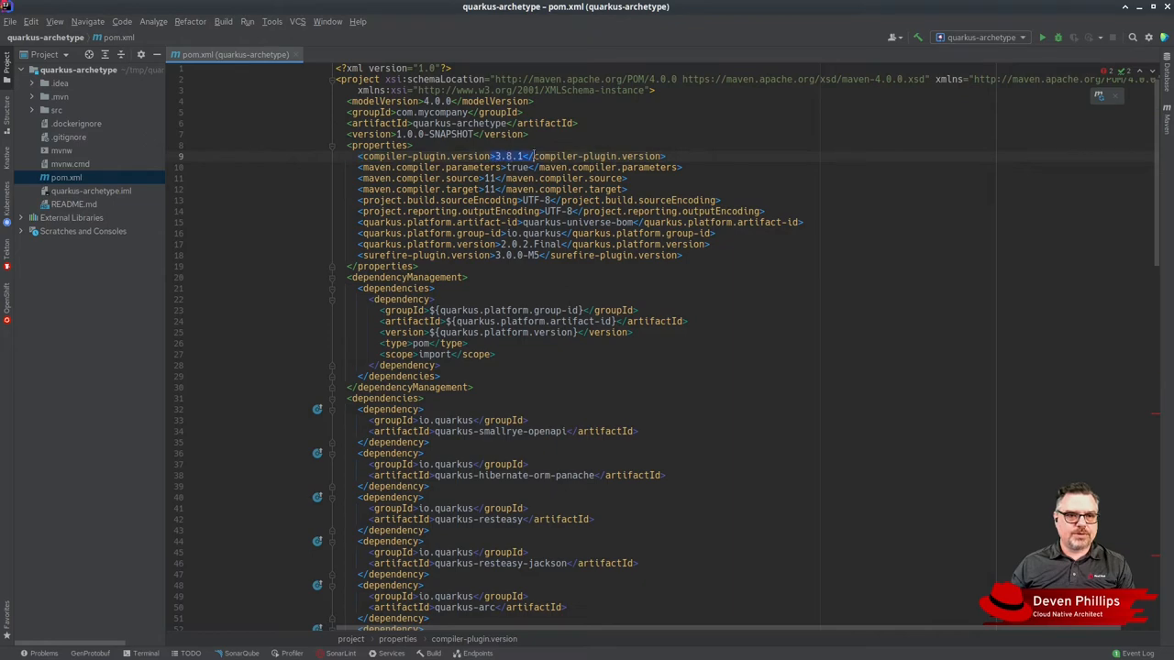
scroll("down", 3)
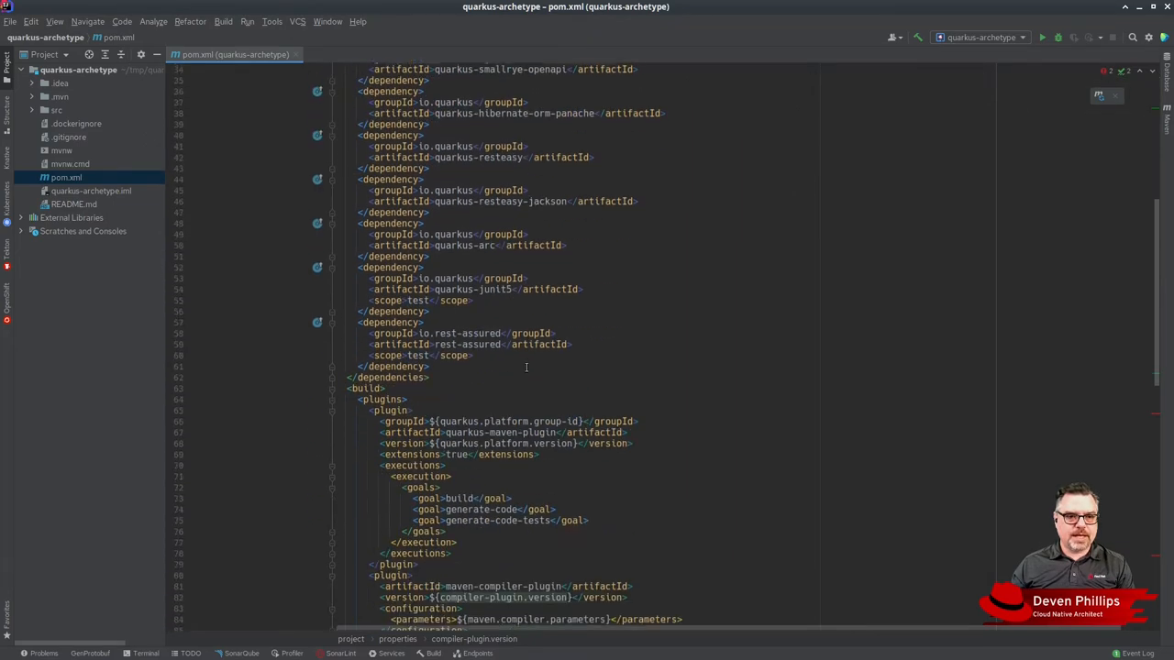
scroll("down", 3)
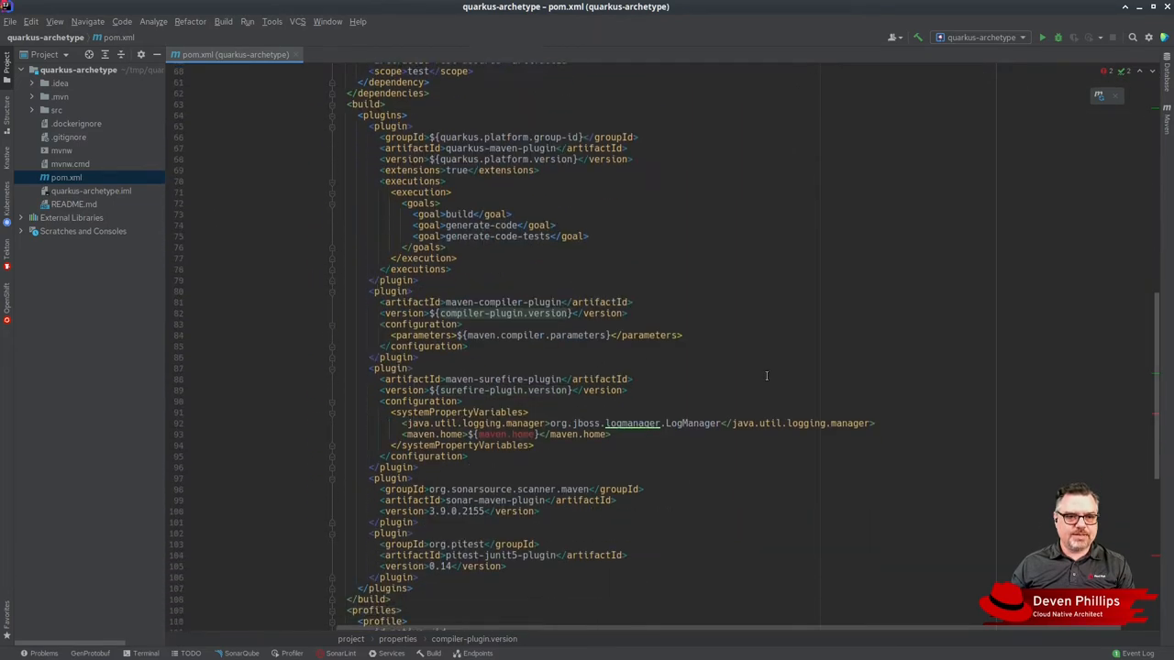
left_click(57, 110)
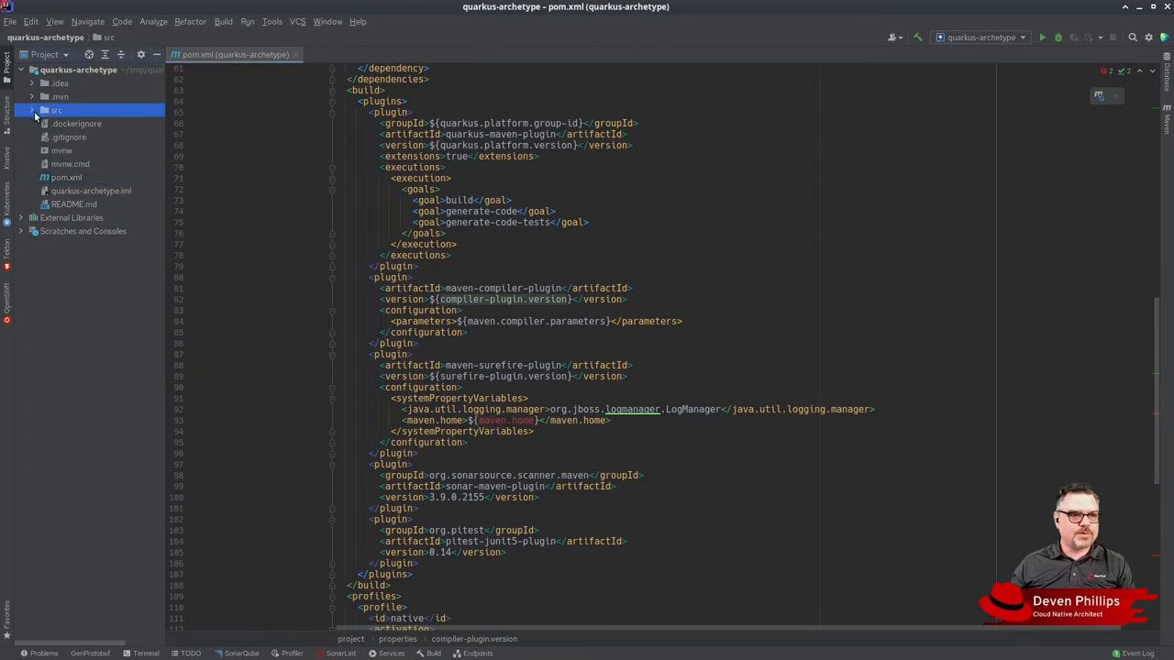
- Rename GreetingResource to HealthResource serving /health and returning {"status": "OK"}
left_click(33, 110)
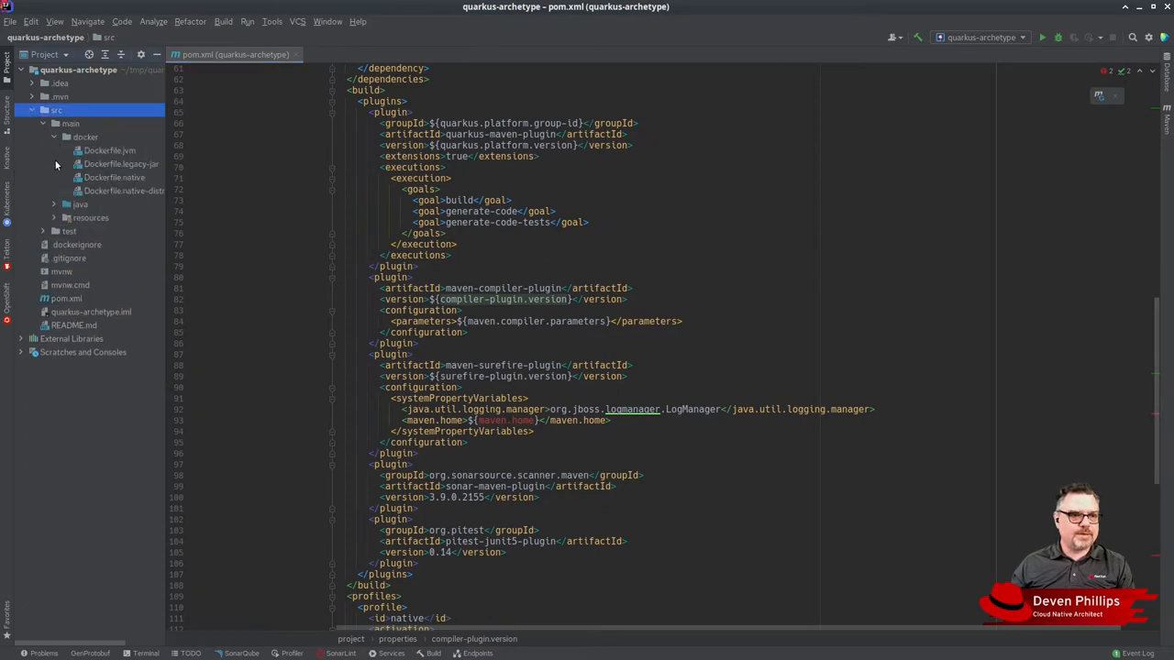
left_click(81, 204)
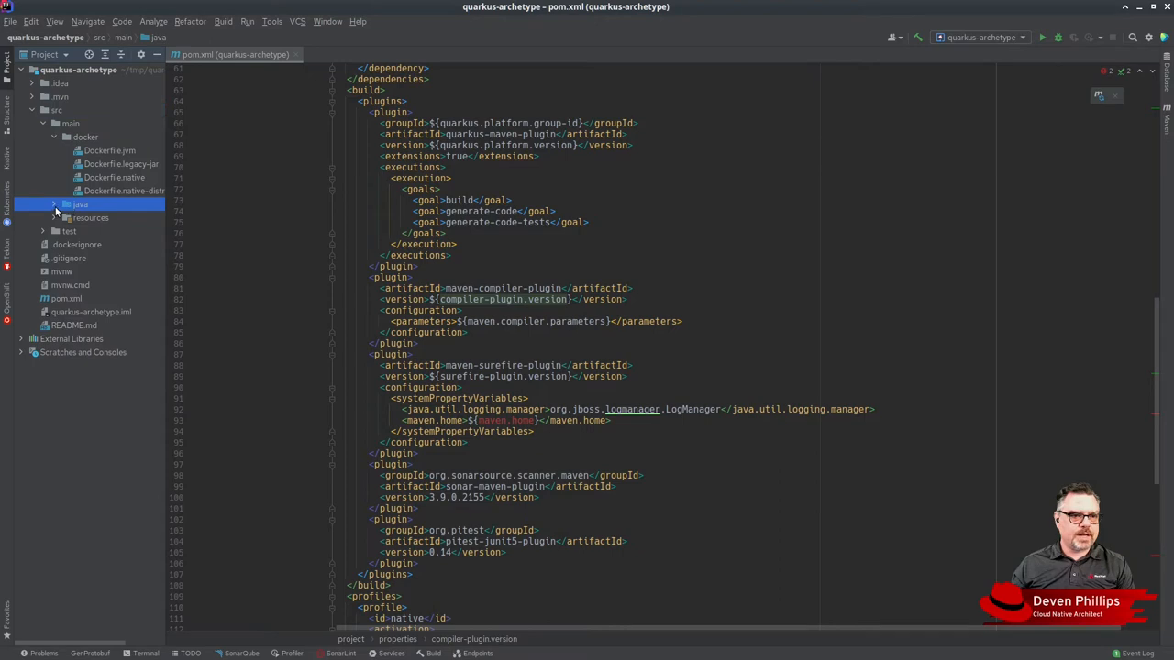
double_click(128, 231)
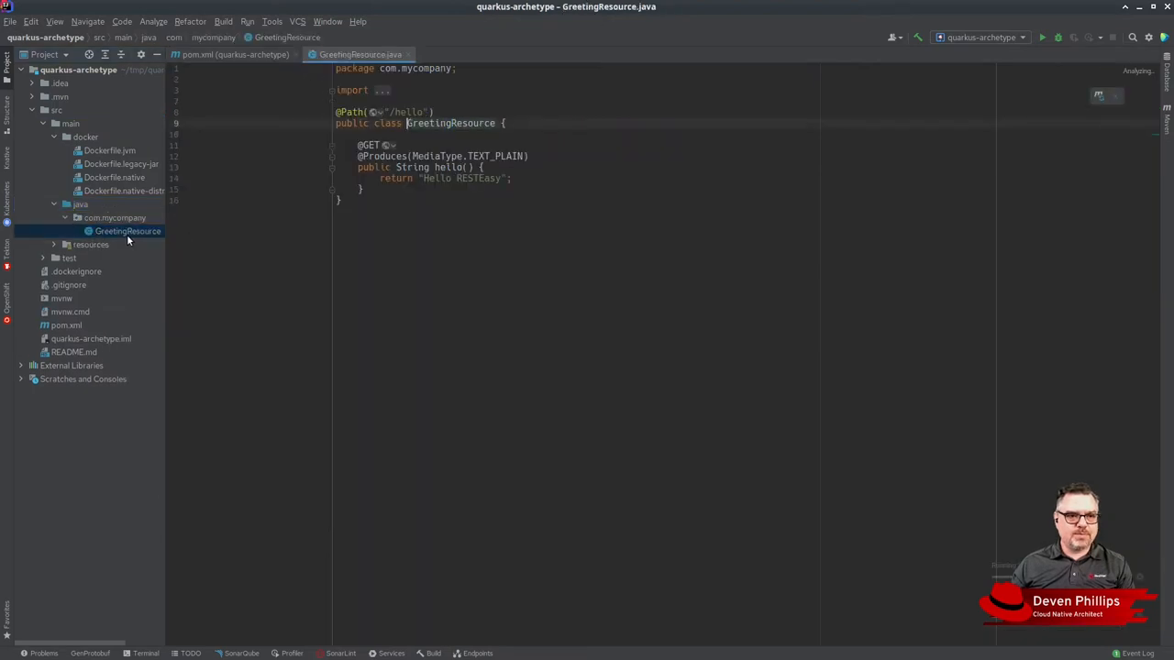
double_click(452, 123)
type("Health")
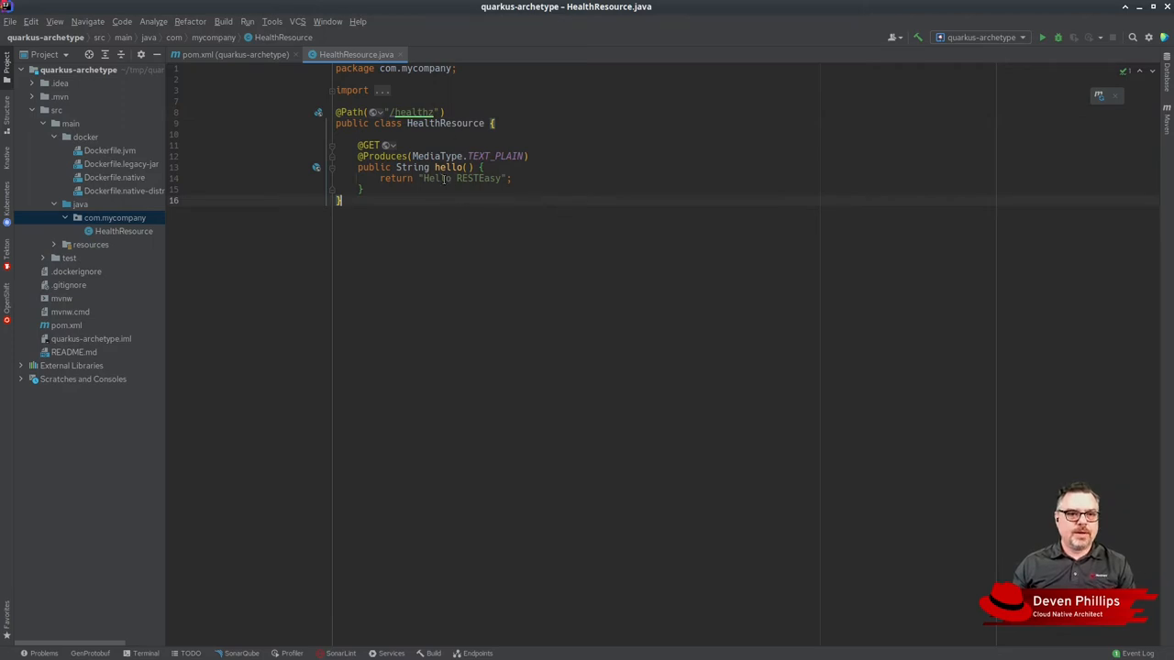
double_click(458, 178)
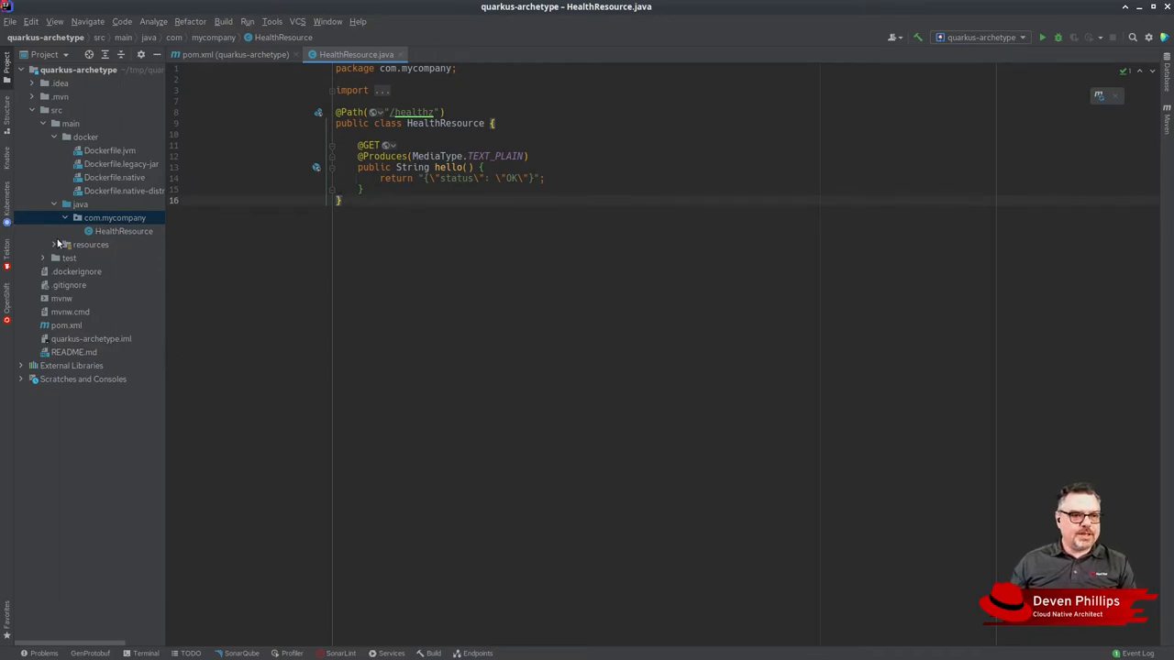
- Open the empty application.properties and reveal HealthResourceTest and NativeHealthResourceIT under test
left_click(90, 244)
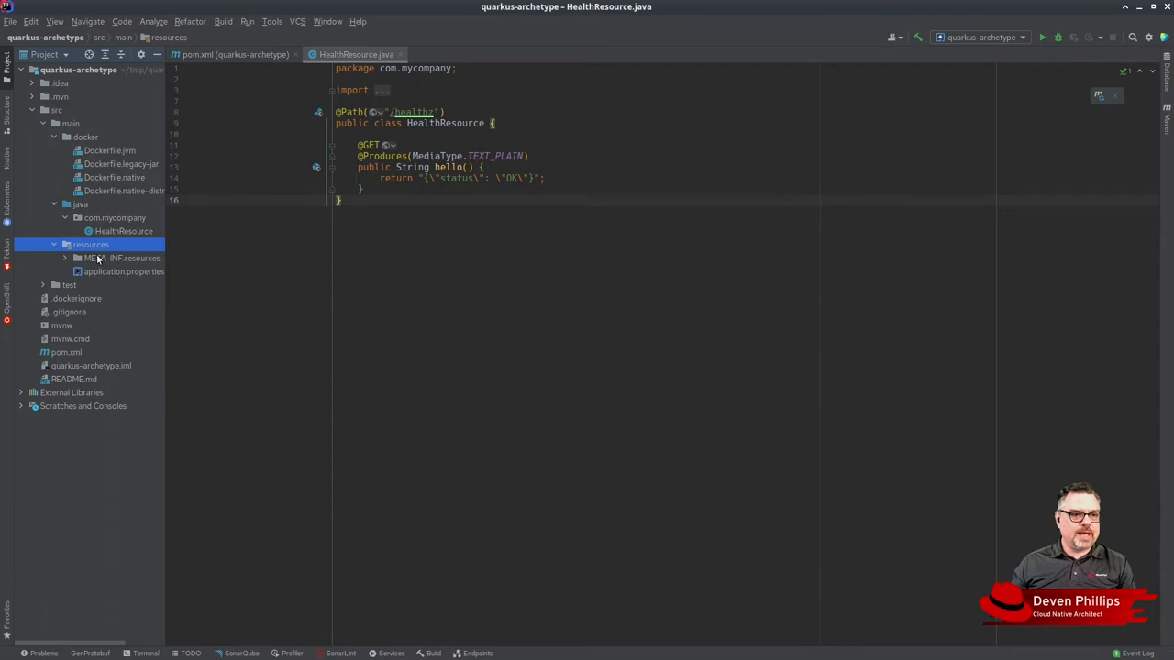
double_click(125, 272)
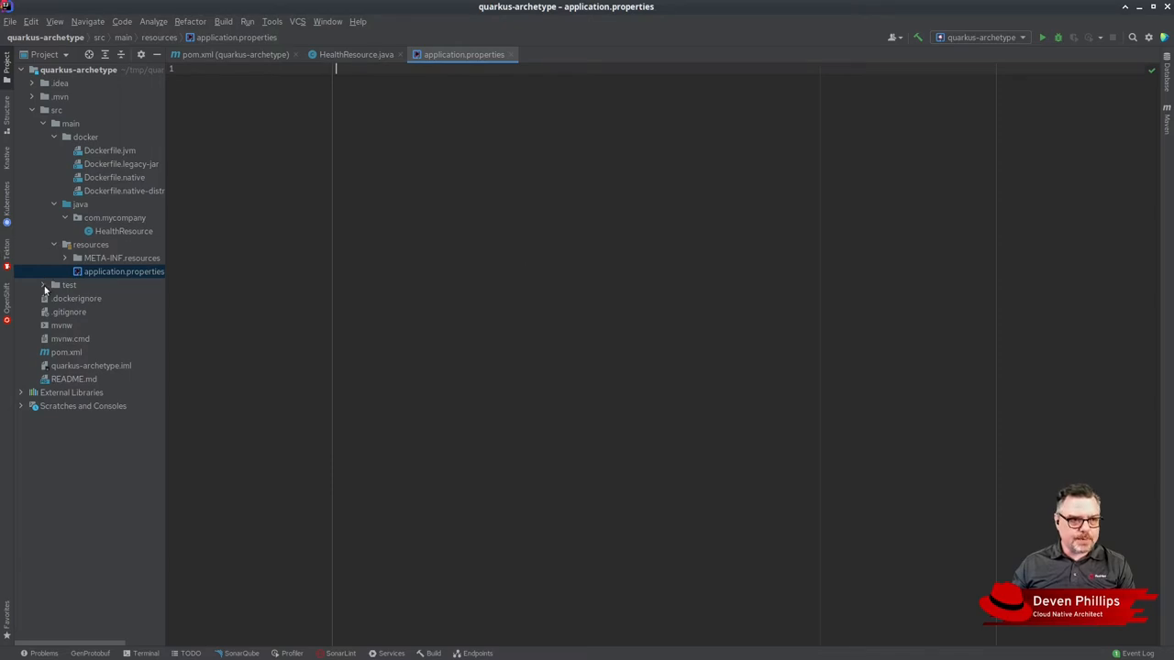
left_click(42, 284)
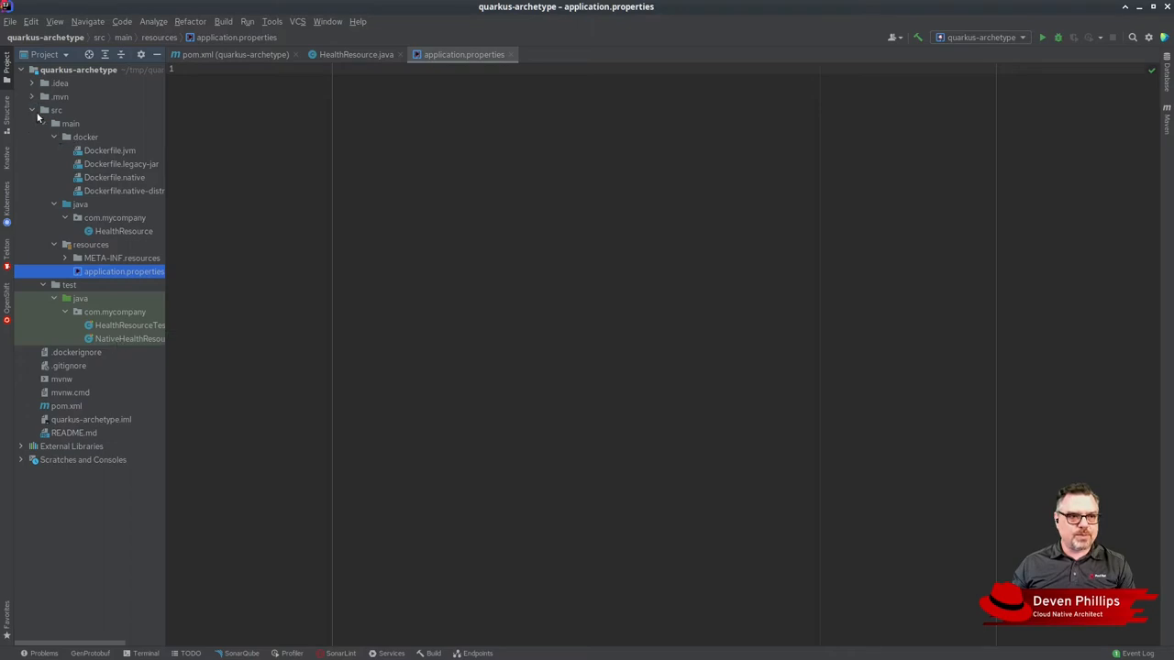
left_click(57, 110)
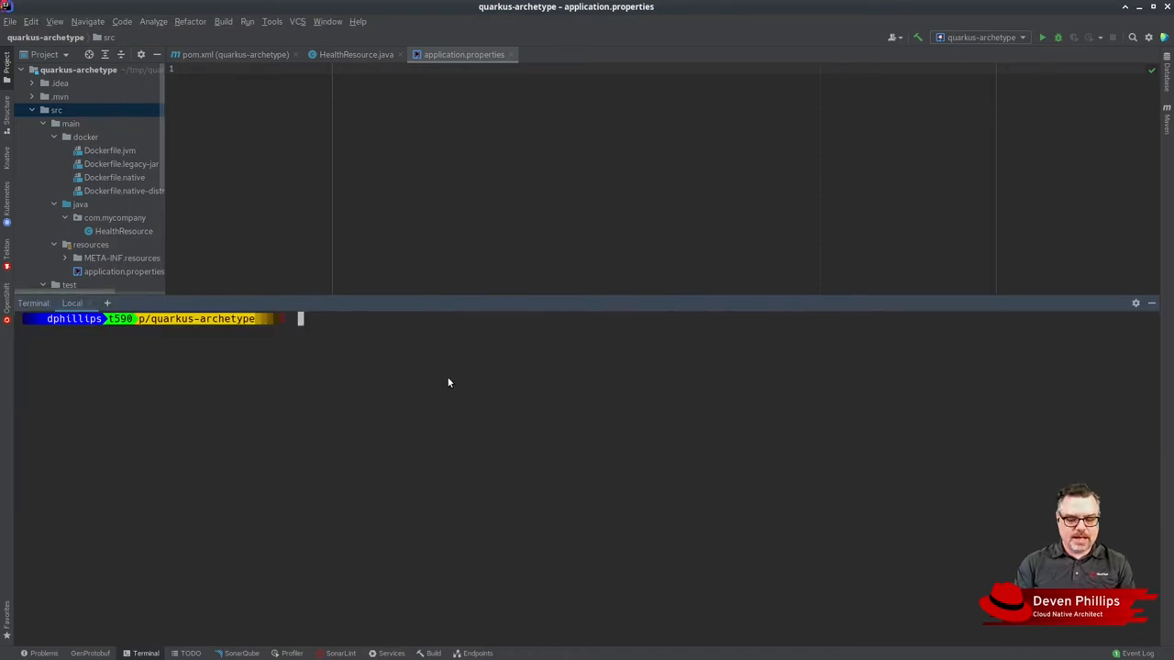
- Run mvn archetype:create-from-project and cd into target/generated-sources/archetype
type("mvn archetype")
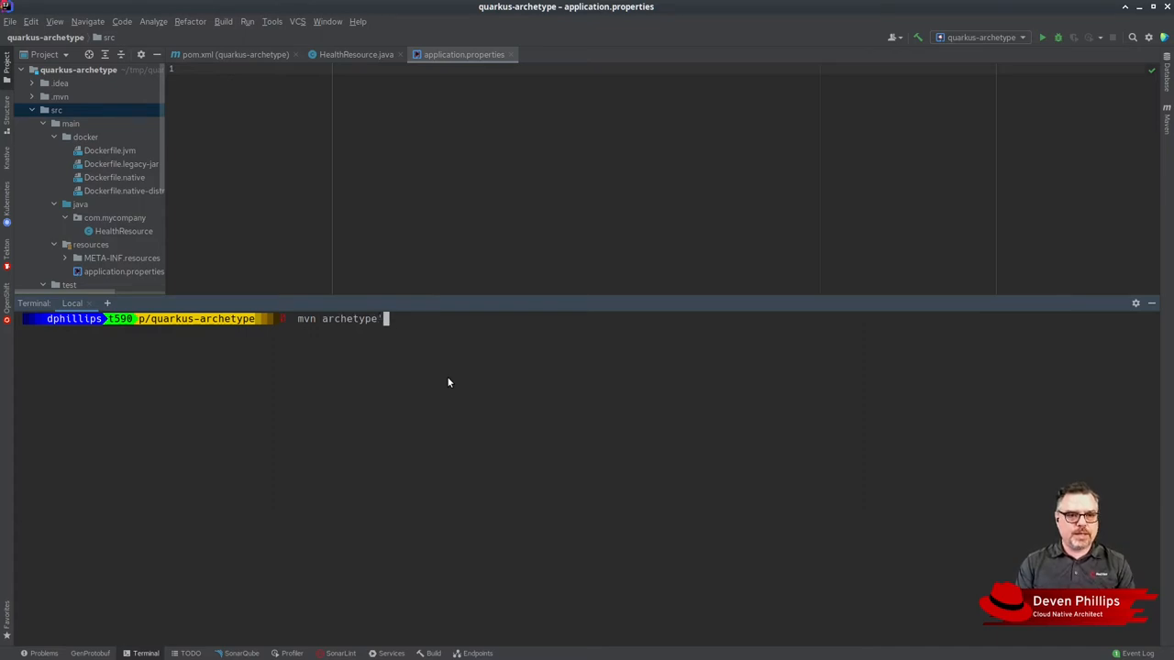
type(":create-from-")
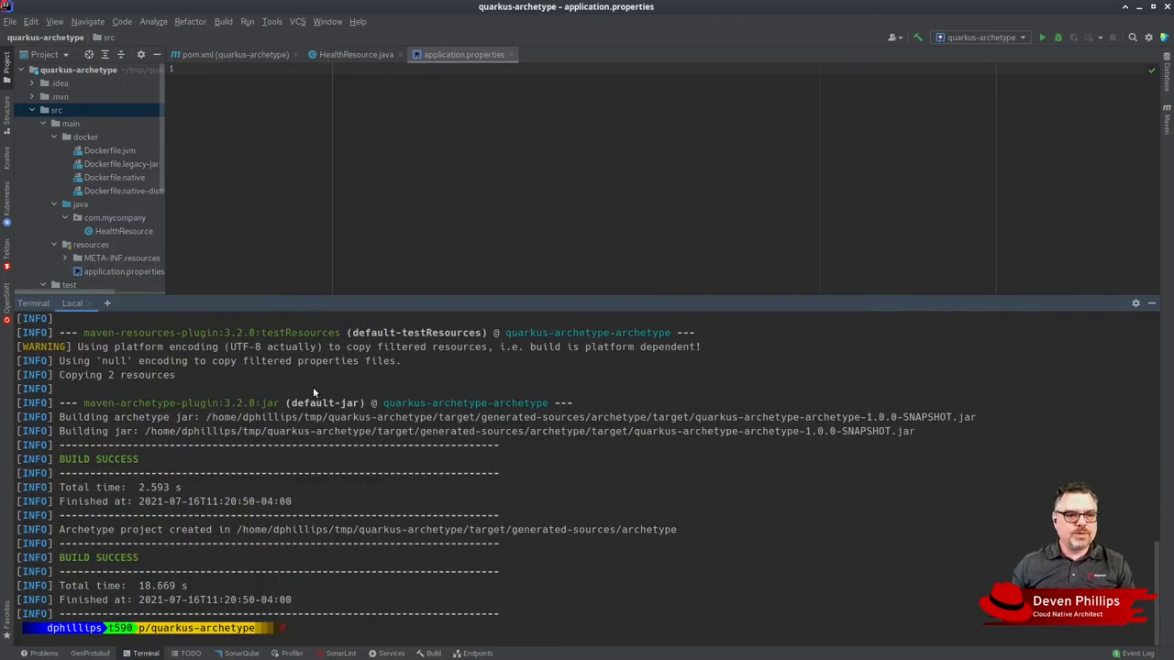
mouse_move(547, 488)
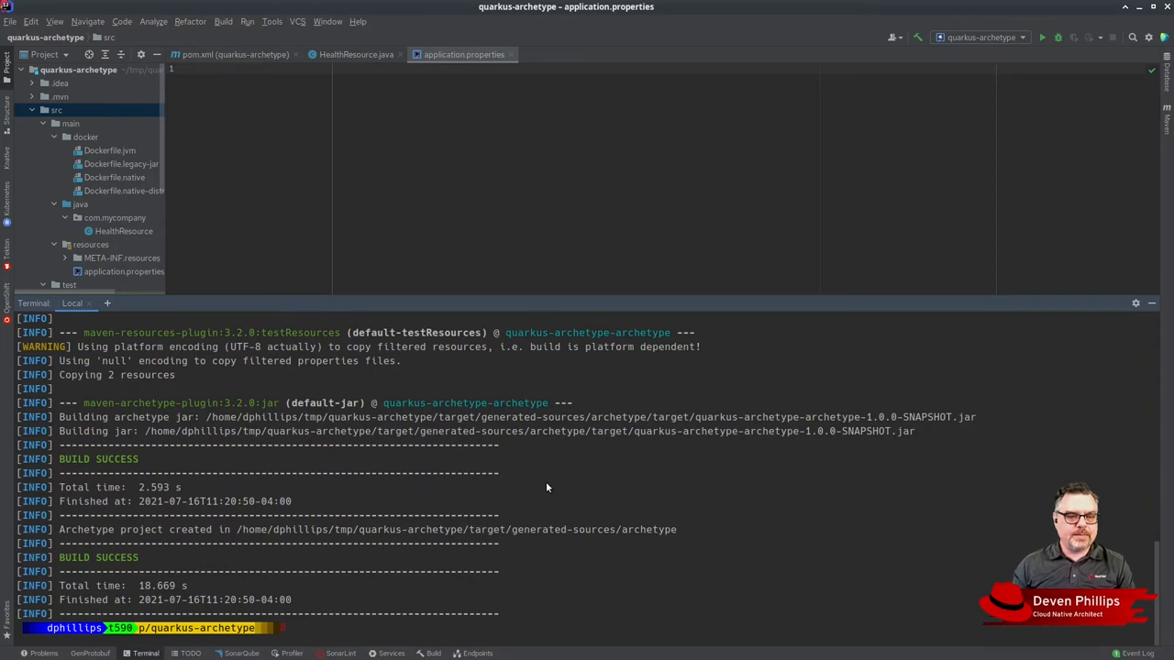
type("cd src/")
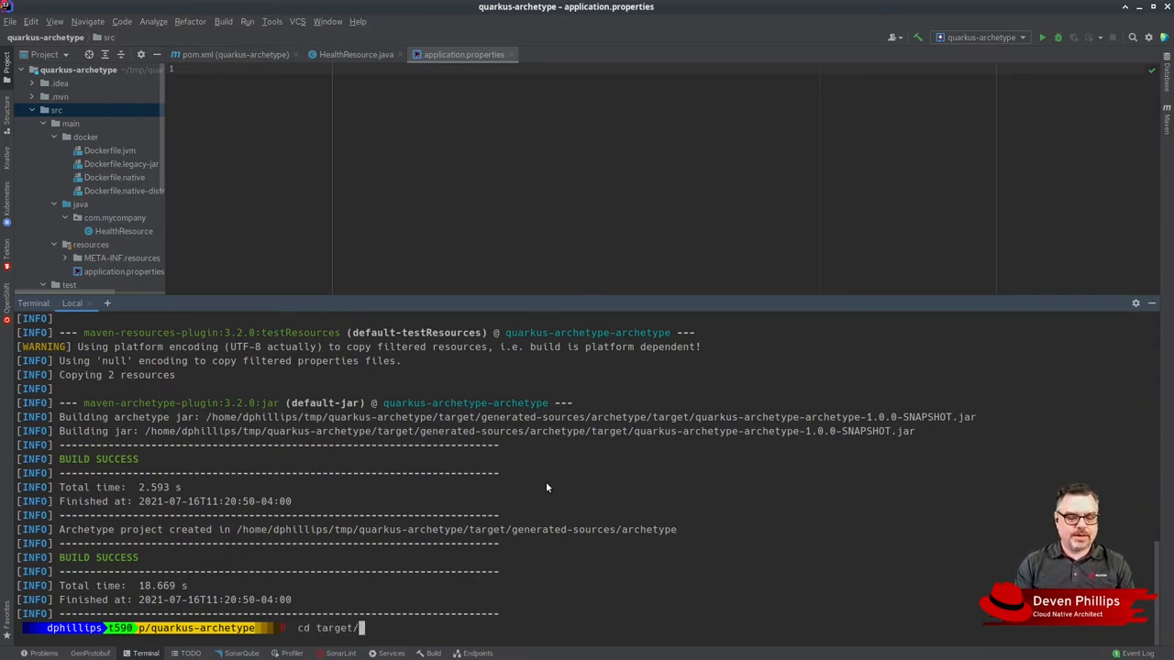
type("generated-sources/archetype/")
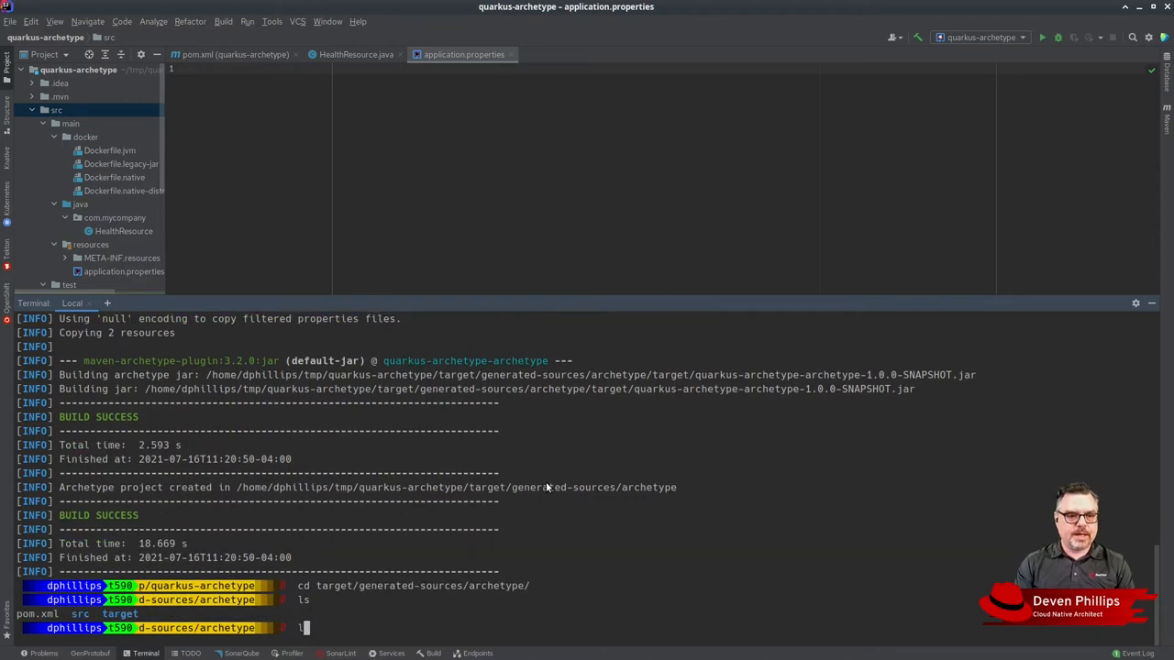
- List the archetype folder contents and open it as its own IntelliJ project
type("ls -lA")
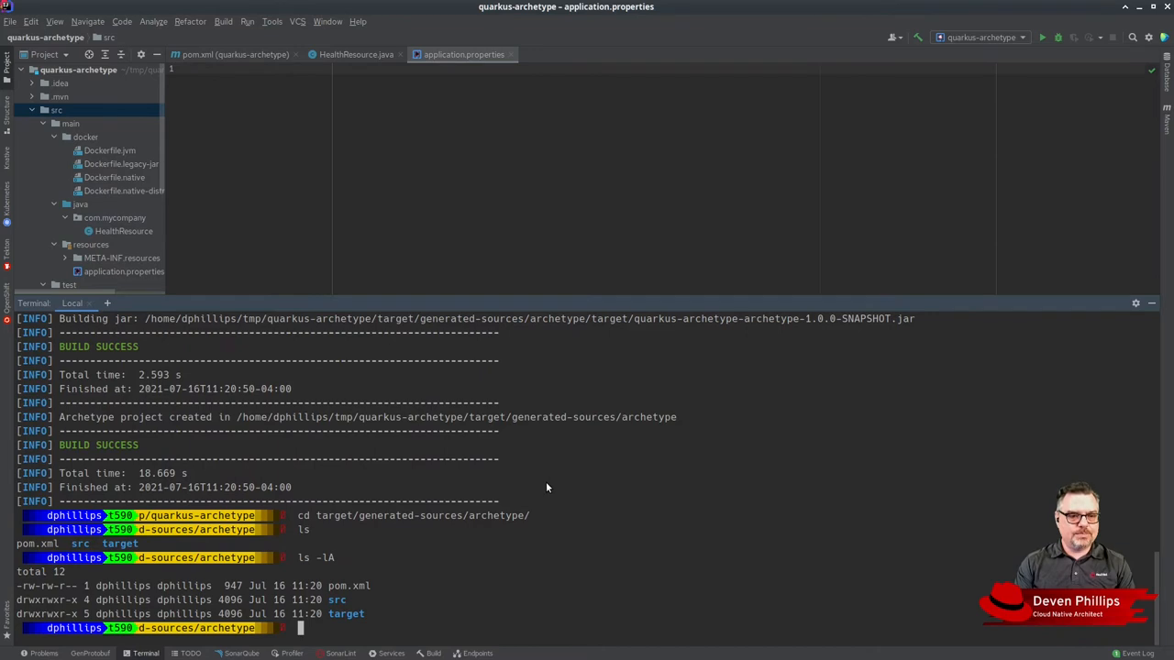
type("javacode .")
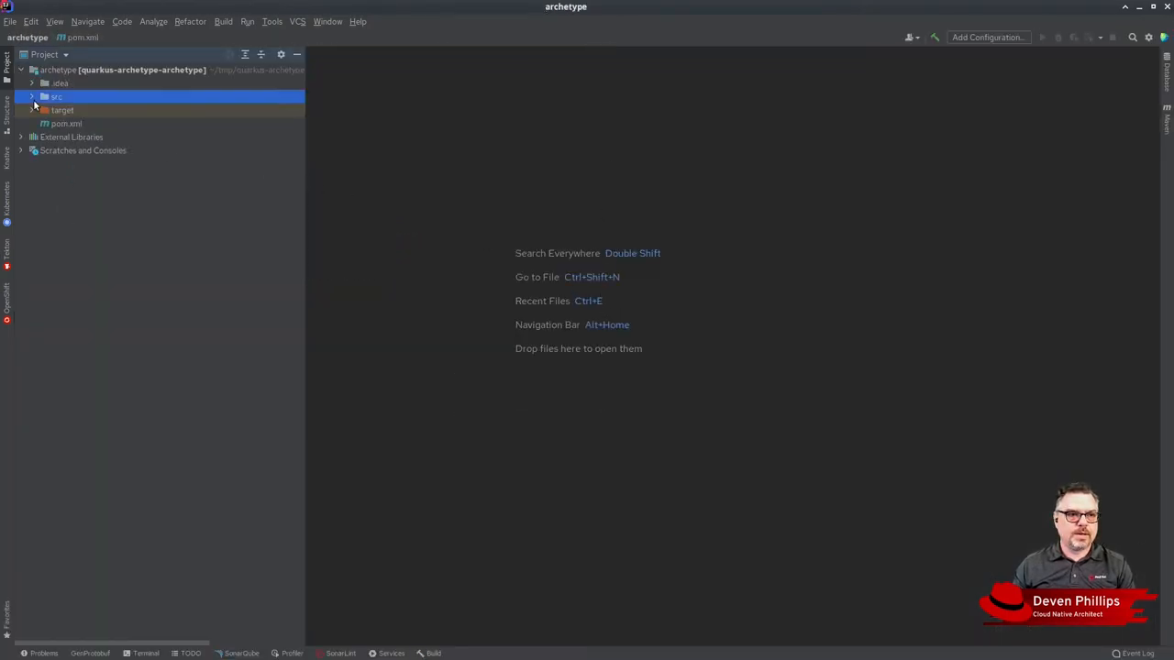
- Delete the IDE-specific settings folders from the archetype resources
left_click(33, 95)
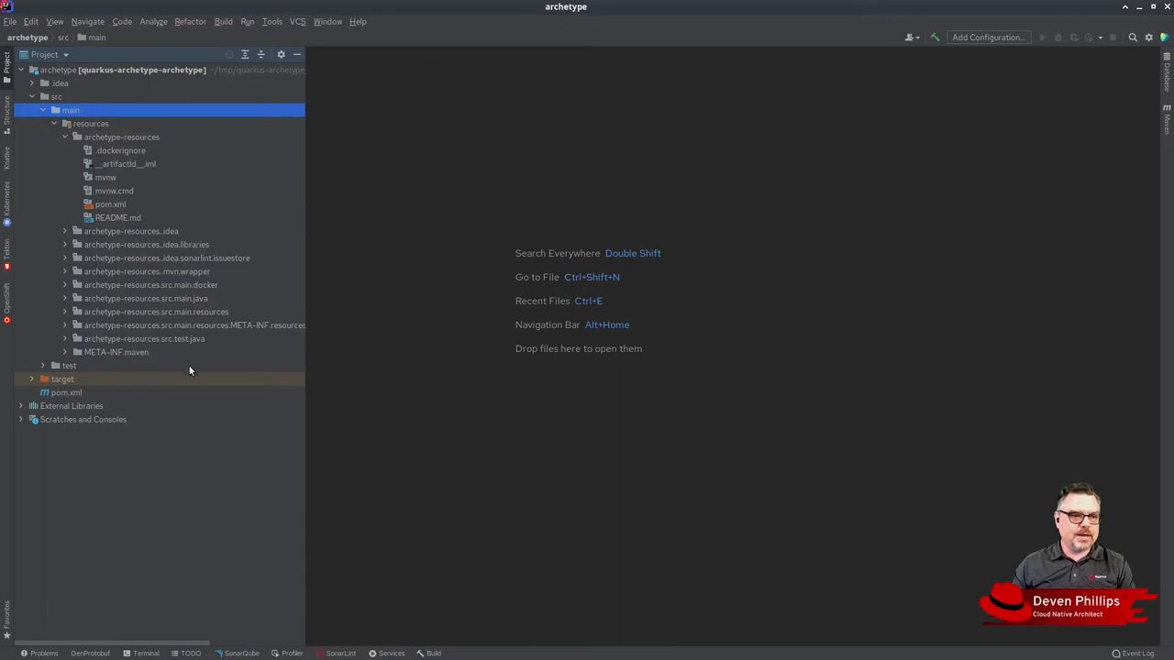
mouse_move(154, 290)
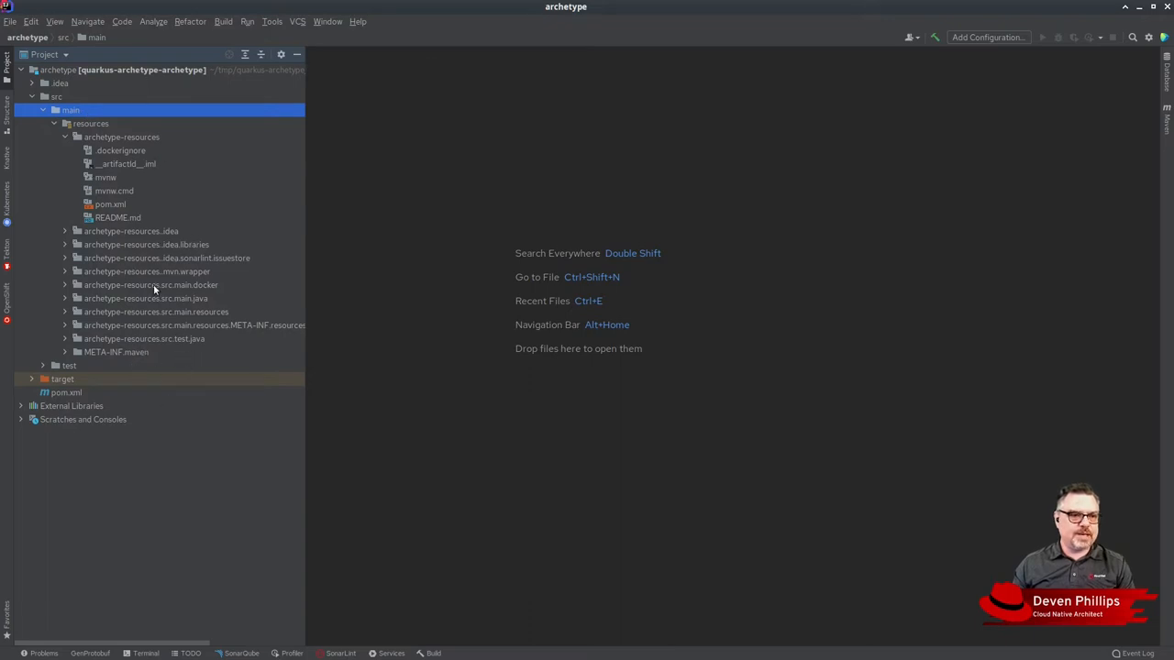
left_click(131, 231)
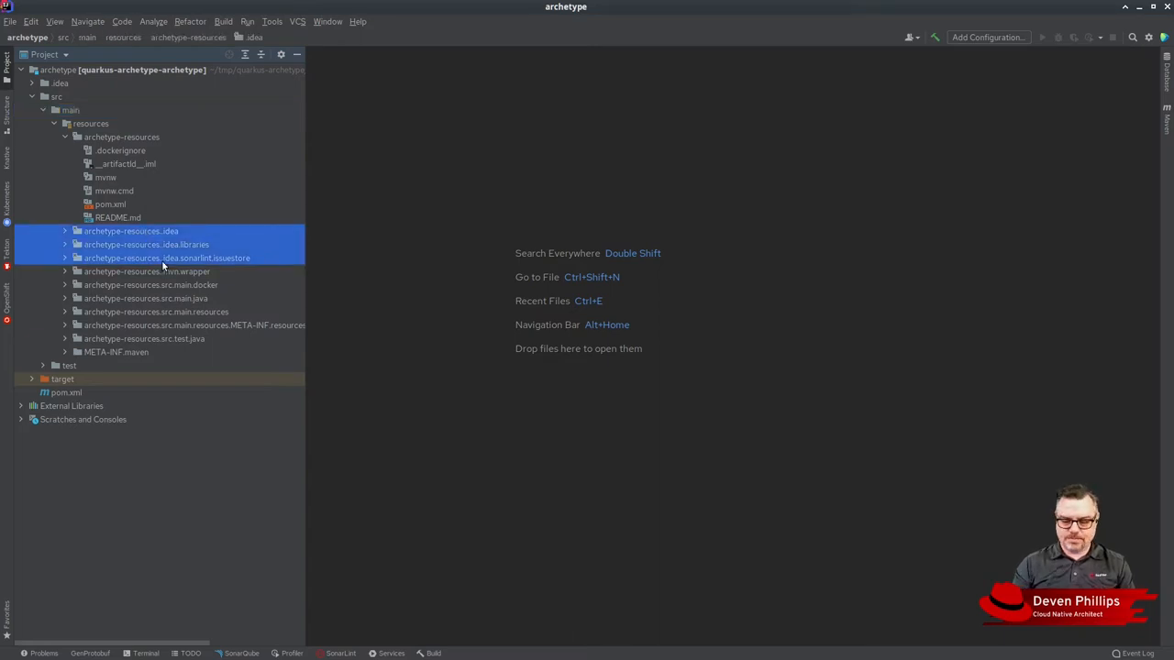
key("Delete")
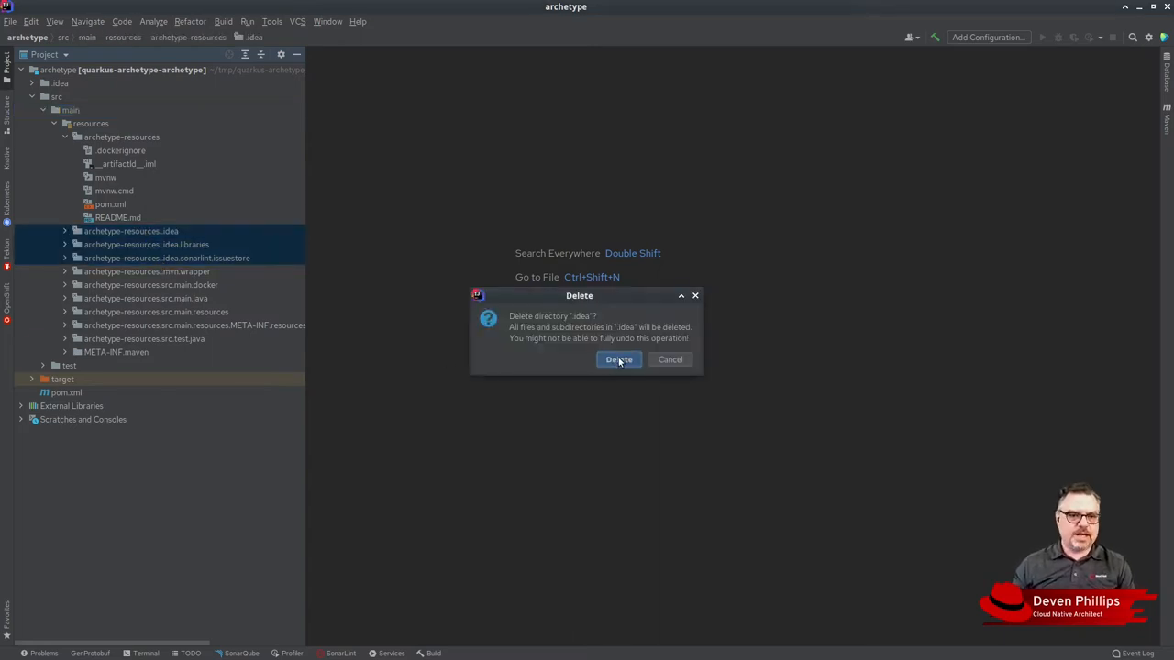
left_click(619, 359)
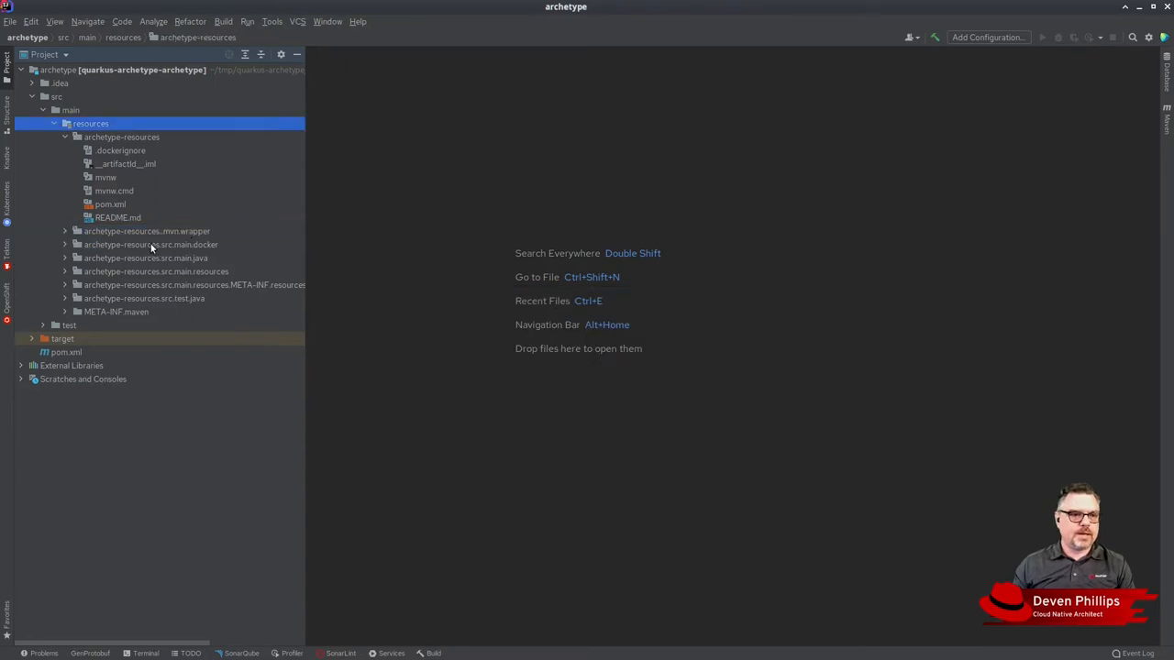
- Delete the __artifactId__.iml module file from the archetype resources
left_click(147, 231)
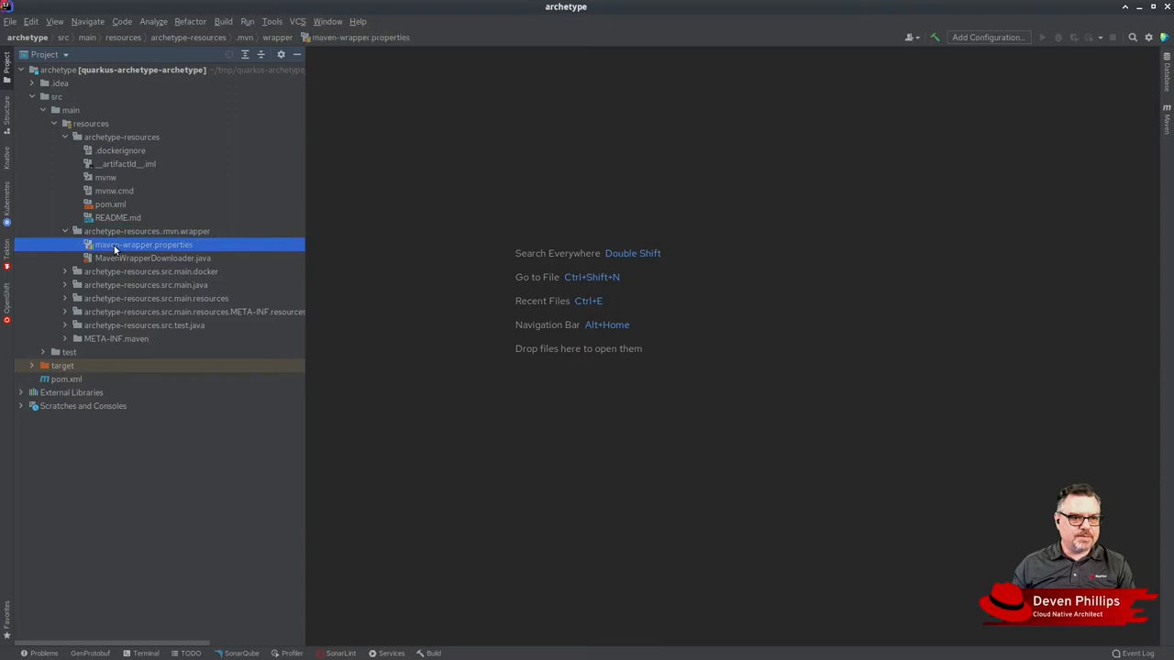
mouse_move(162, 257)
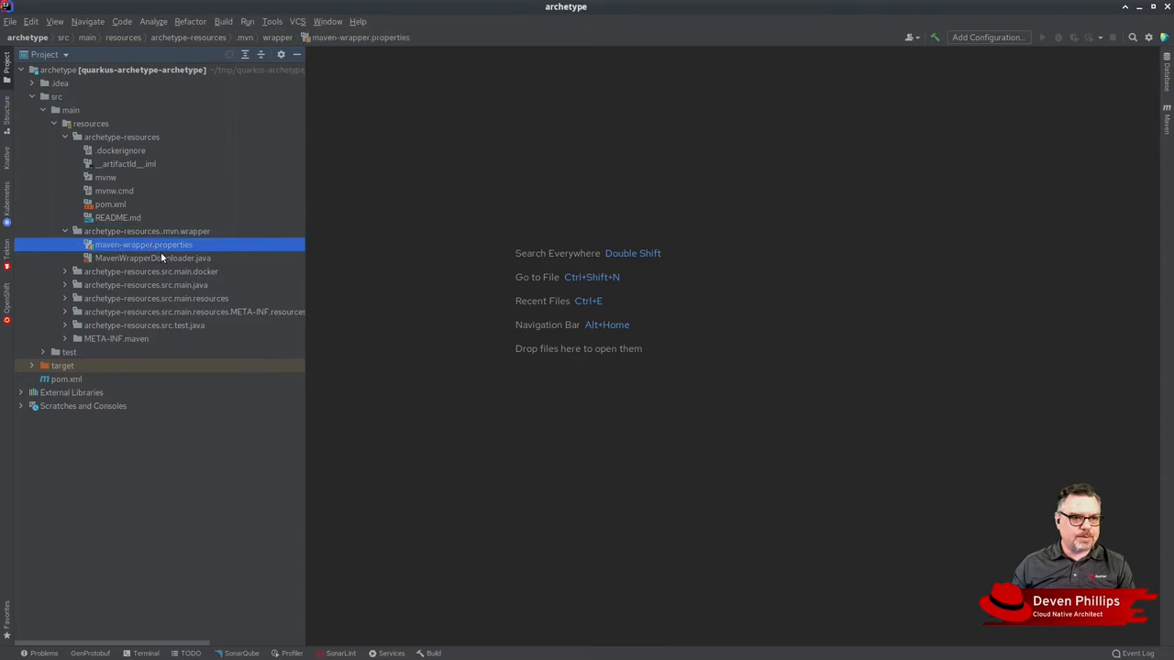
left_click(151, 256)
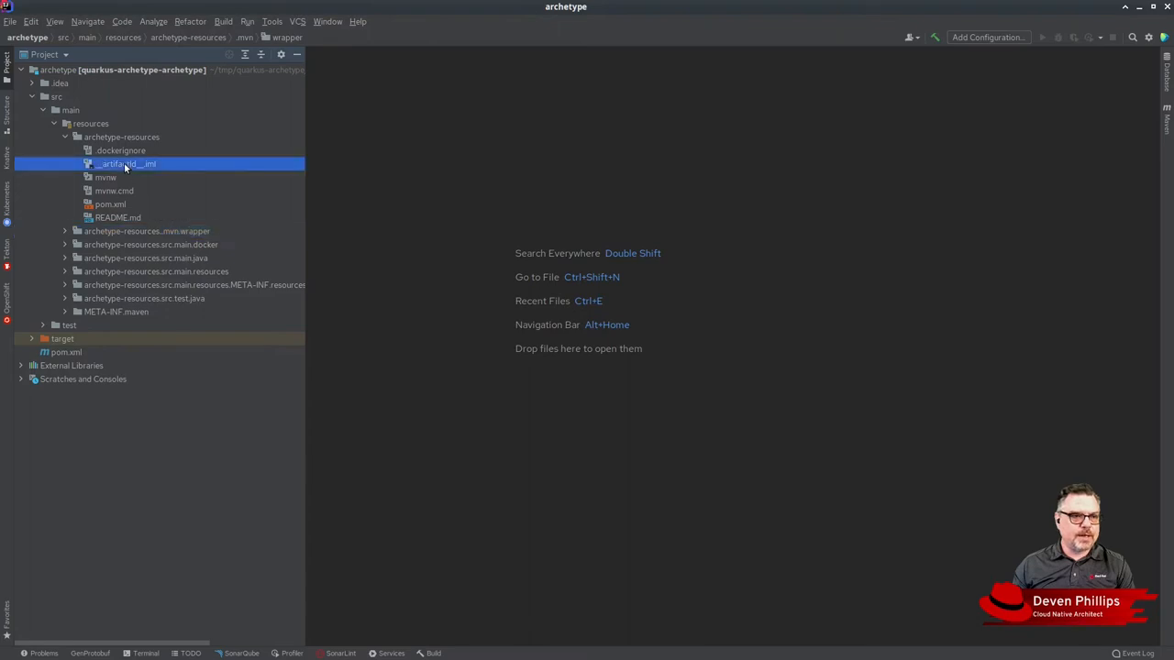
key("Delete")
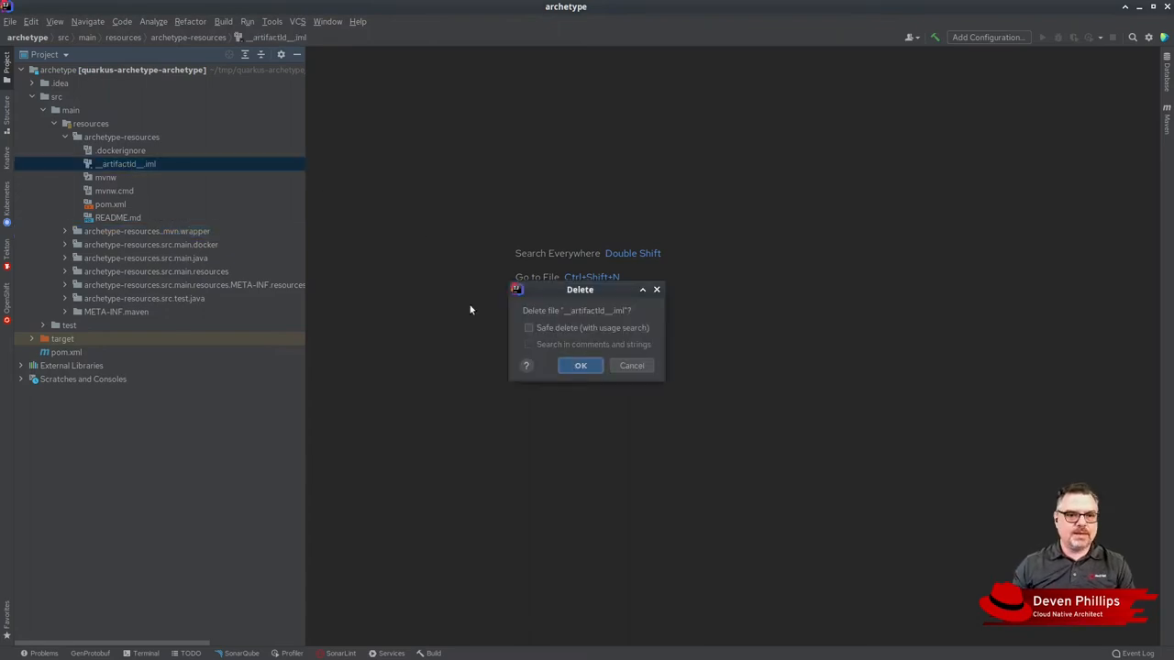
left_click(579, 365)
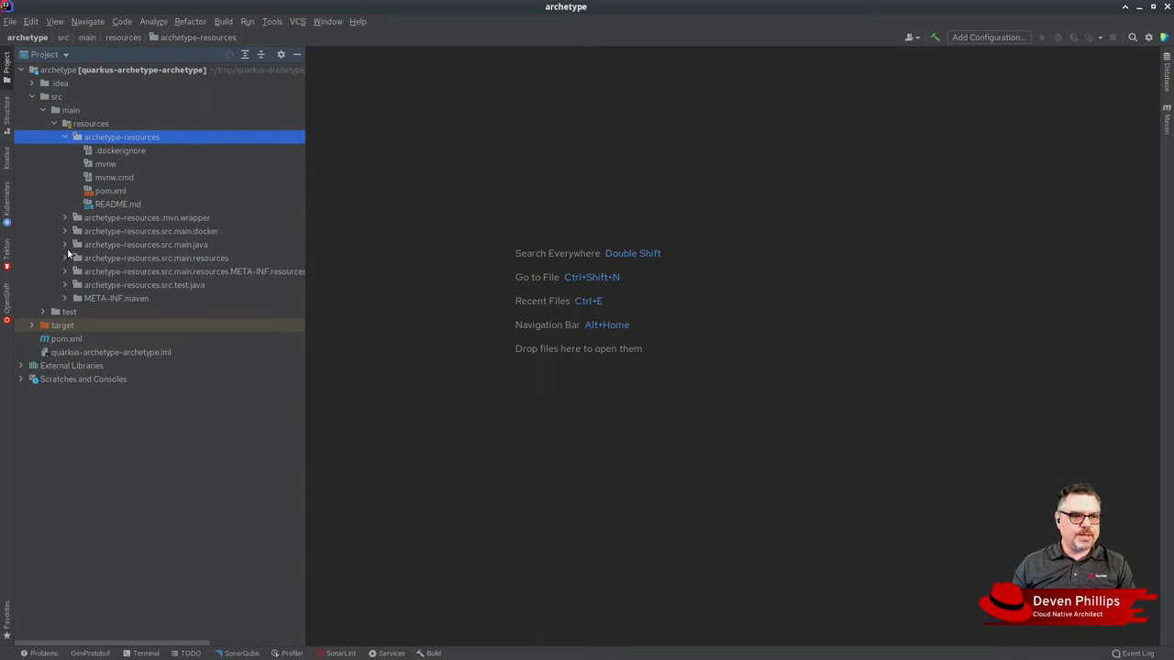
- Open the HealthResource.java template and select its ${package} placeholder
left_click(147, 244)
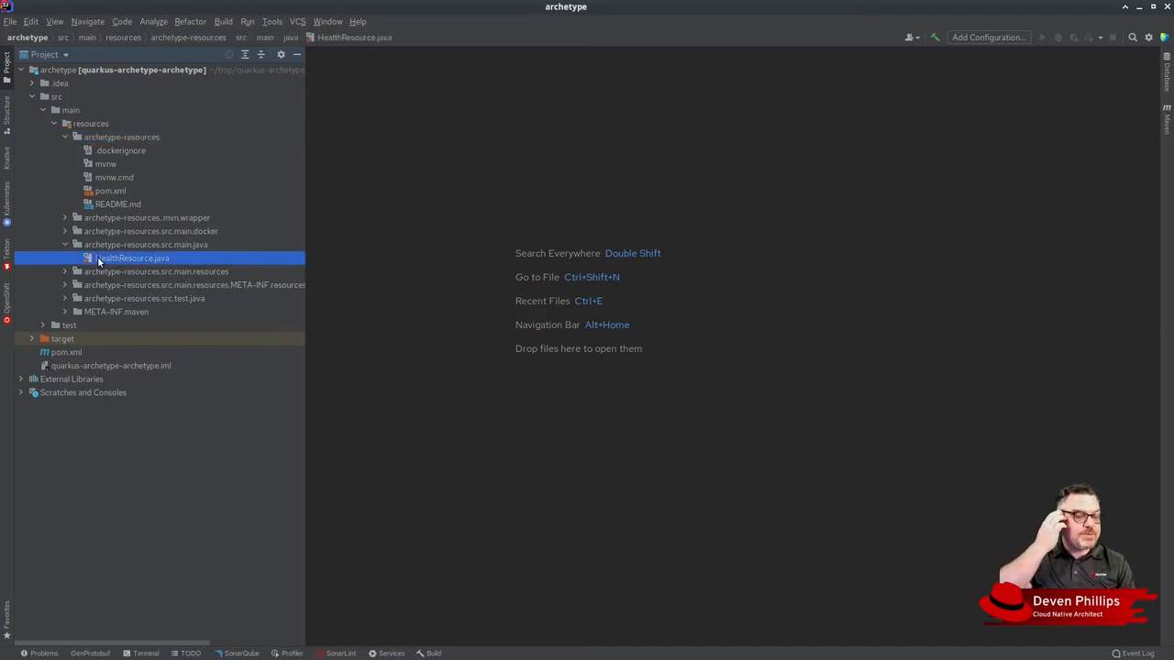
mouse_move(279, 234)
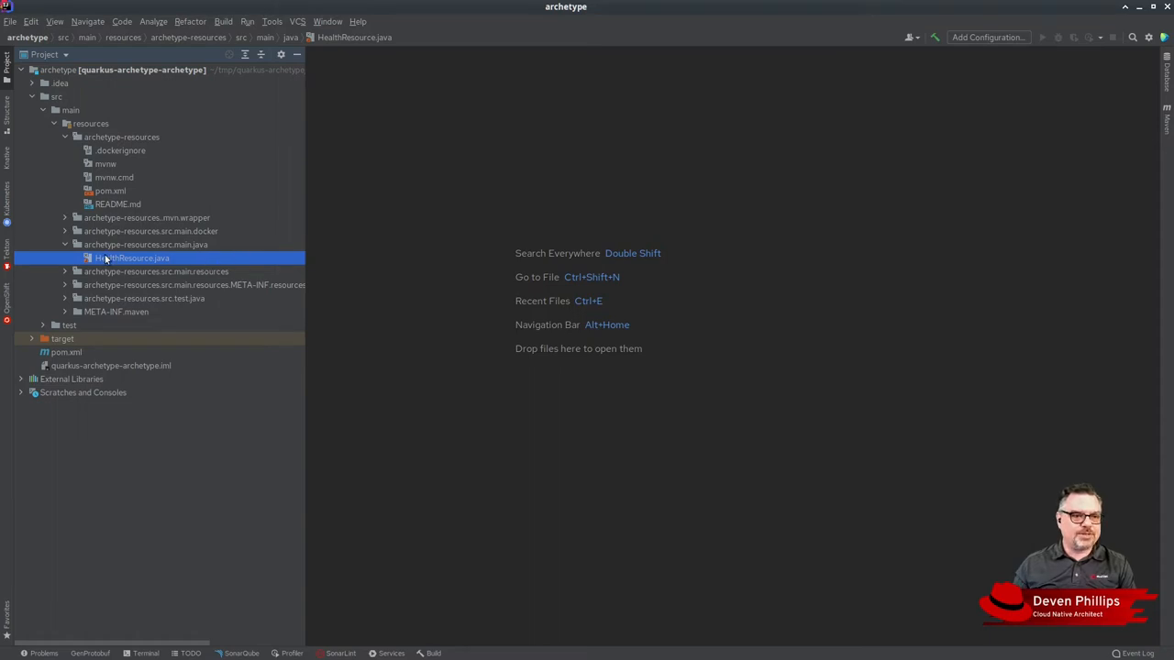
double_click(132, 256)
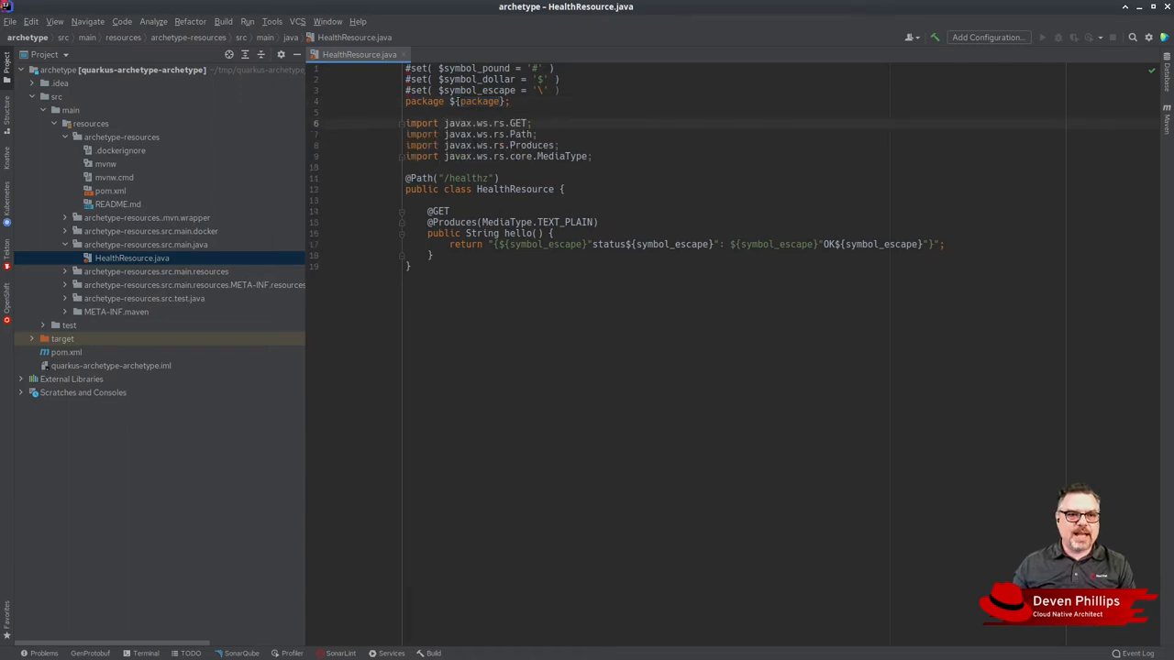
double_click(477, 101)
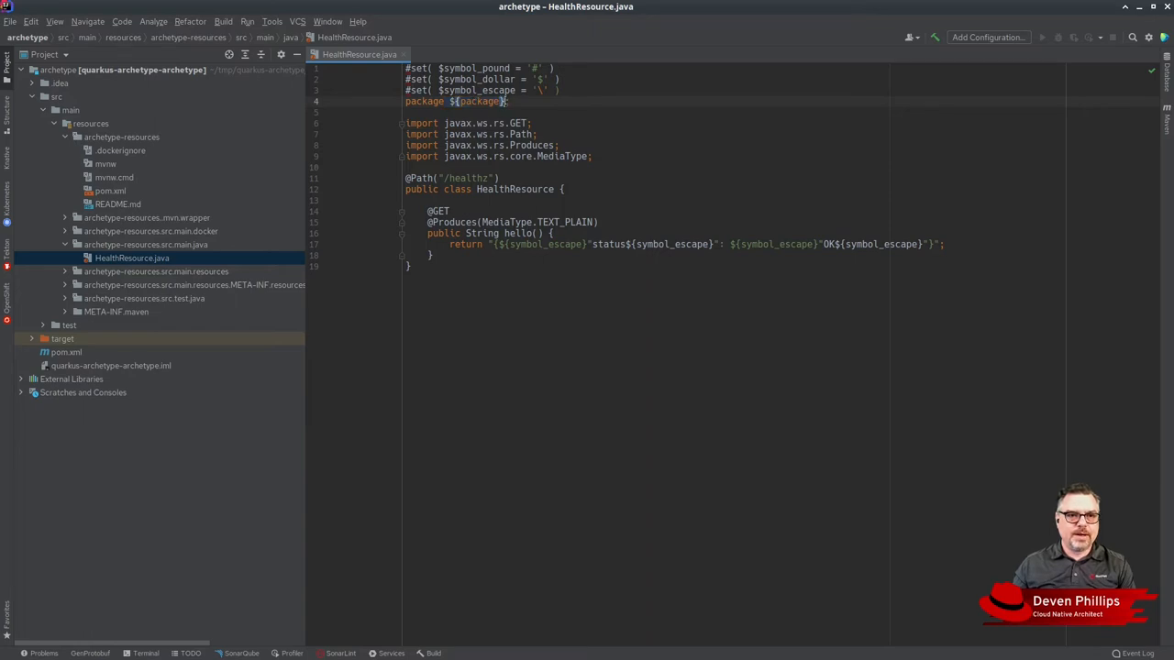
double_click(477, 101)
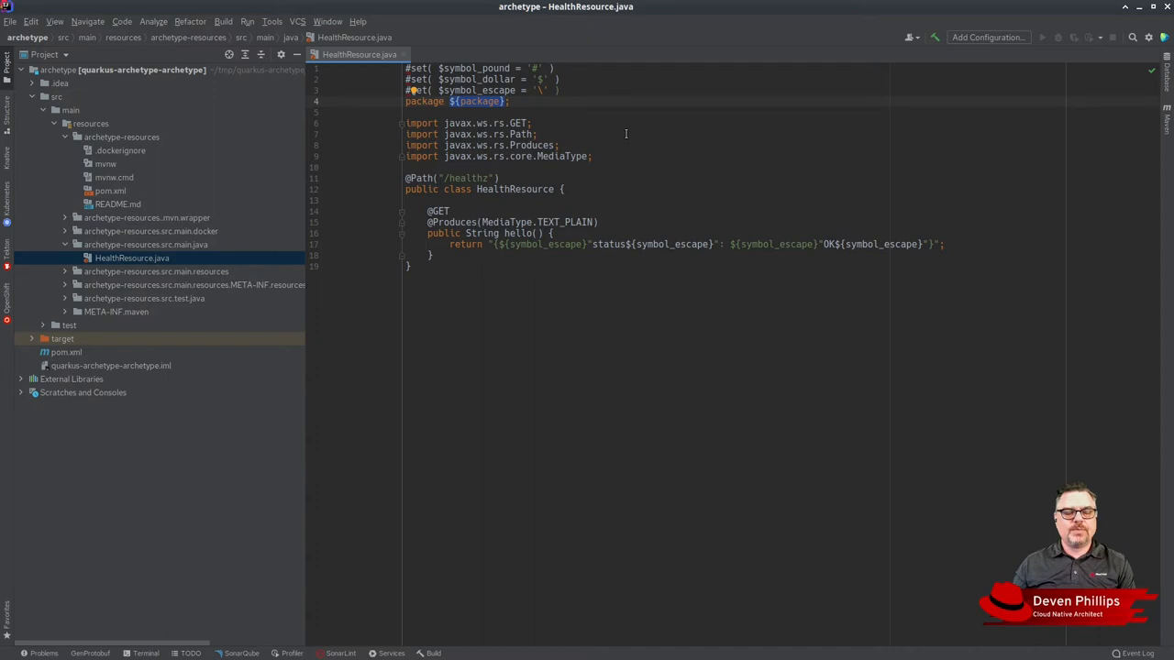
mouse_move(653, 319)
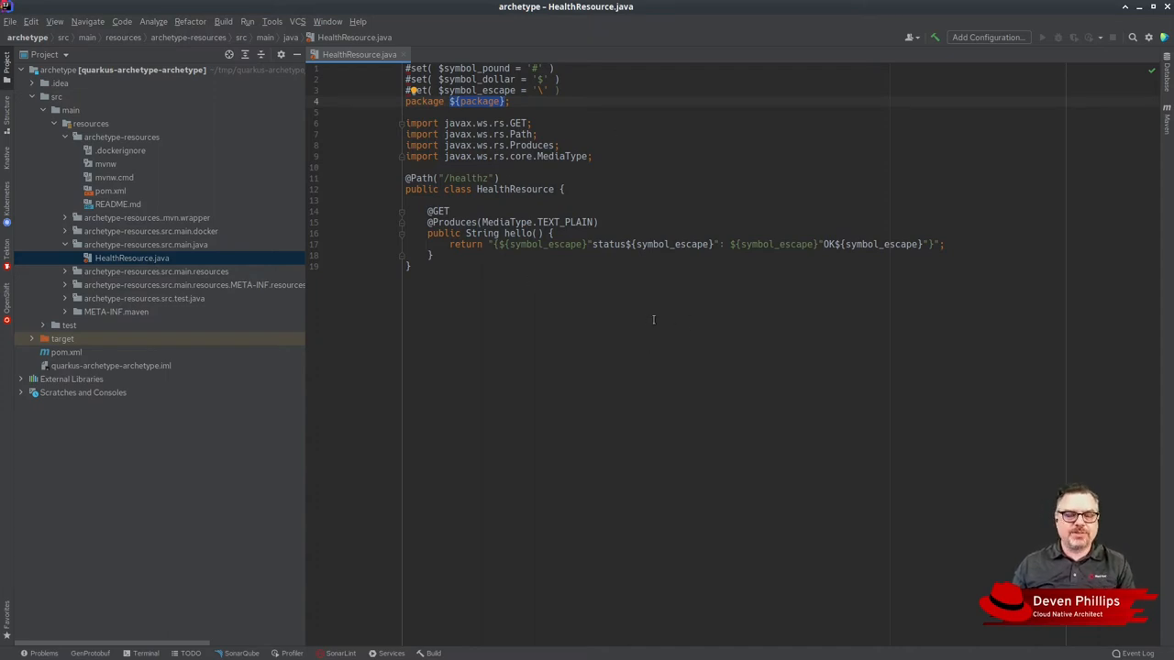
mouse_move(521, 345)
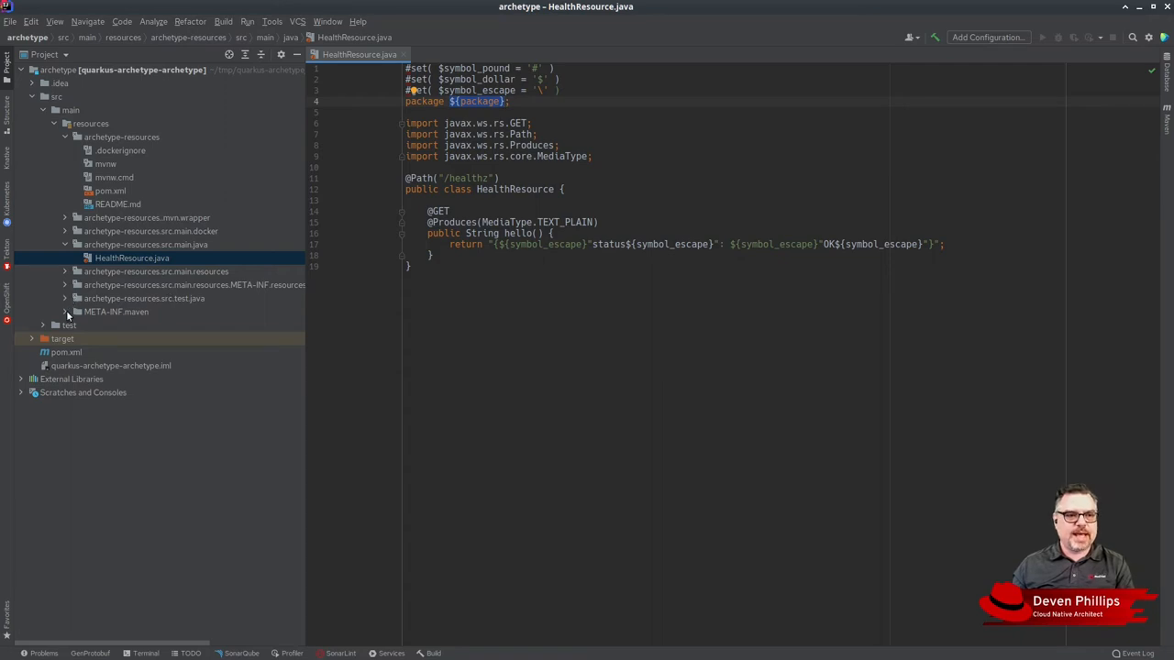
- Open META-INF/maven/archetype-metadata.xml and scroll through its fileSet directories and include patterns
left_click(116, 312)
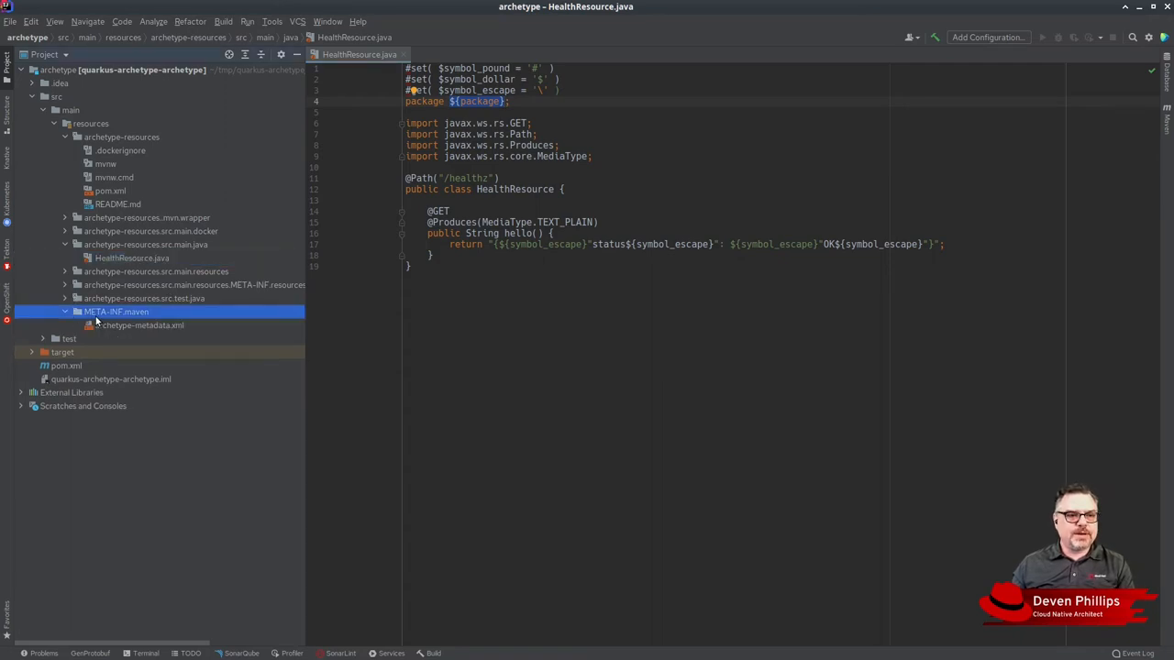
double_click(140, 327)
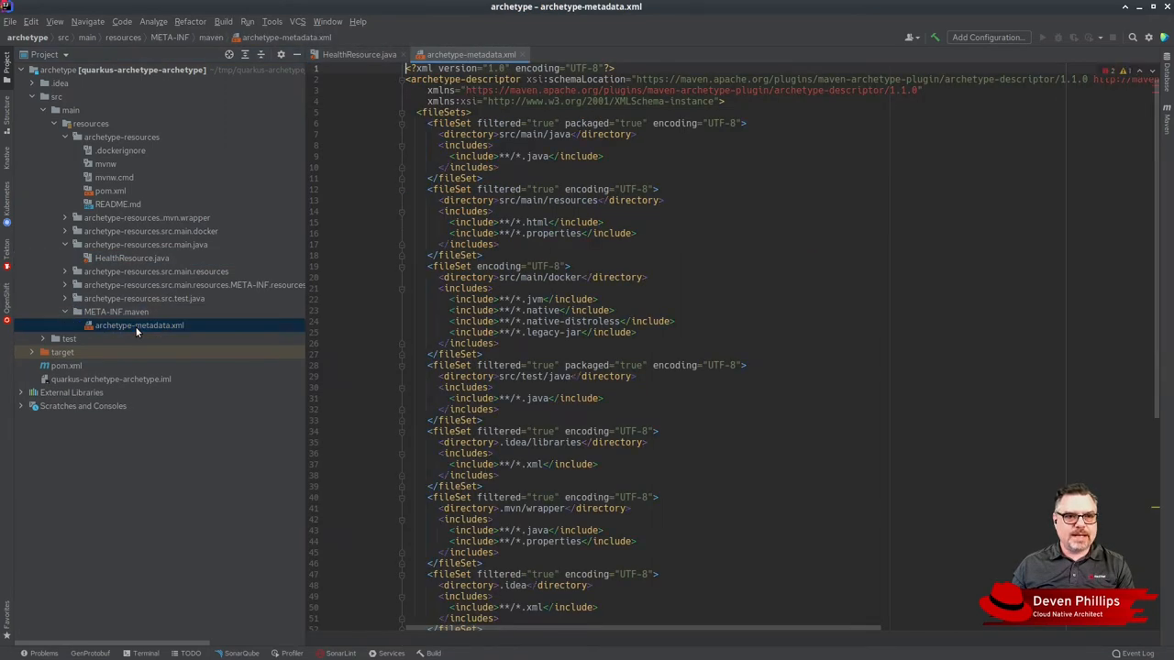
scroll("down", 3)
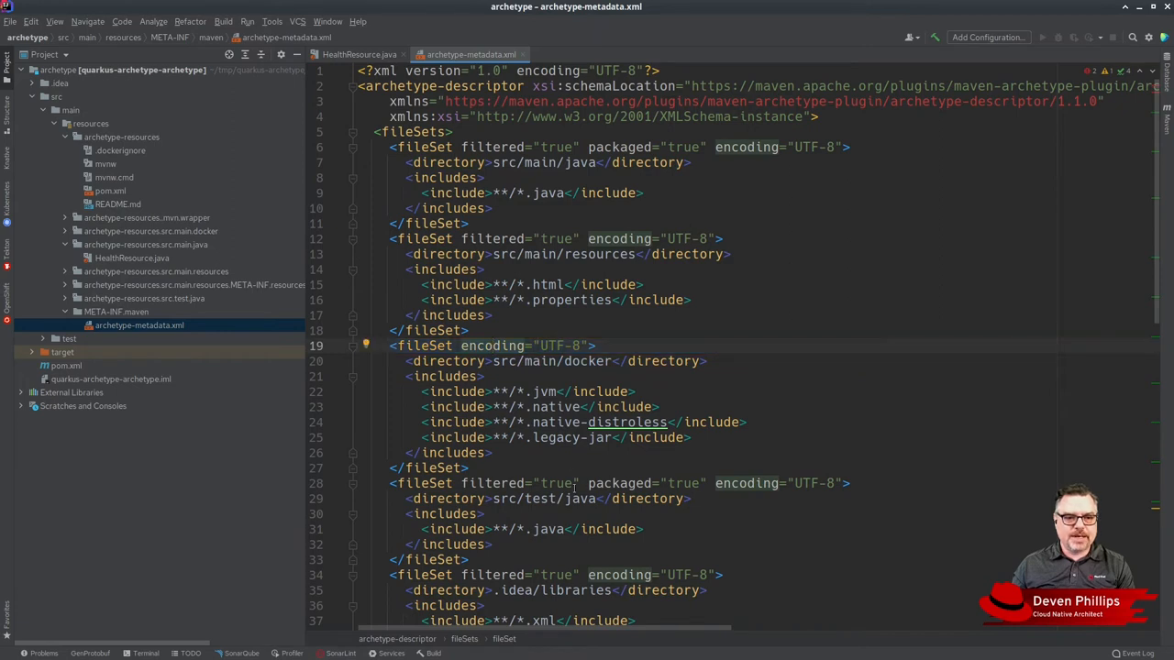
scroll("down", 3)
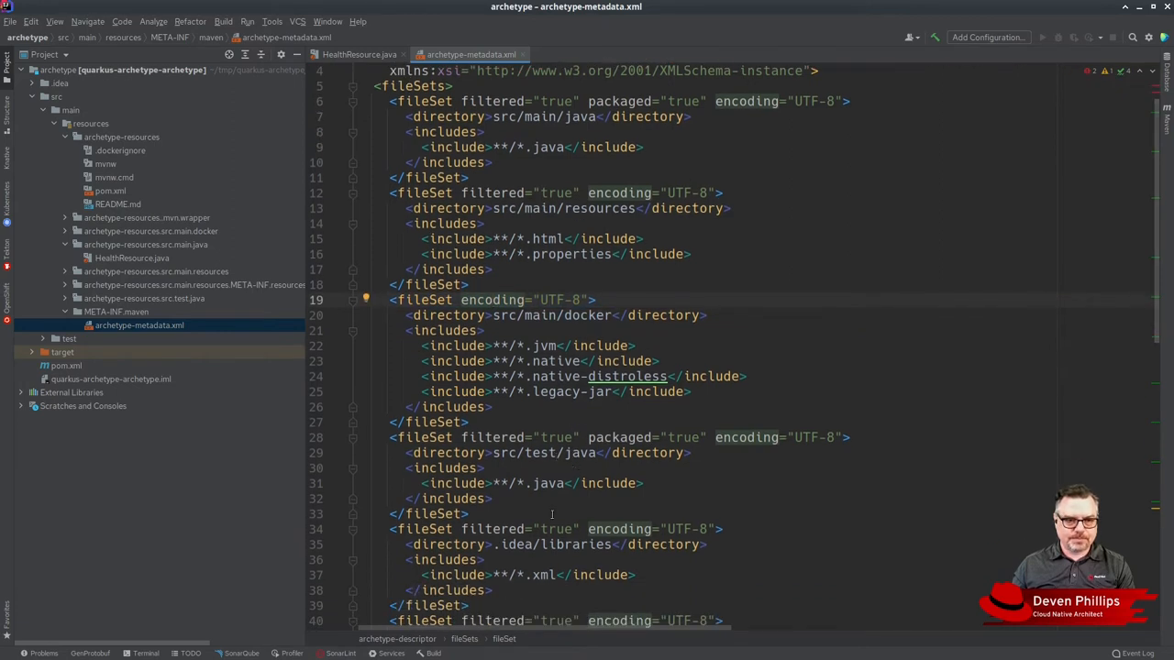
scroll("down", 3)
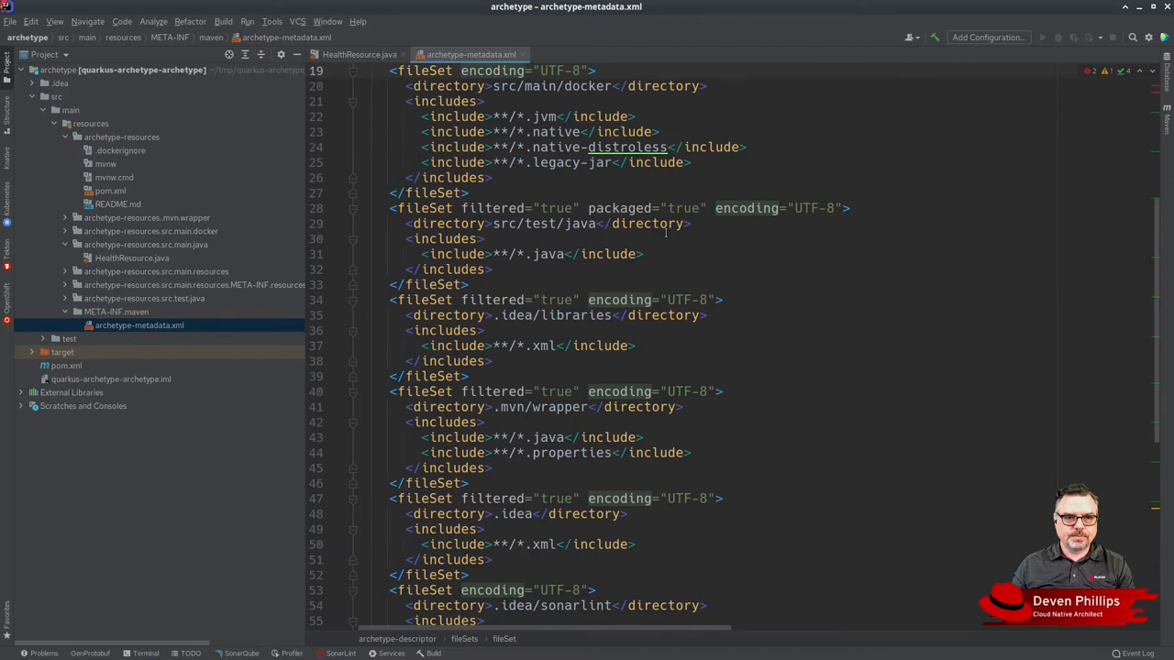
scroll("down", 3)
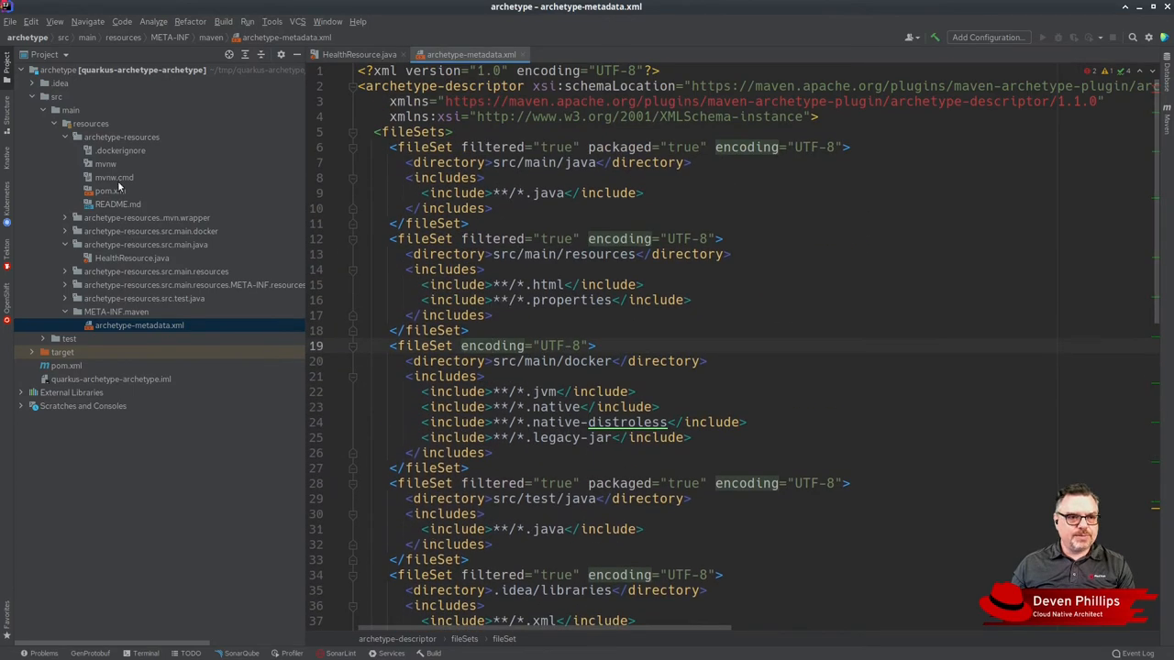
mouse_move(646, 359)
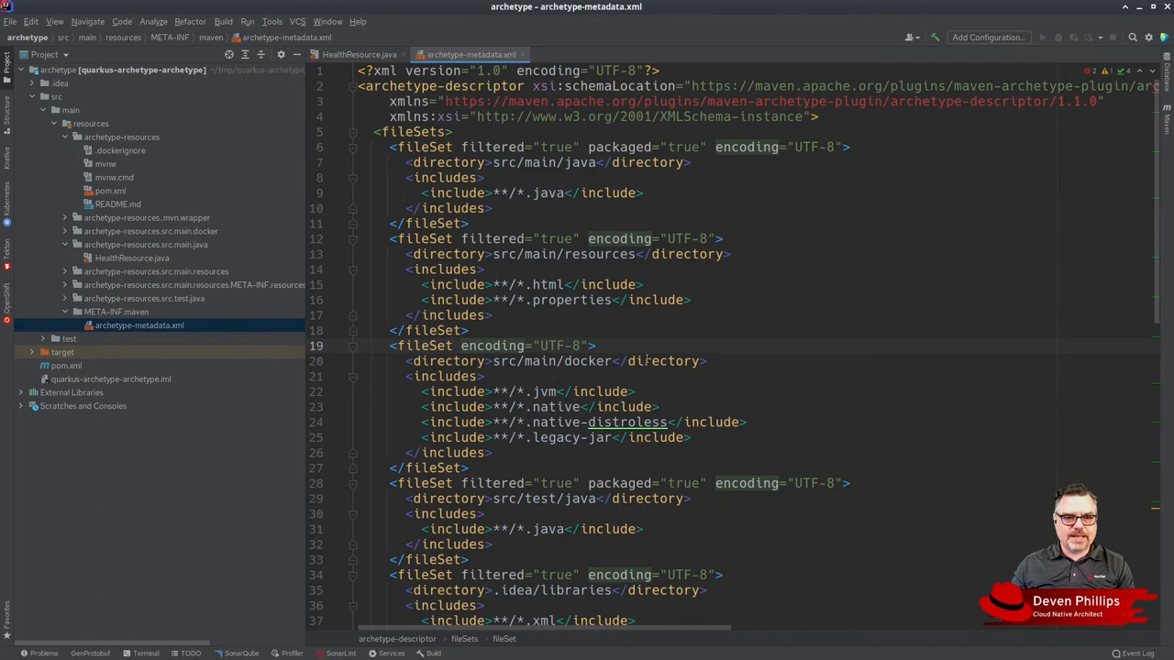
scroll("down", 3)
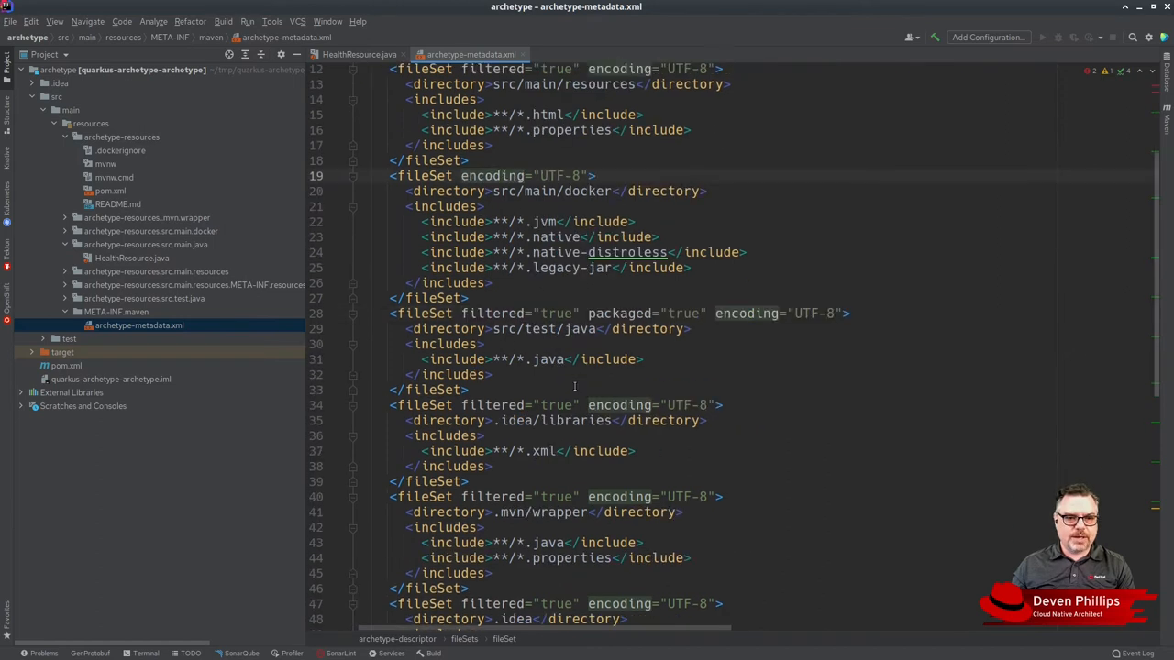
scroll("down", 3)
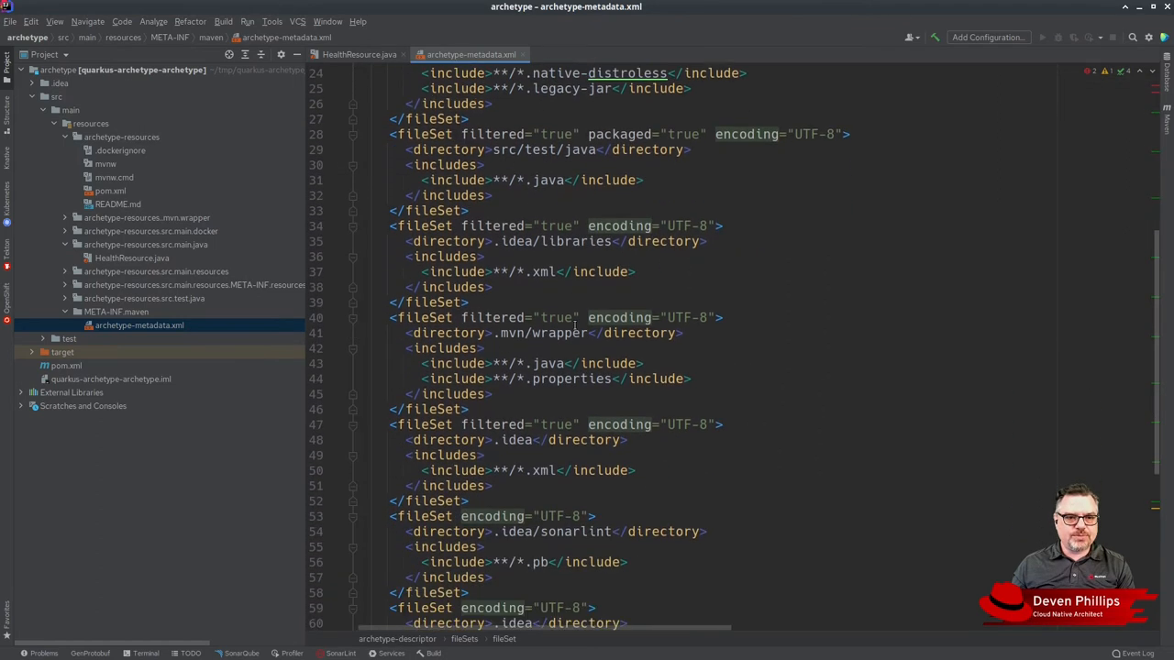
scroll("down", 3)
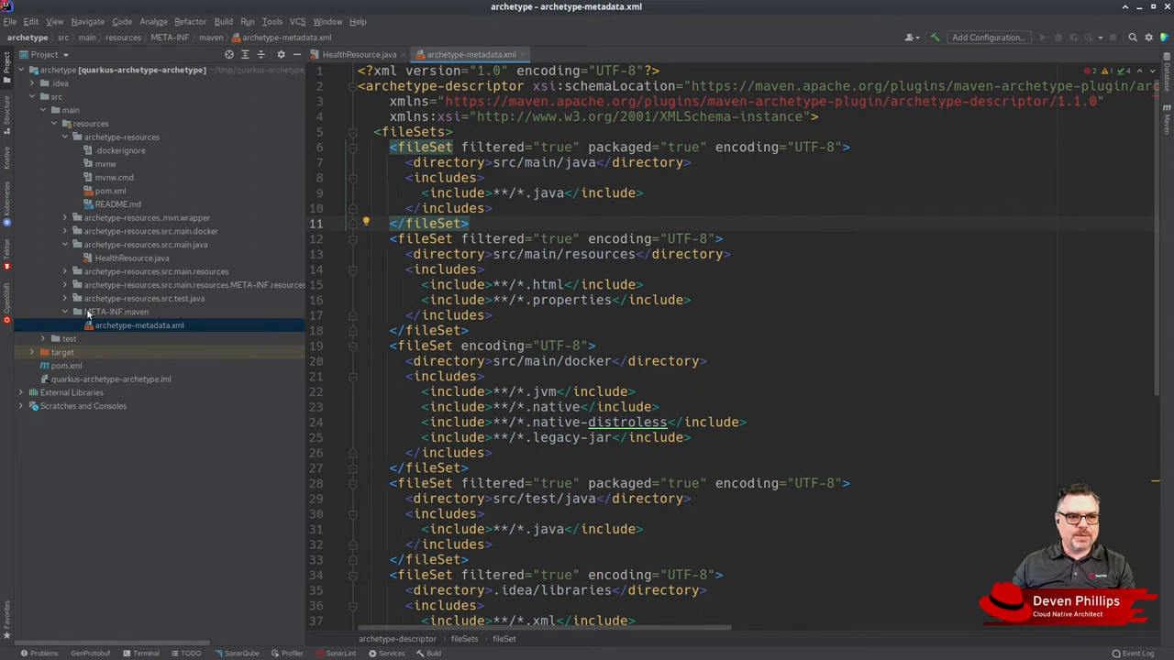
- Create archetype-post-generate.groovy under META-INF/maven via New > File, confirming the Refactor move
left_click(117, 312)
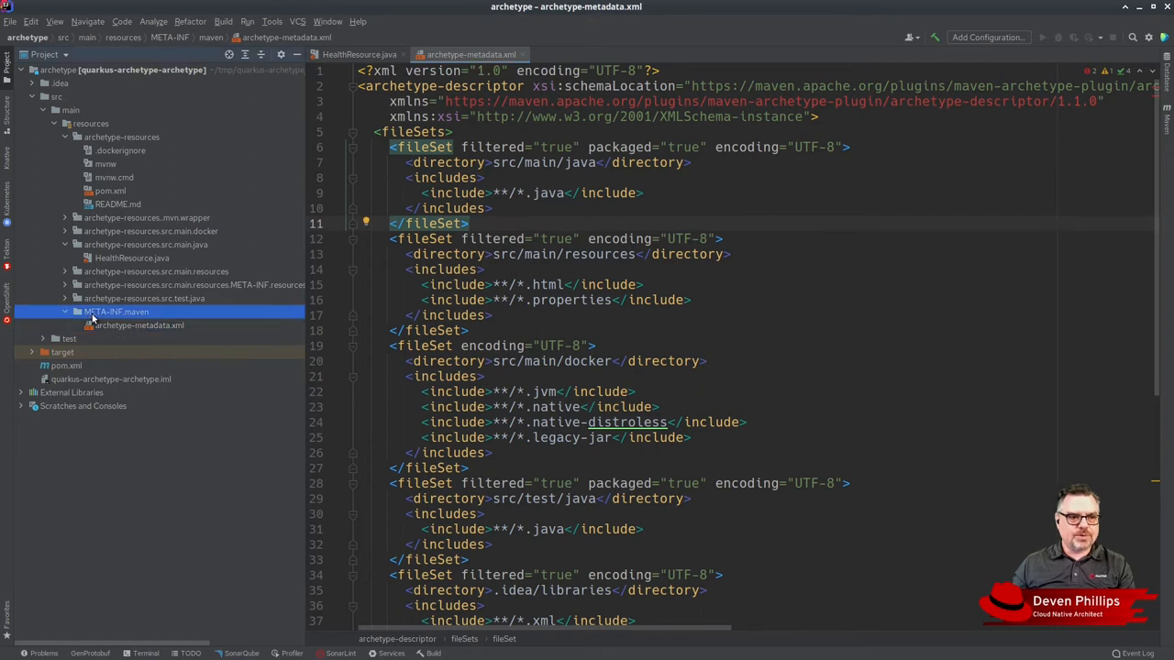
right_click(115, 312)
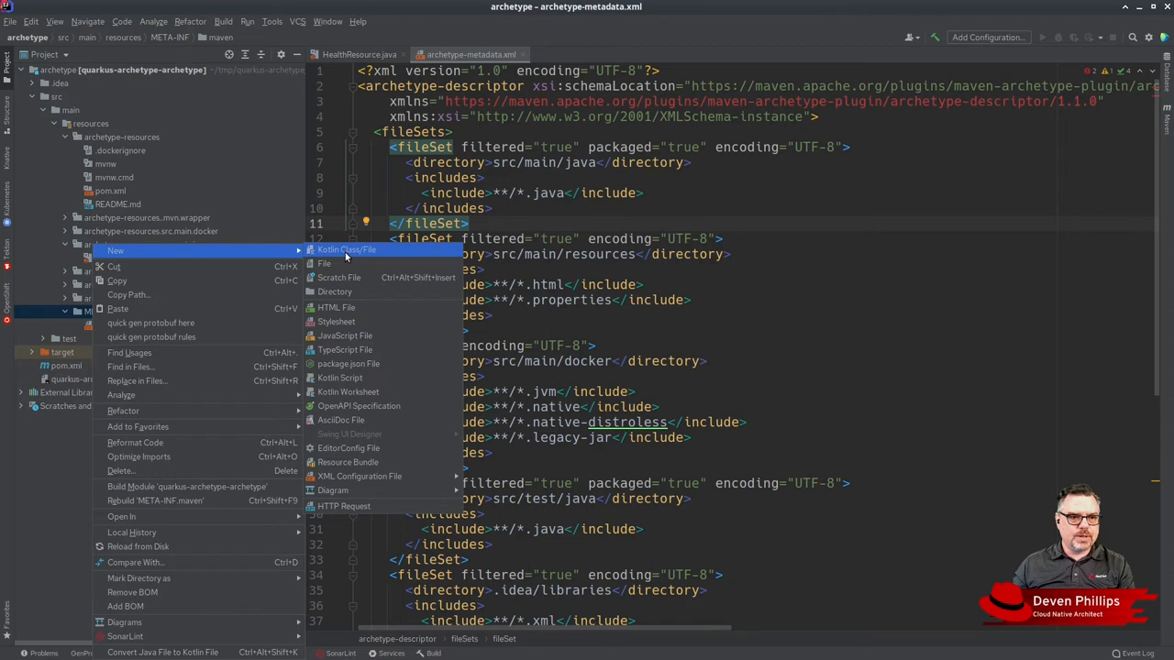
mouse_move(341, 420)
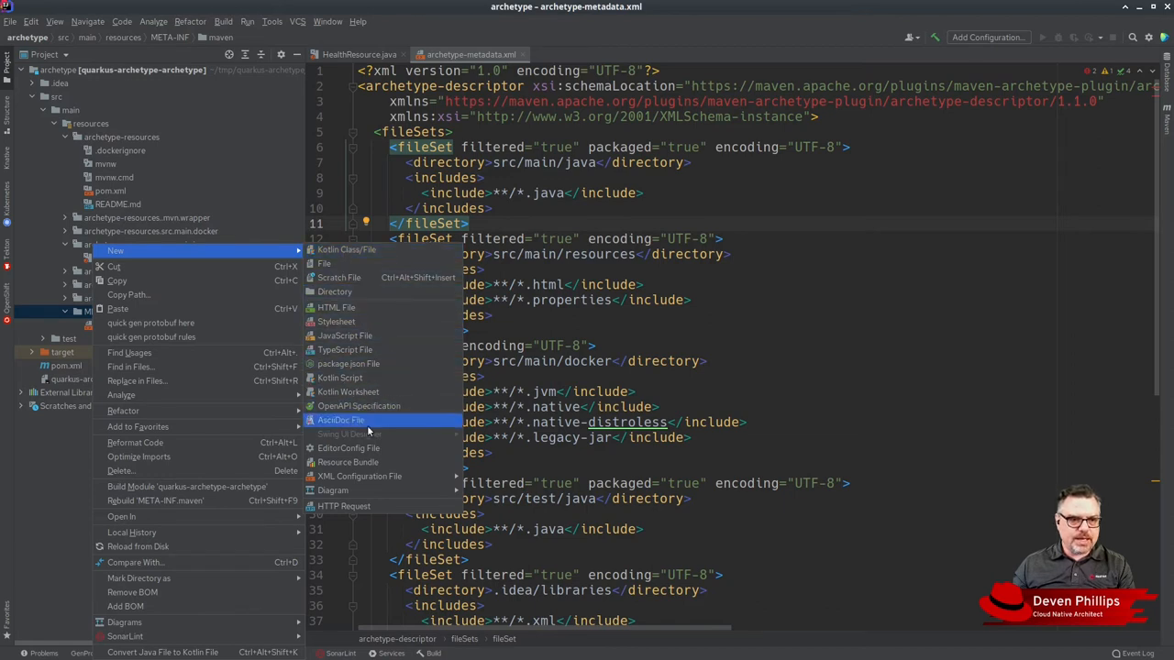
mouse_move(344, 249)
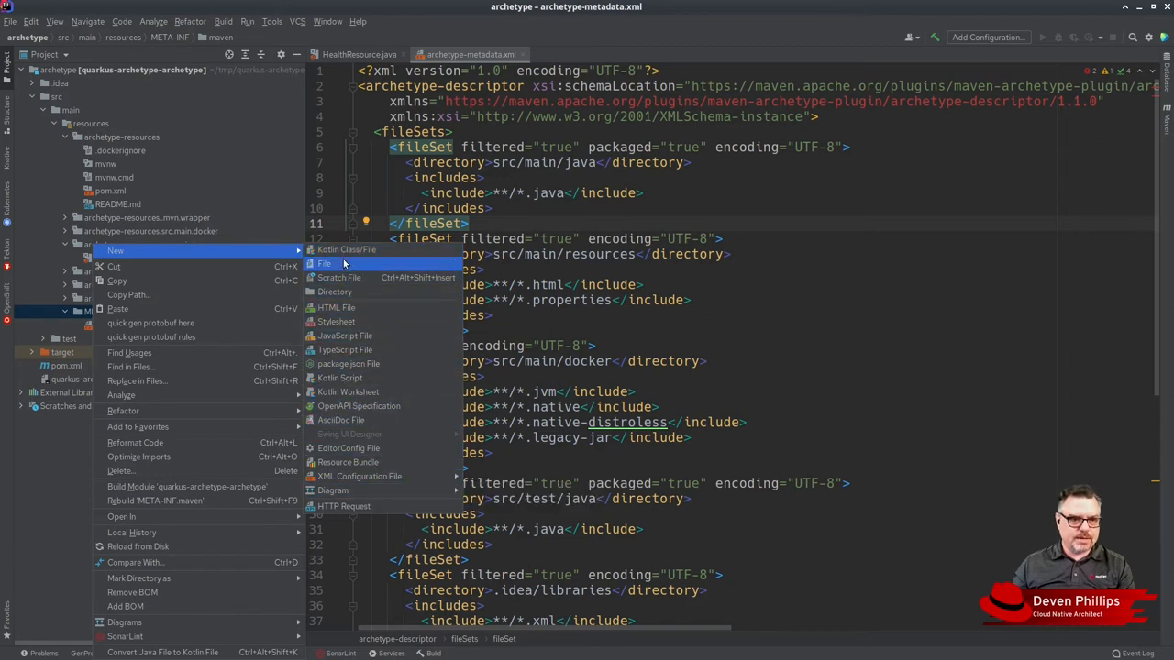
left_click(324, 264)
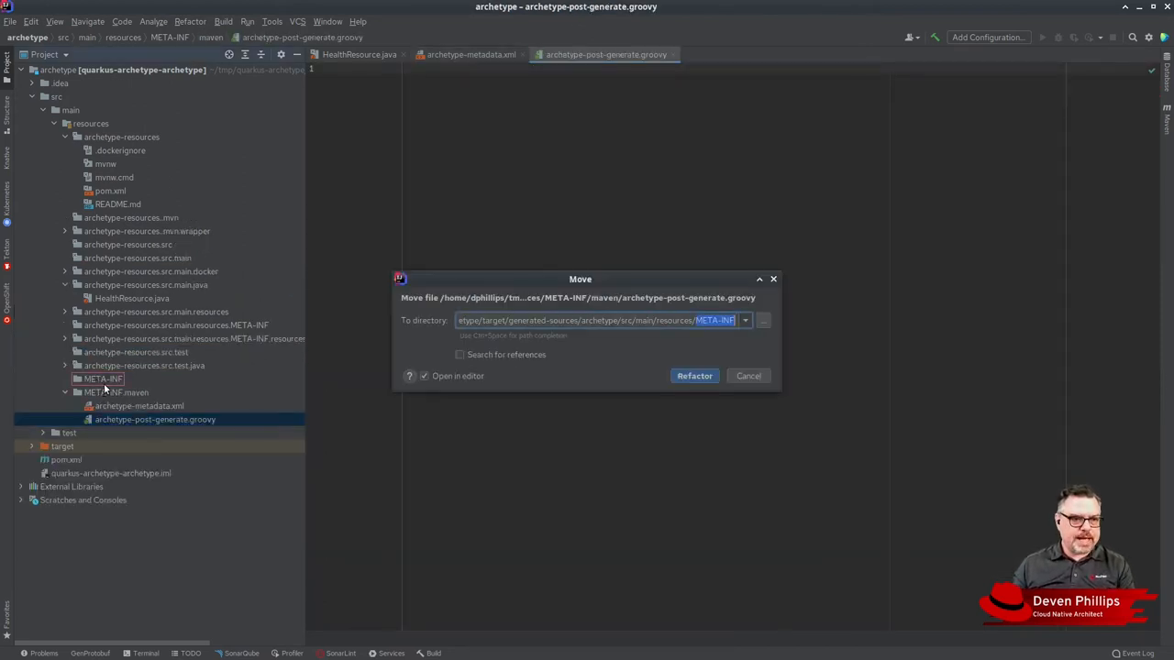
left_click(694, 376)
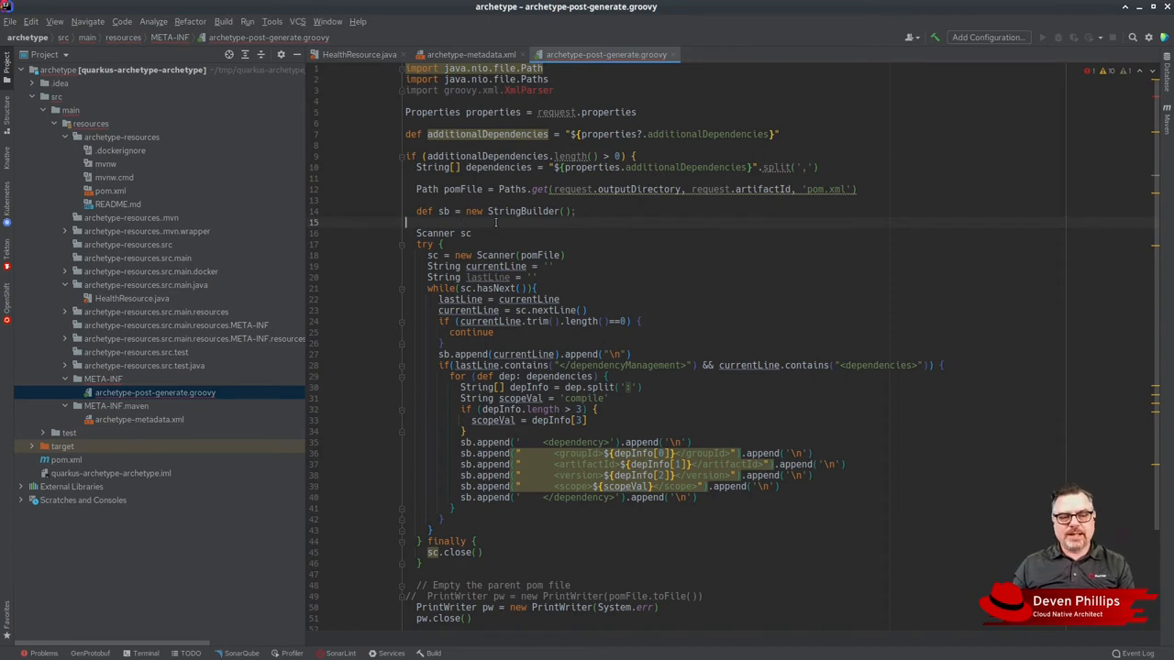
mouse_move(636, 255)
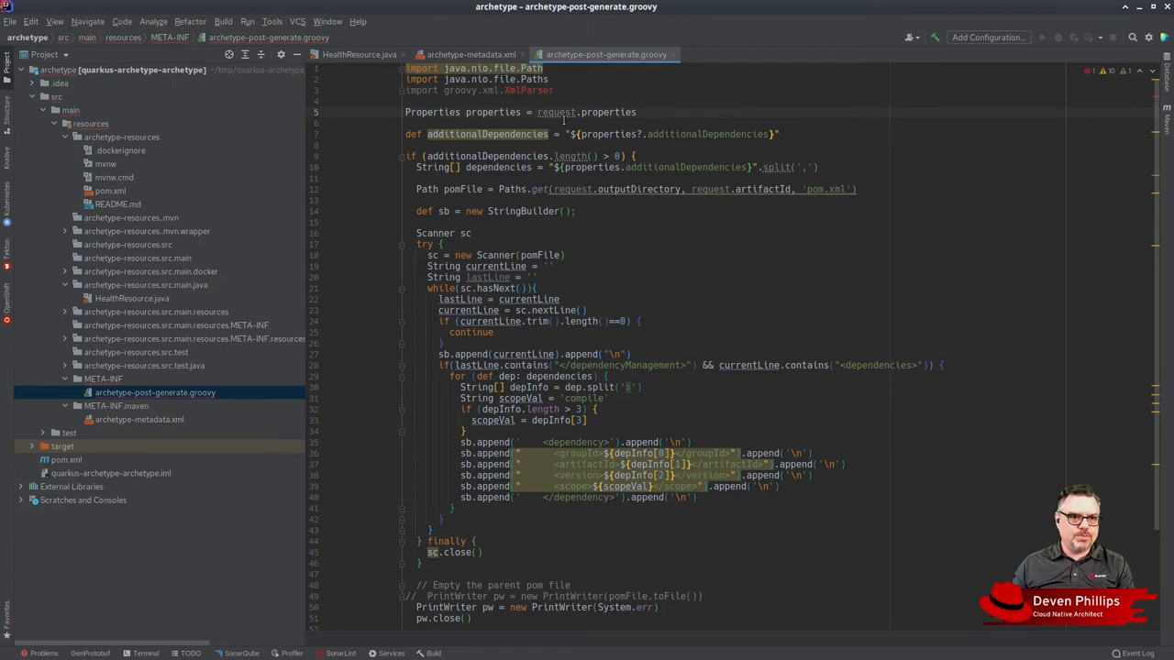
- In archetype-metadata.xml, write a requiredProperties block with requiredProperty key extra_libraries and a defaultValue
left_click(470, 55)
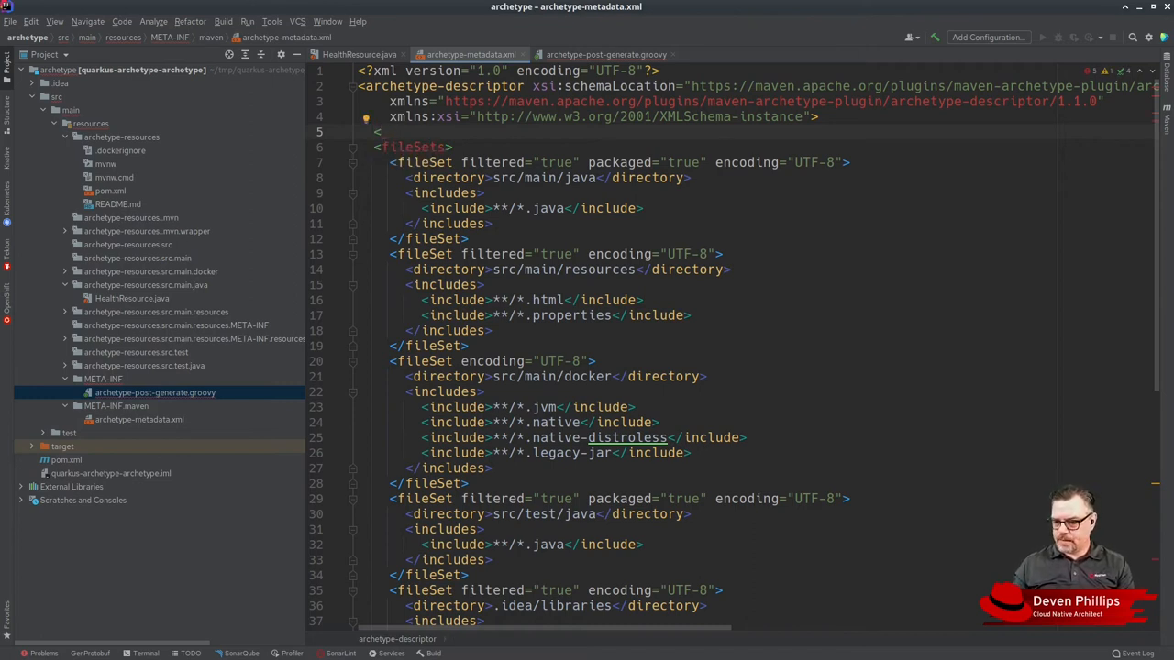
type("requ")
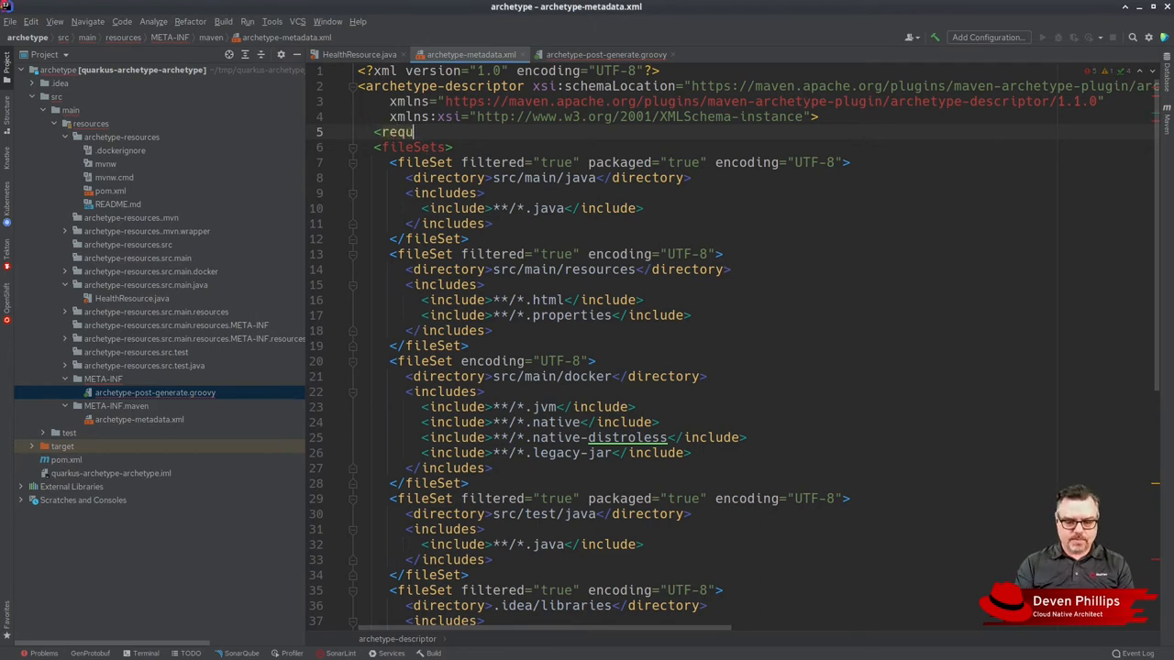
type("iredProperties></requiredProperties>")
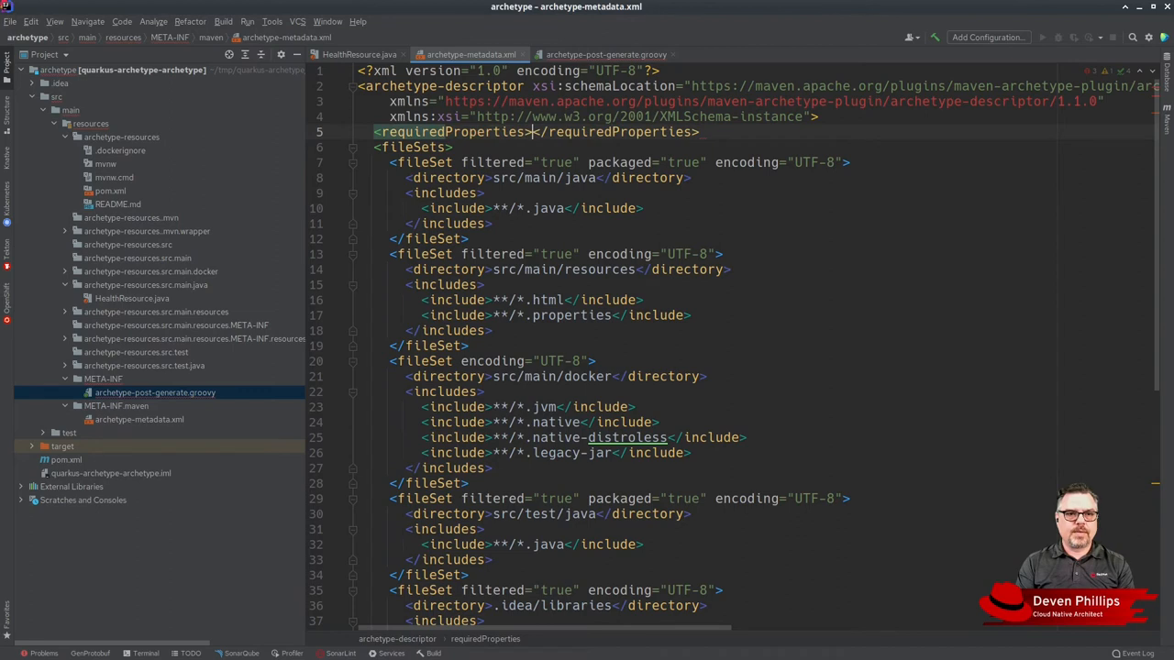
type("<rei")
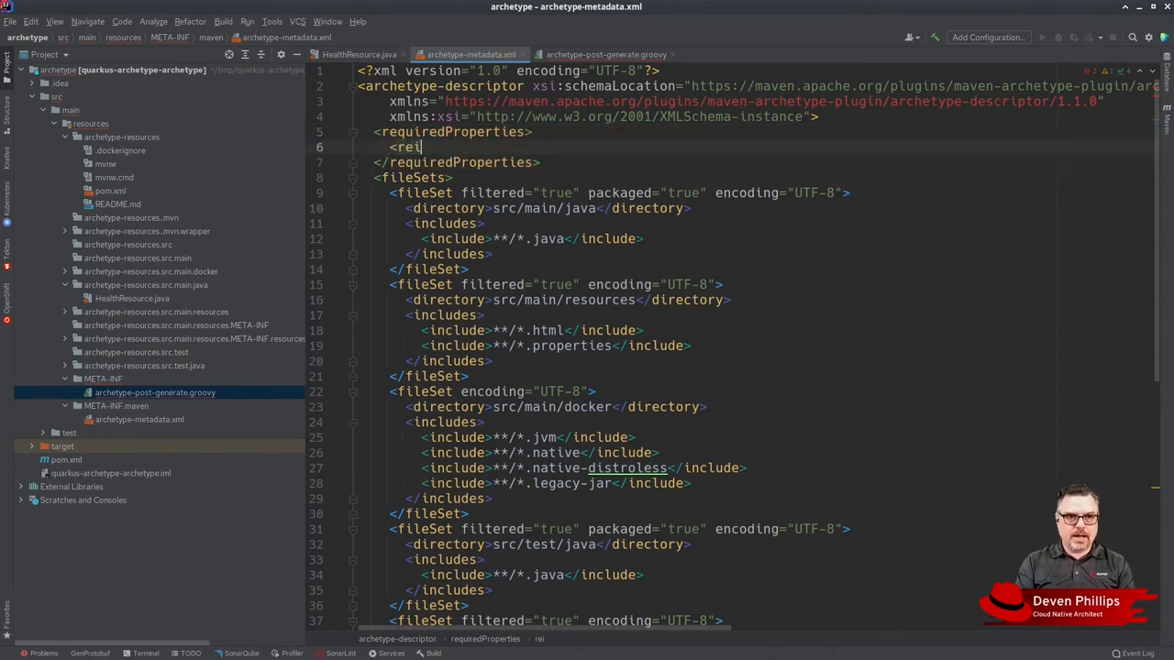
type("qui")
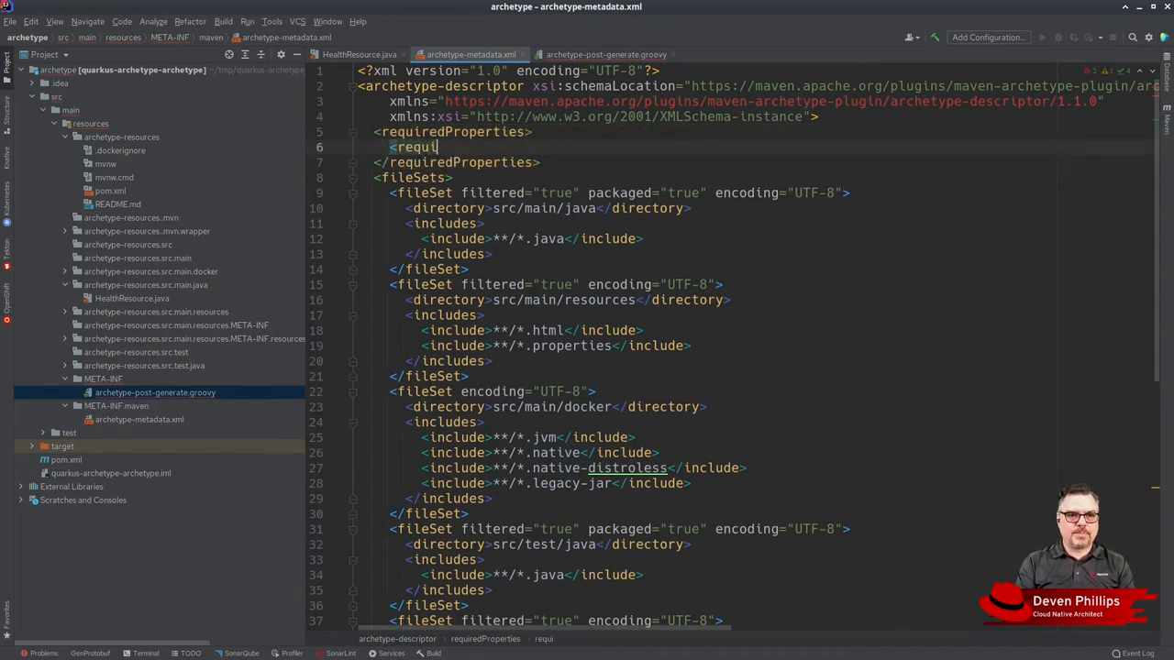
type("redPropert")
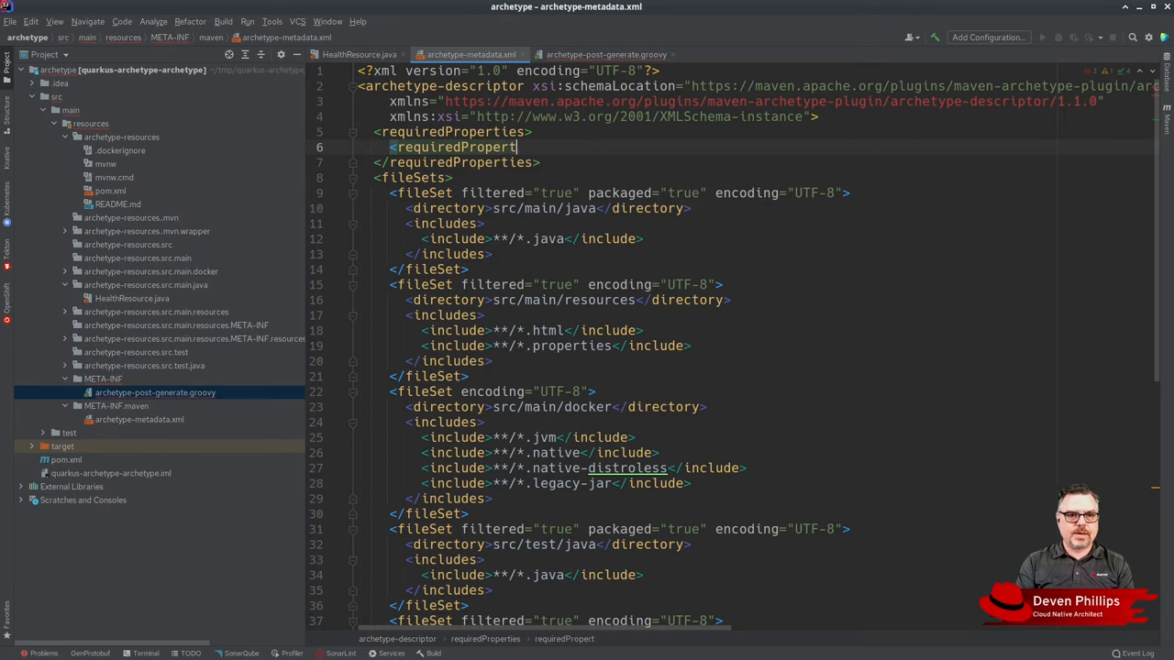
type("></requiredProperty>")
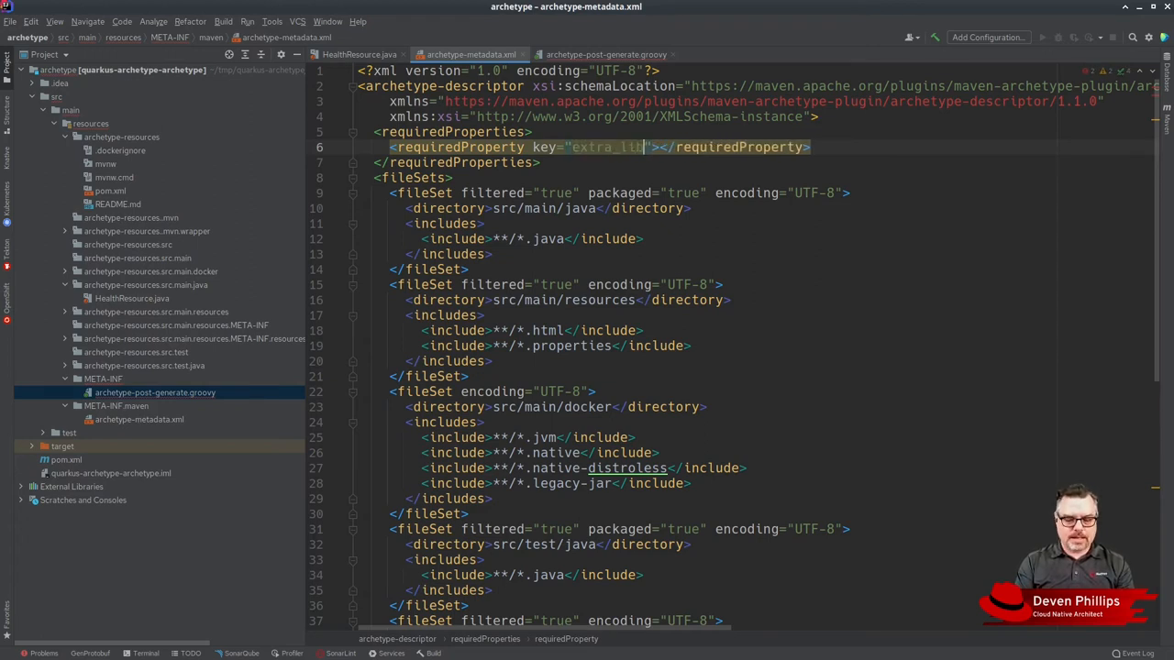
type("raries")
type("<defaultValue></defaultValue>")
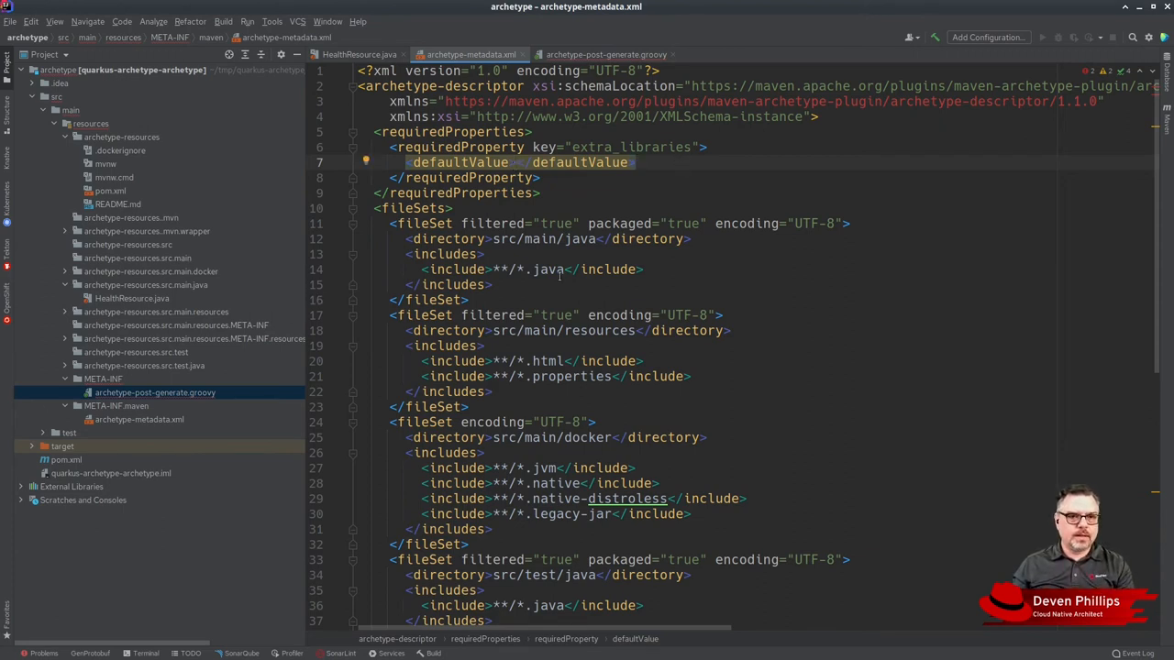
- Copy additionalDependencies from the groovy script and use it as the required property key in archetype-metadata.xml
left_click(602, 55)
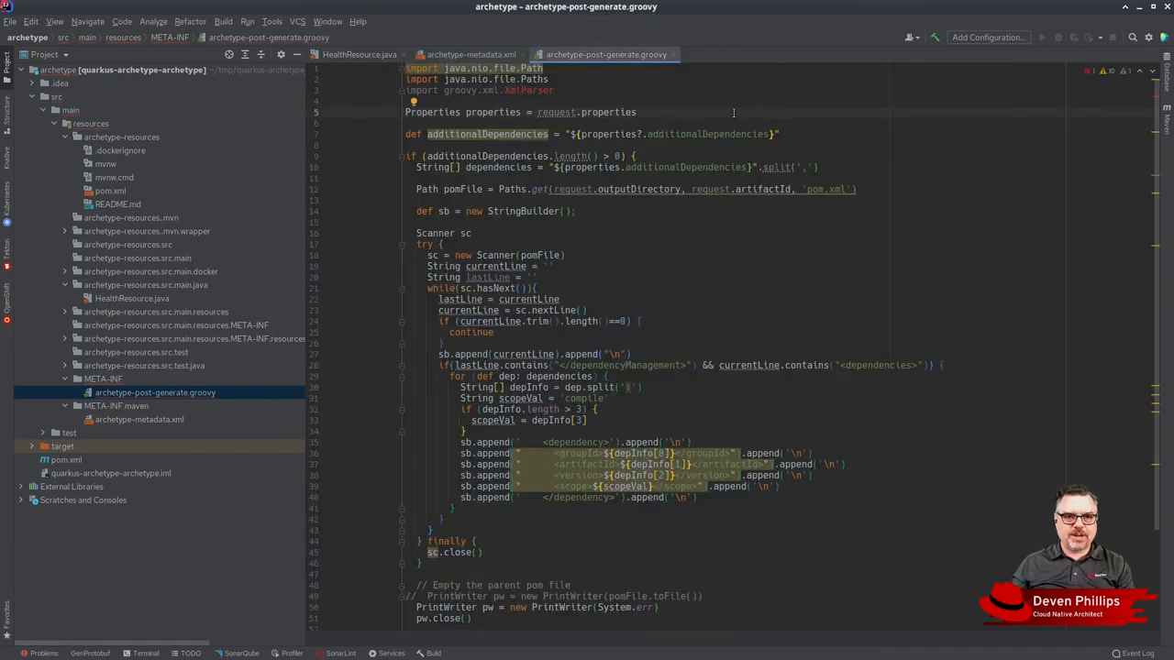
double_click(706, 134)
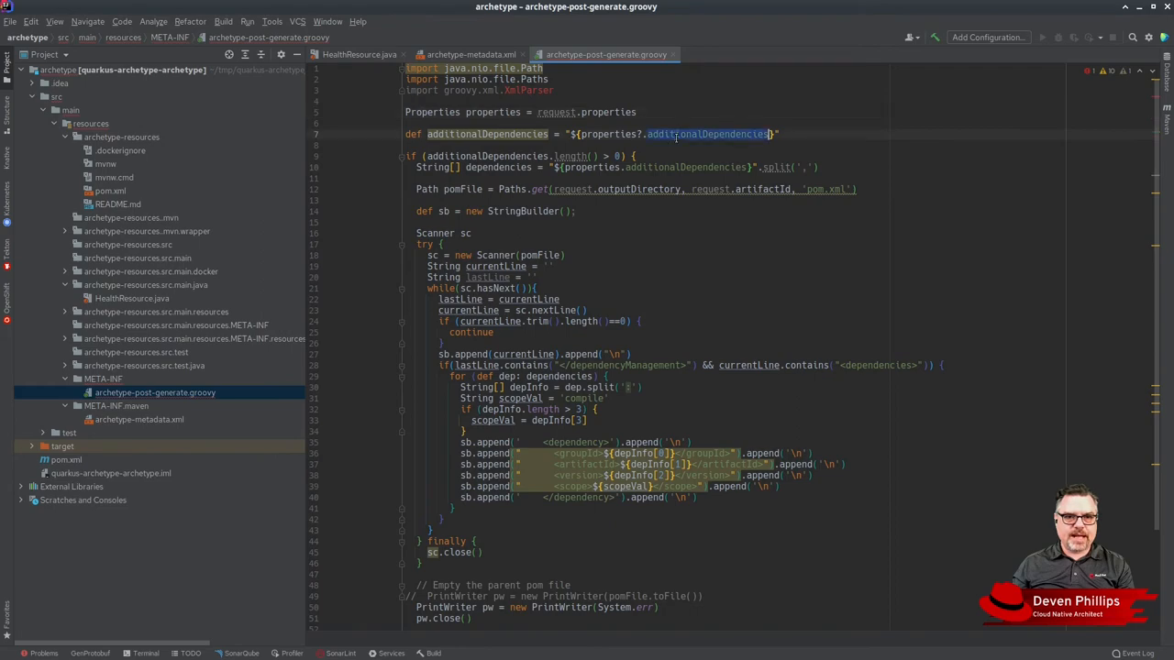
left_click(469, 55)
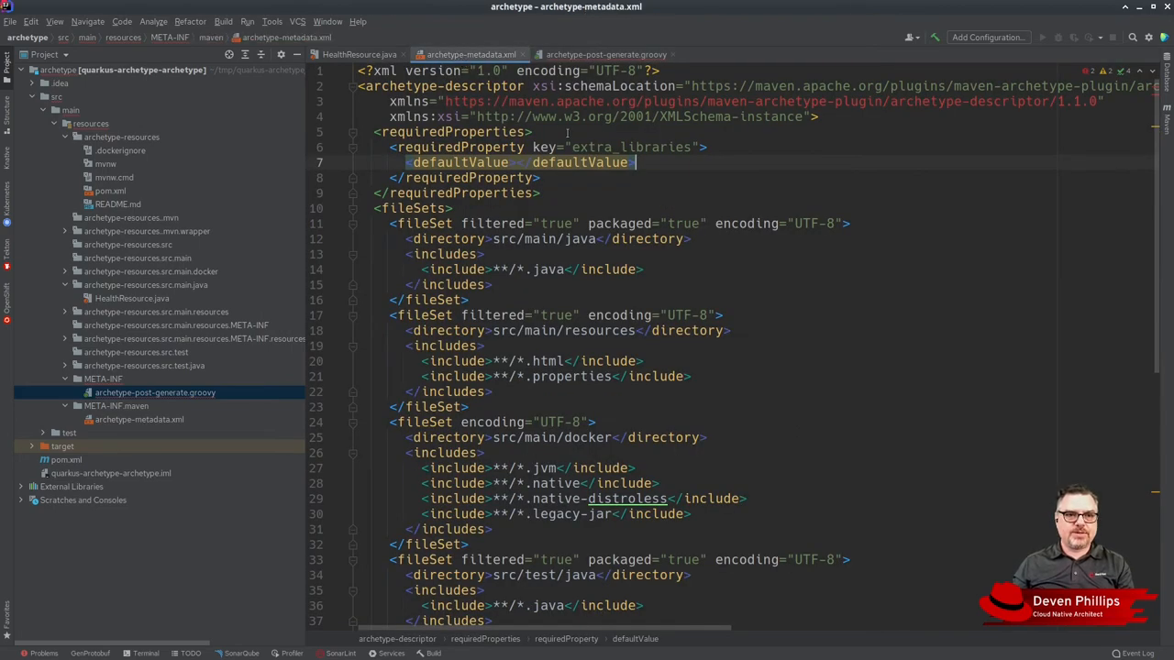
type("additionalDependencies = \"${properties?.additionalDependencies")
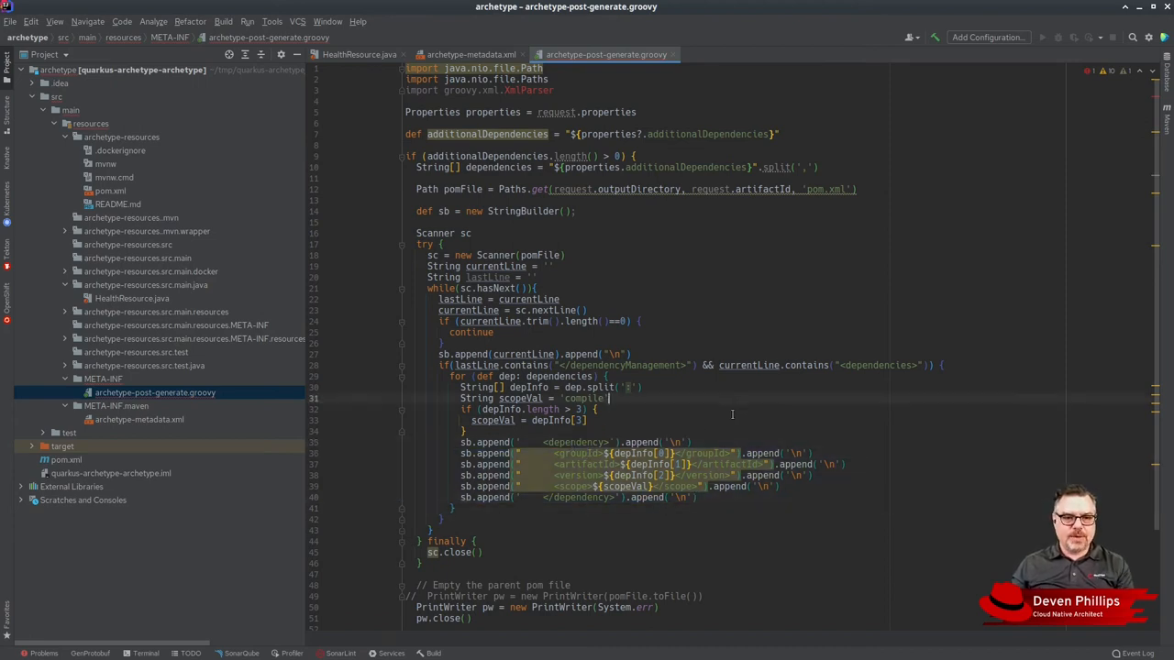
scroll("down", 3)
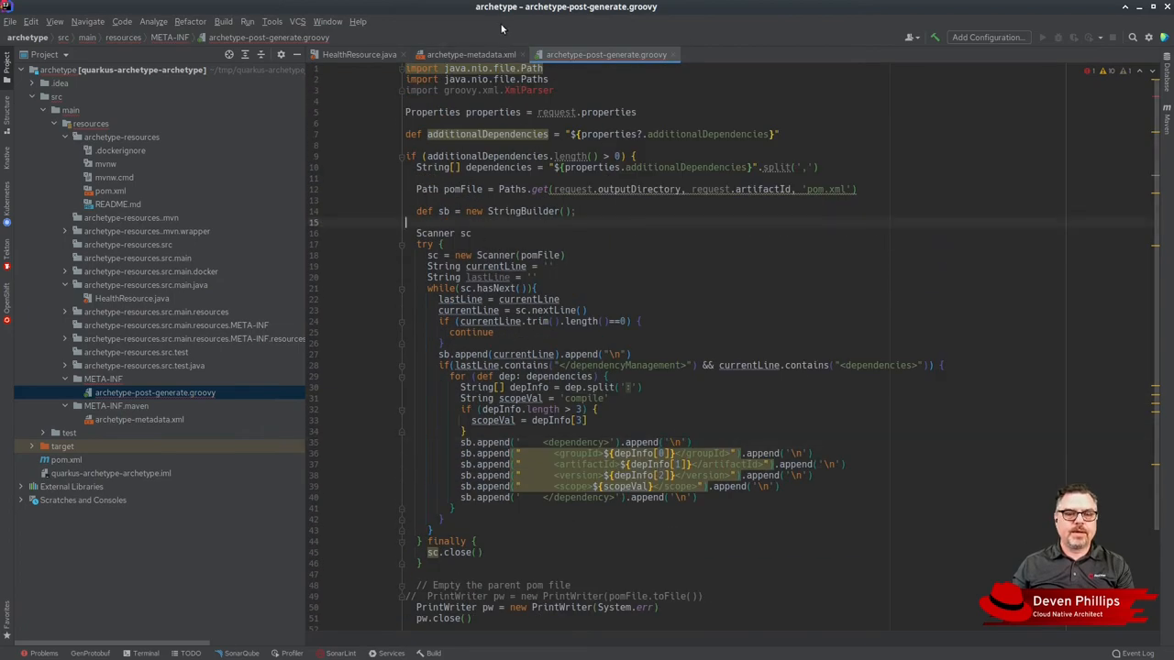
- Run mvn install in the IDE terminal; the integration test fails on the missing additionalDependencies property
left_click(469, 55)
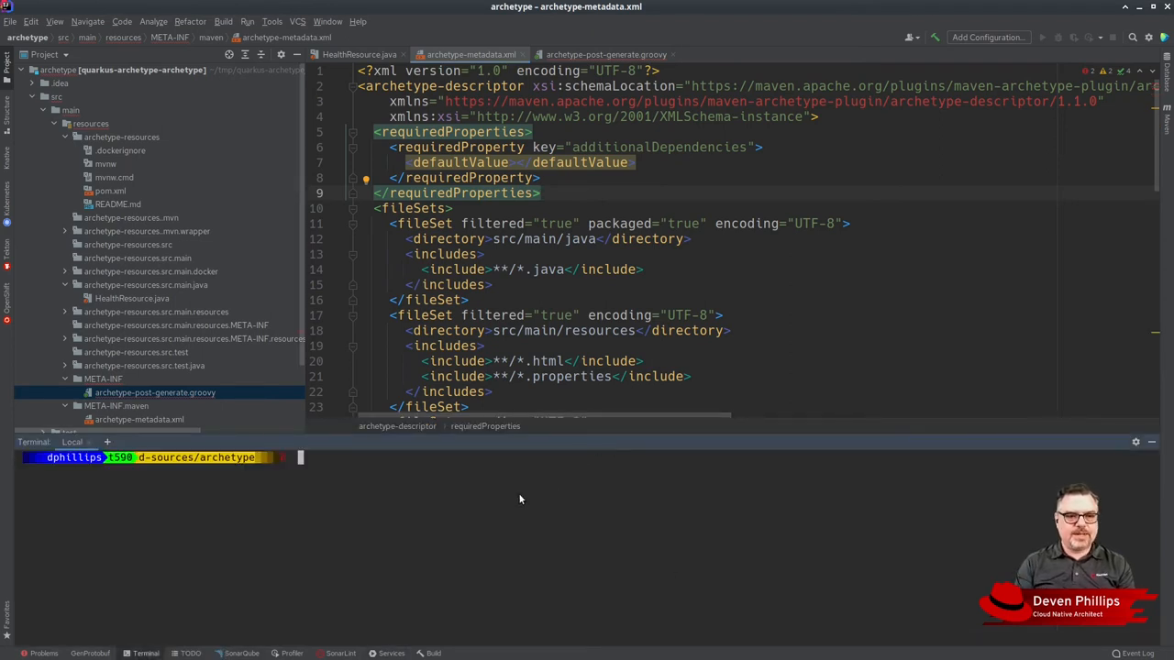
type("mvn install")
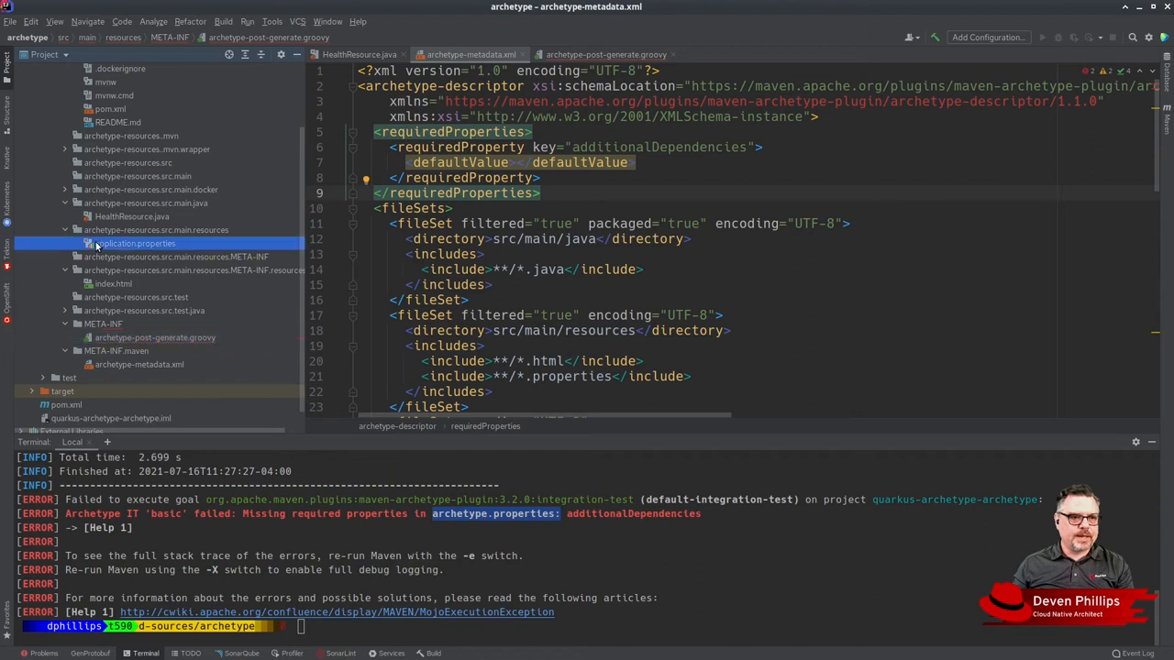
- Open test/resources/projects/basic/archetype.properties and start an additionalDependencies= entry
double_click(136, 242)
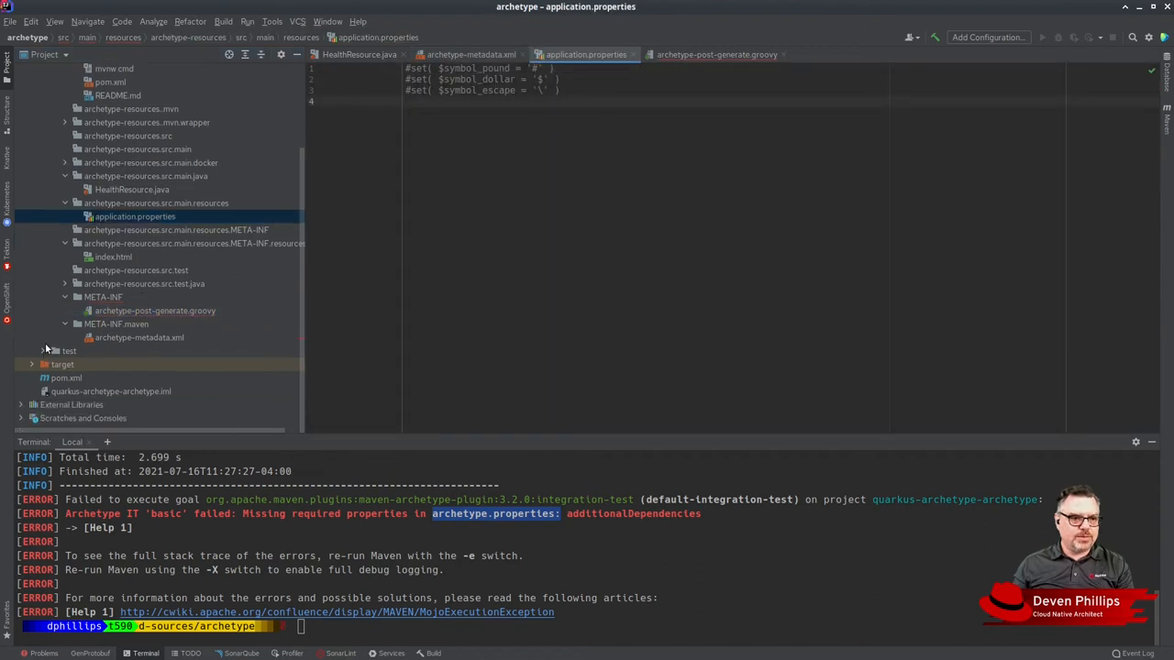
left_click(42, 350)
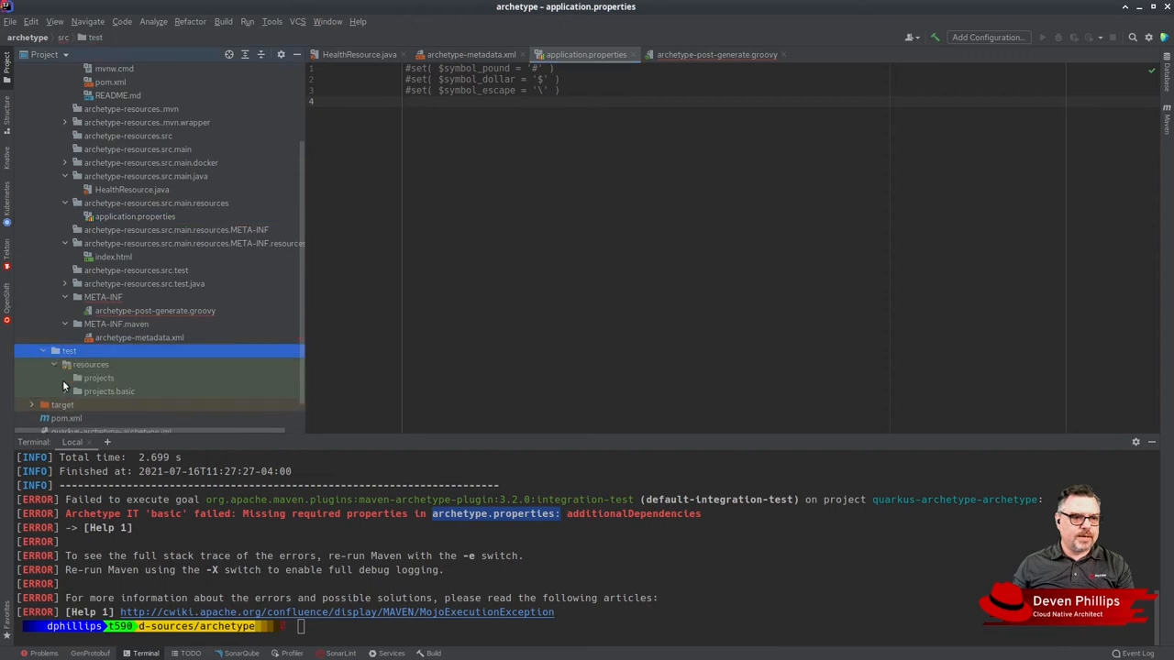
left_click(110, 393)
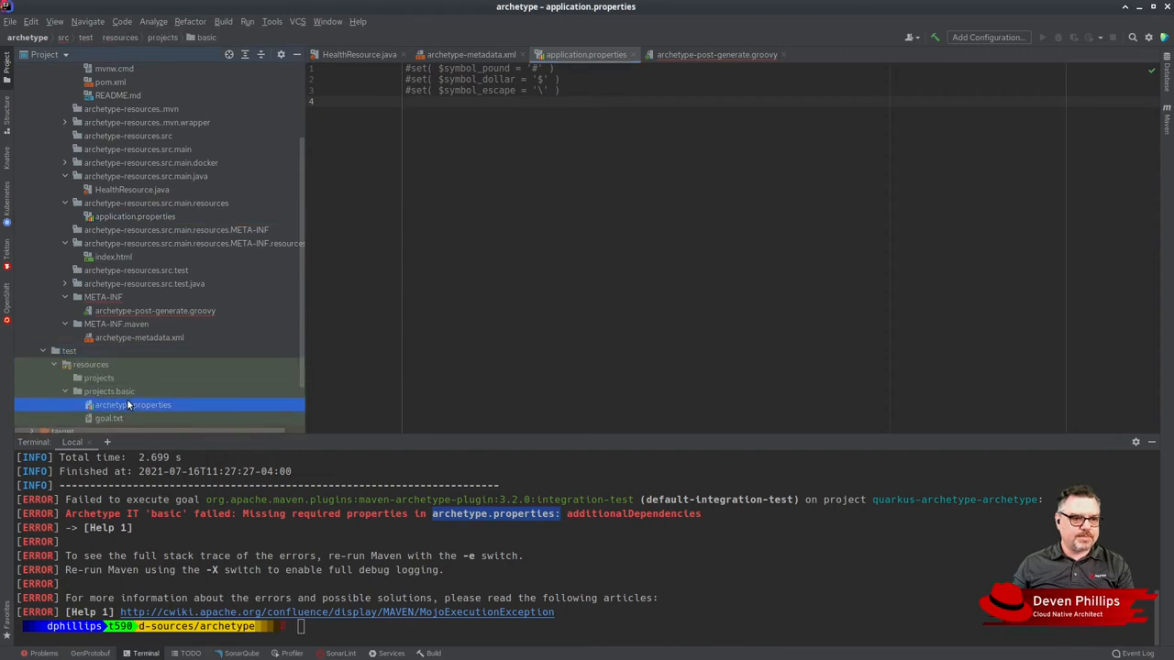
double_click(132, 406)
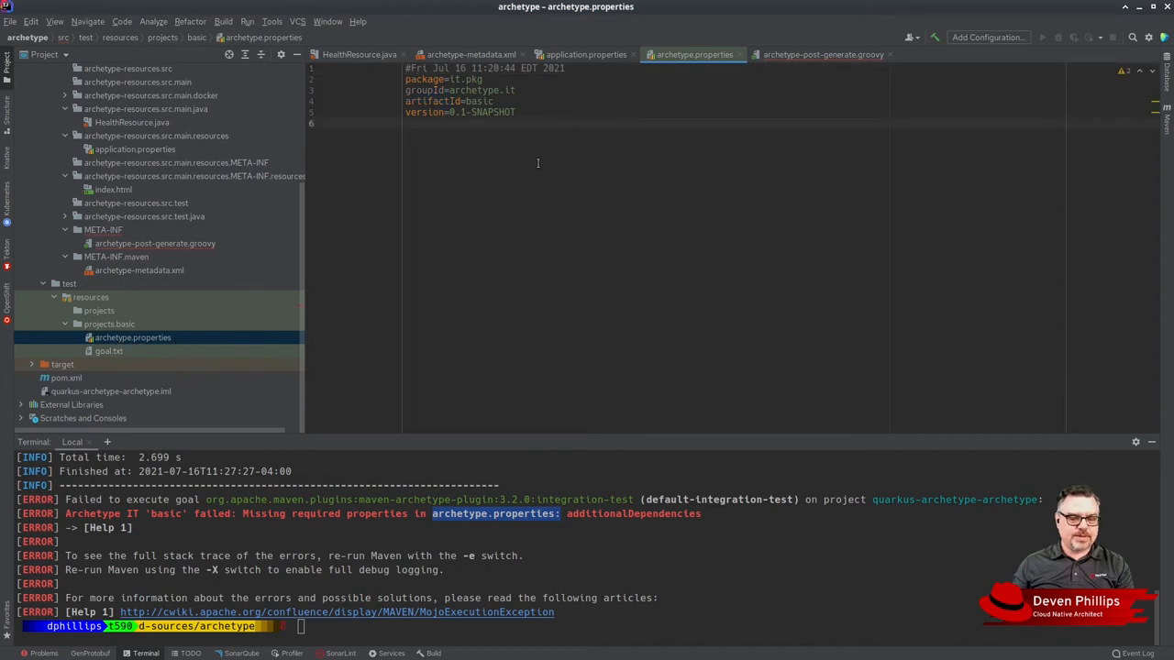
type("additionalDependencies")
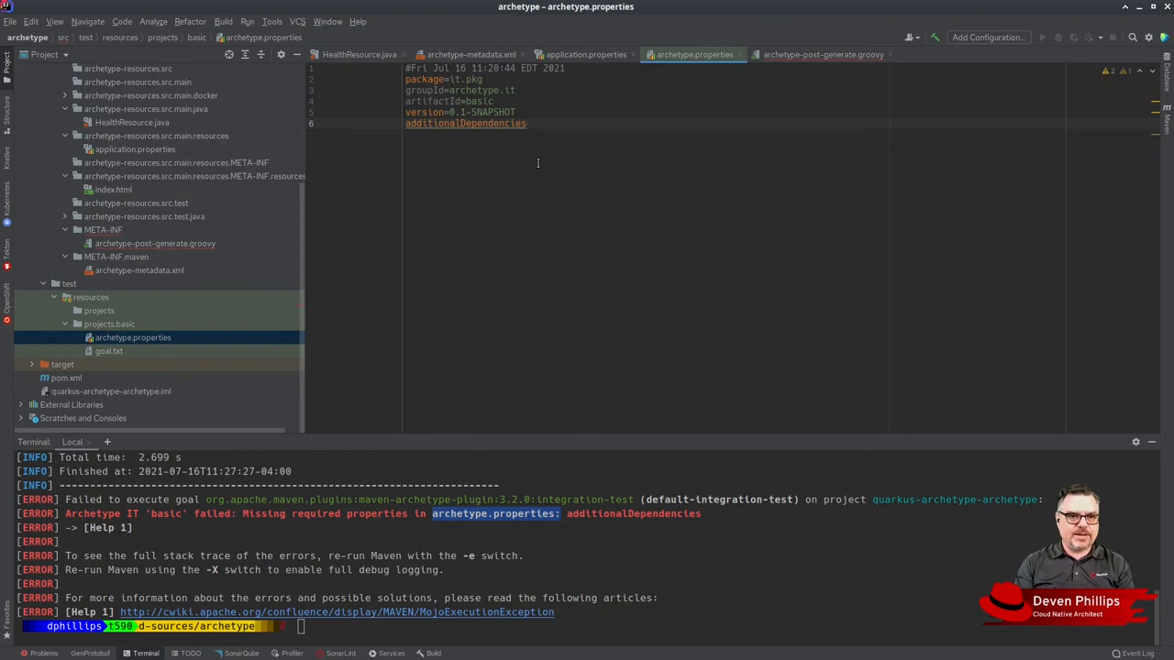
type("=")
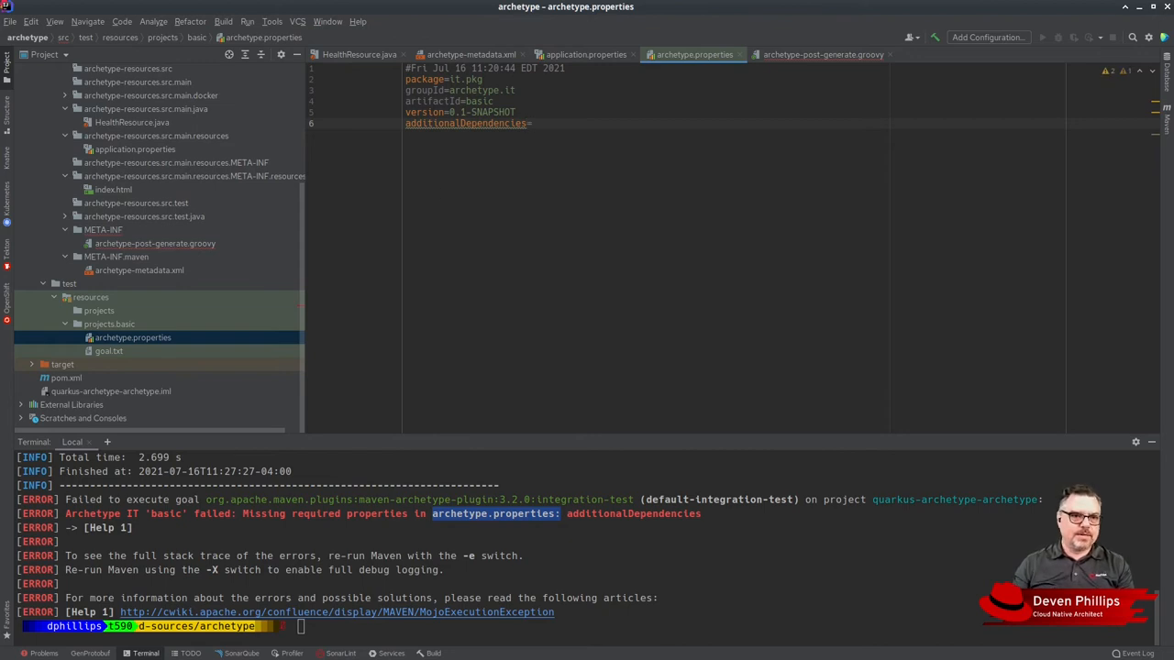
left_click(531, 123)
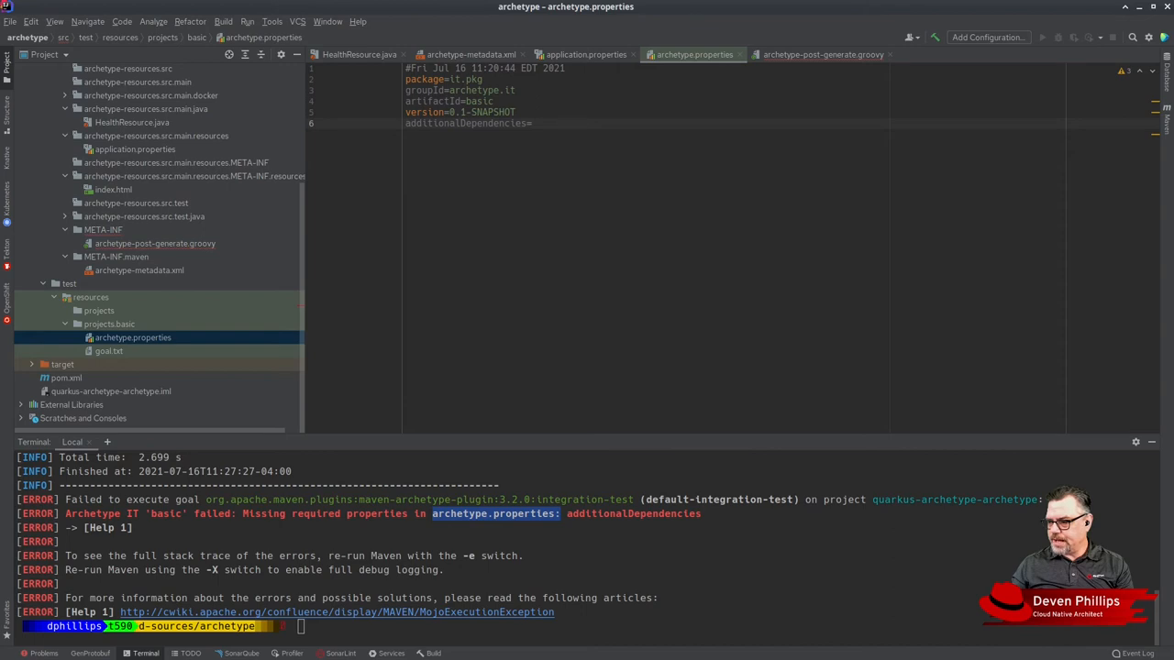
mouse_move(308, 419)
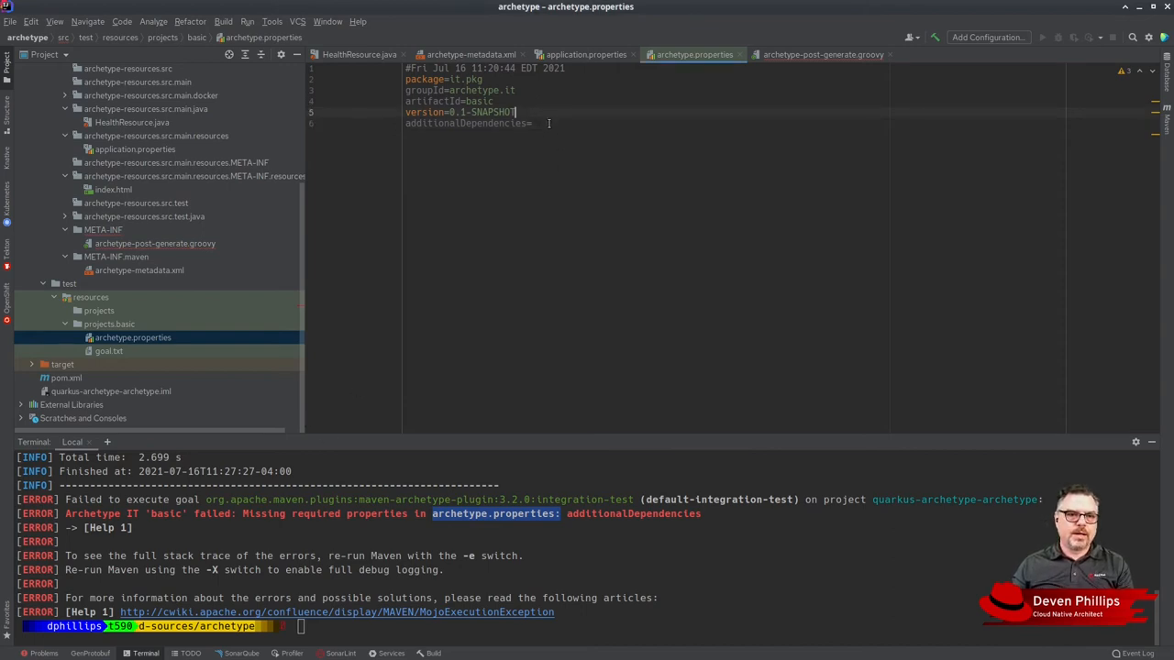
- Set additionalDependencies to org.slf4j:slf4j-api:1.7.31,org.apache.logging.log4j:log4j-to-slf4j:2.14.1:runtime
type("org.slf4j:slf4j-api:1.7.31,org.apache.logging.log4j:log4j-to-slf4j:2.14.1:runtime")
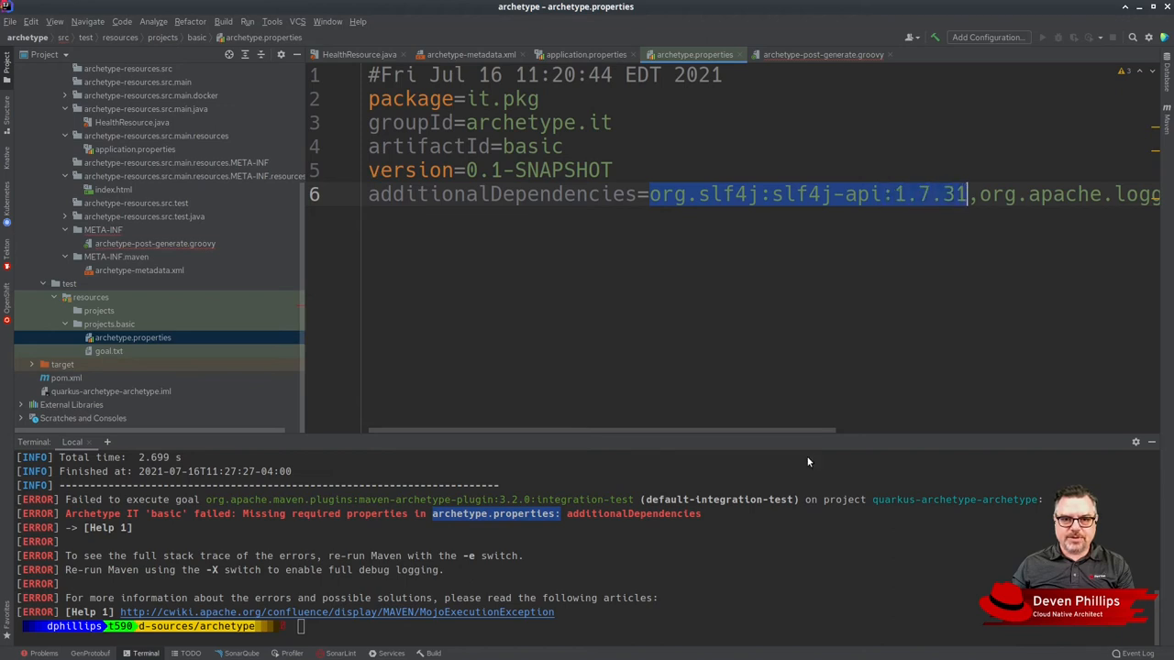
scroll("right", 3)
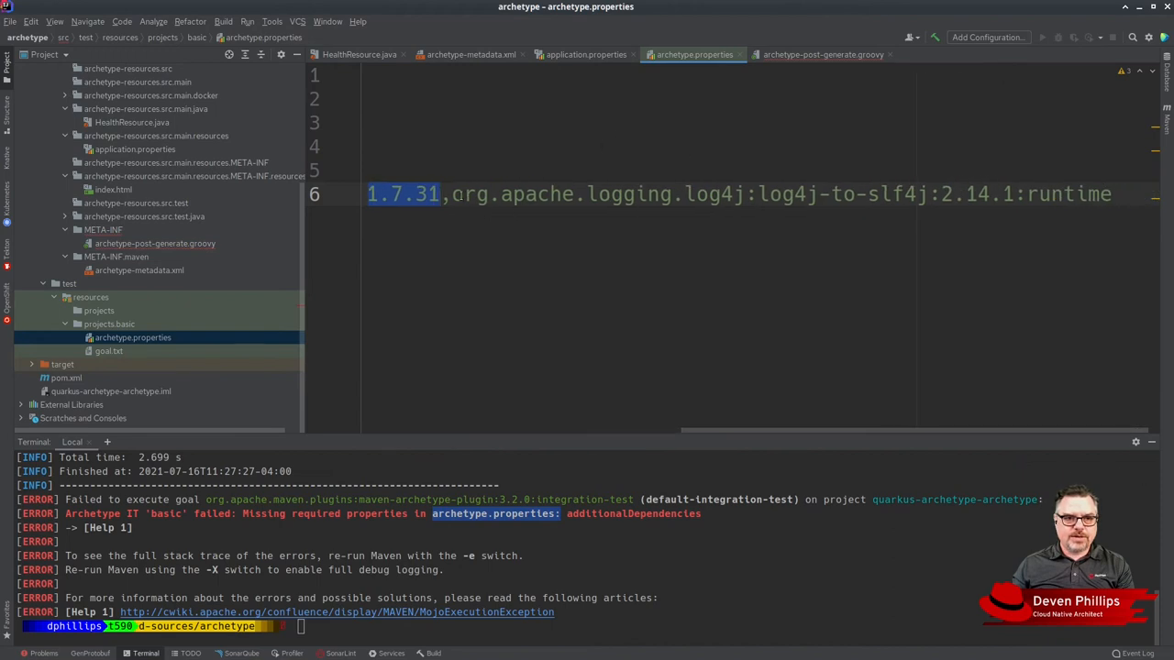
left_click_drag(450, 194, 748, 195)
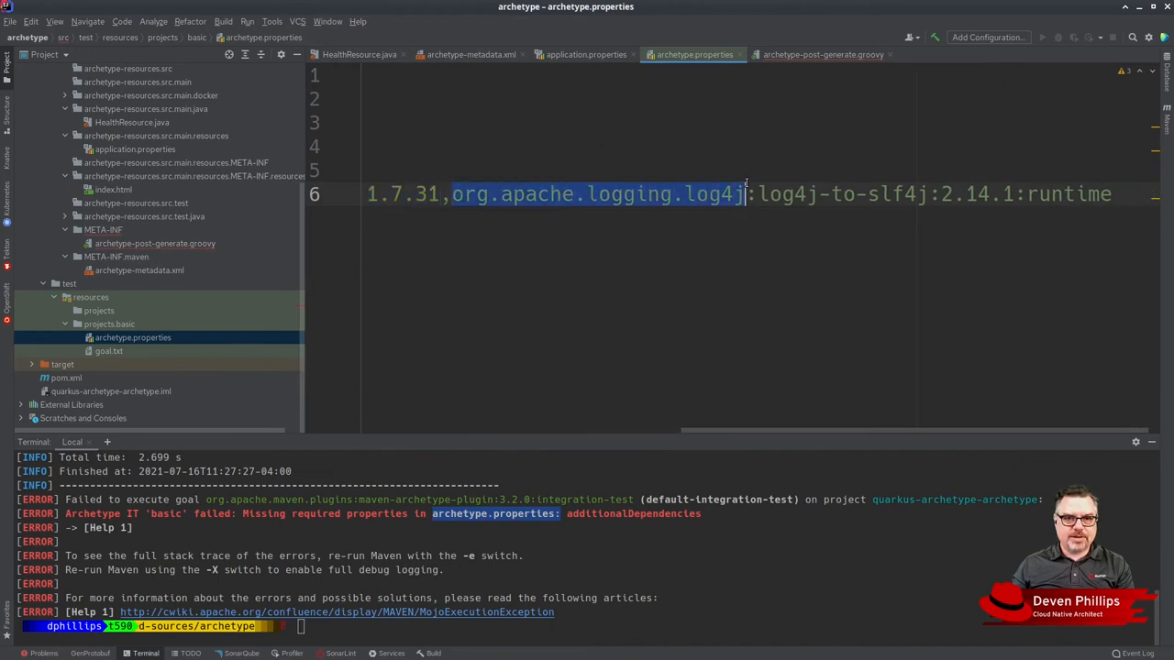
left_click_drag(748, 194, 931, 194)
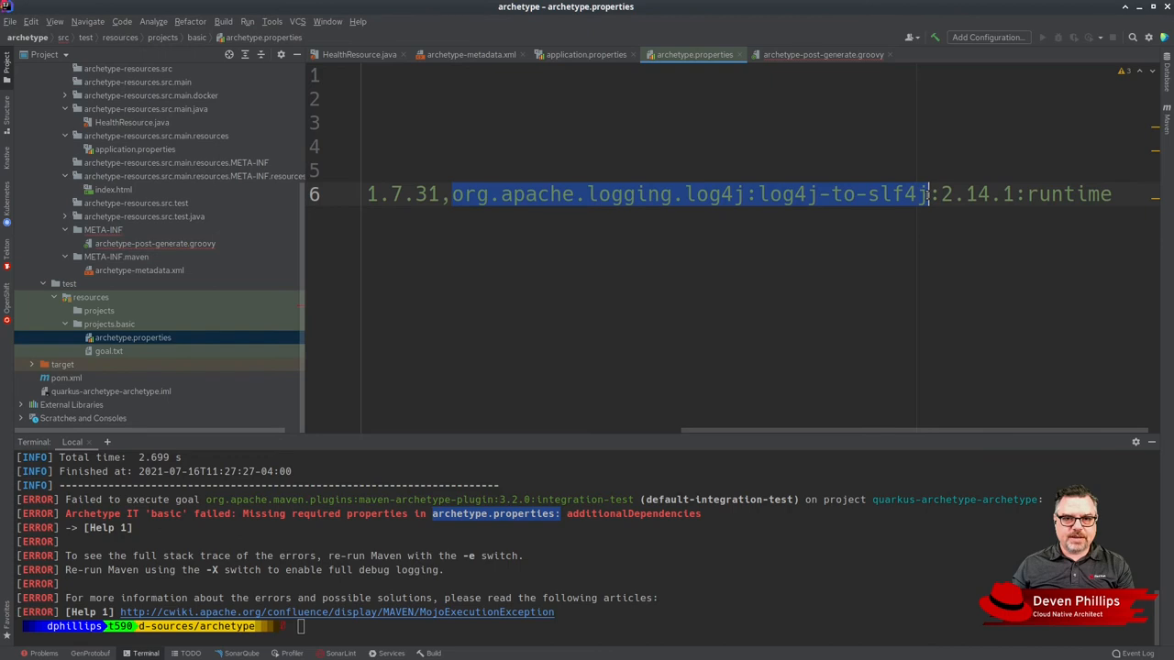
left_click(1012, 194)
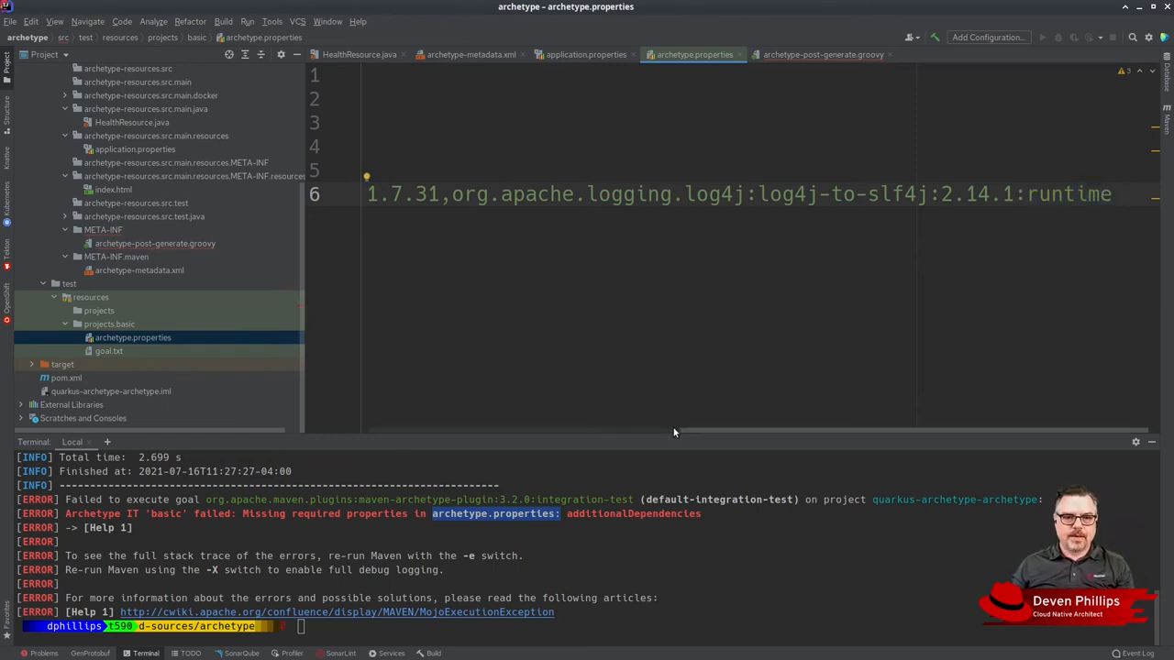
- After the build succeeds, run ls on target/test-classes/projects/basic/project/ to list the generated pom.xml, README and src
left_click(821, 55)
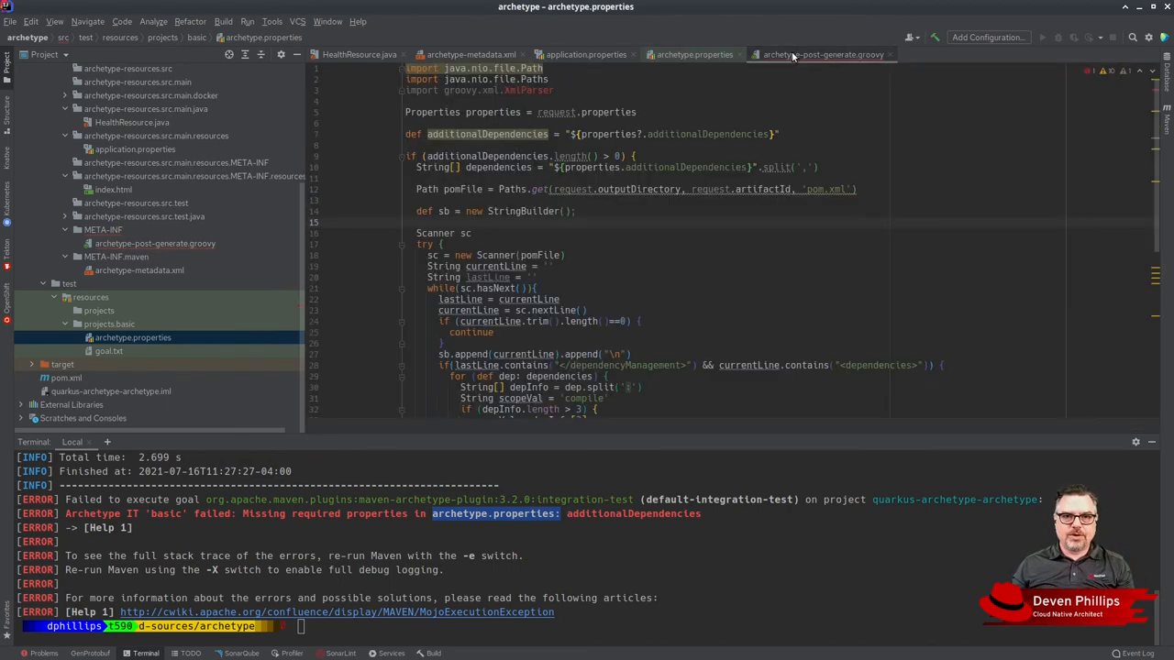
left_click(822, 55)
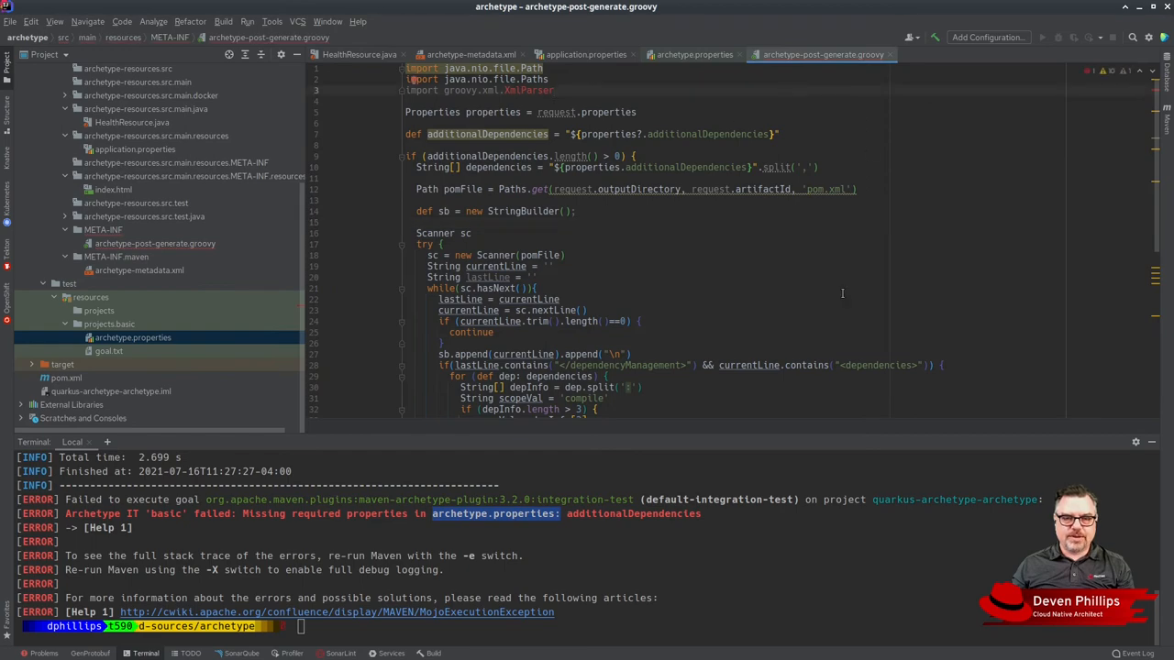
scroll("down", 3)
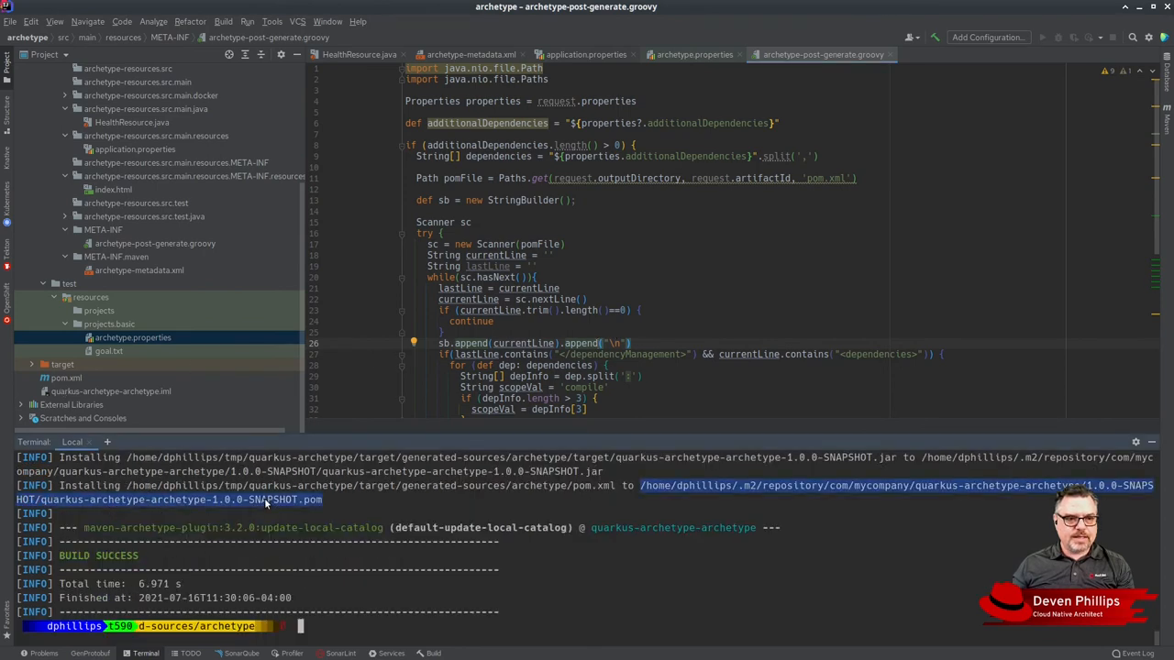
type("ls target/test-classes/projects/")
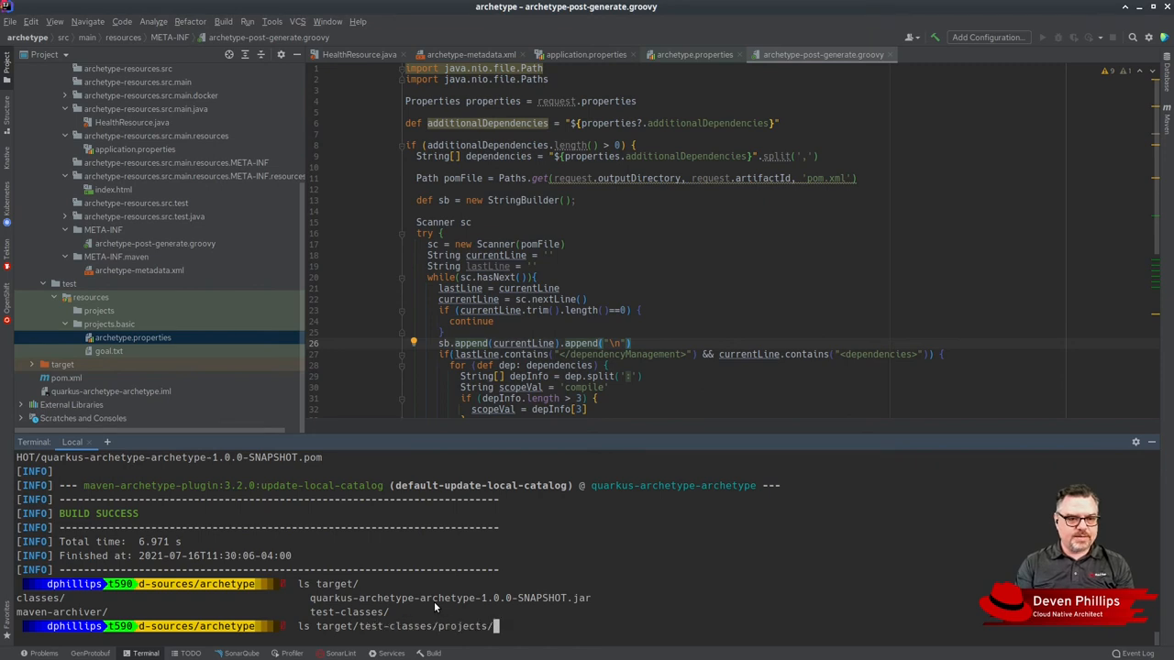
key("Enter")
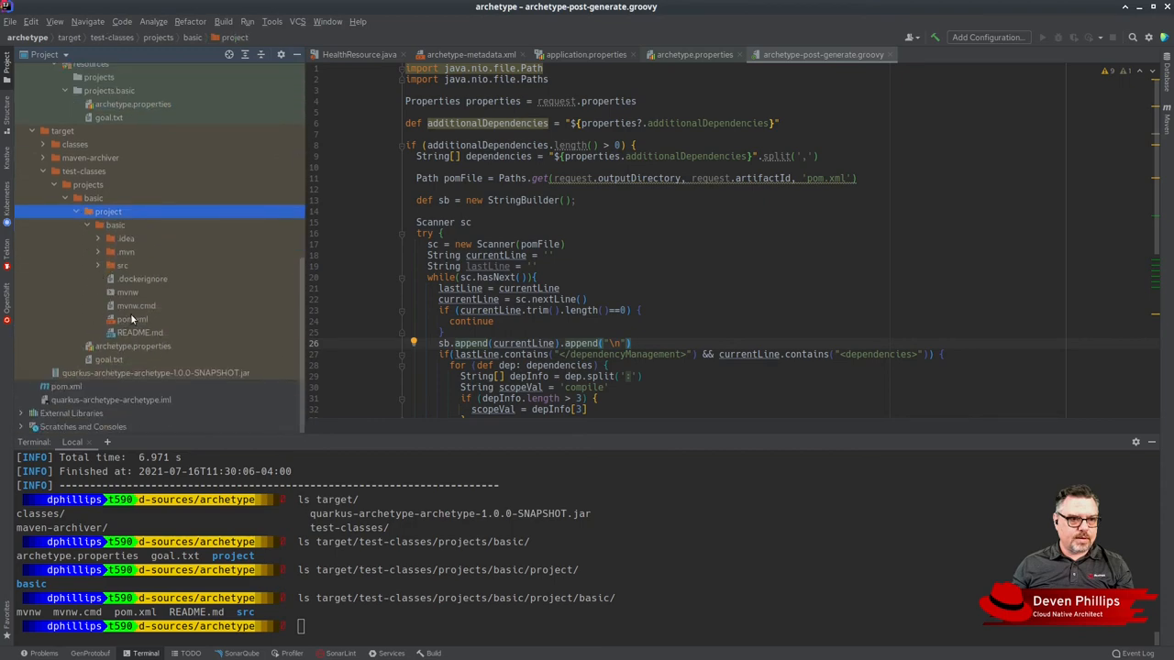
- Open the generated basic project's pom.xml to check the slf4j-api and log4j-to-slf4j dependencies, then return to archetype.properties
double_click(132, 319)
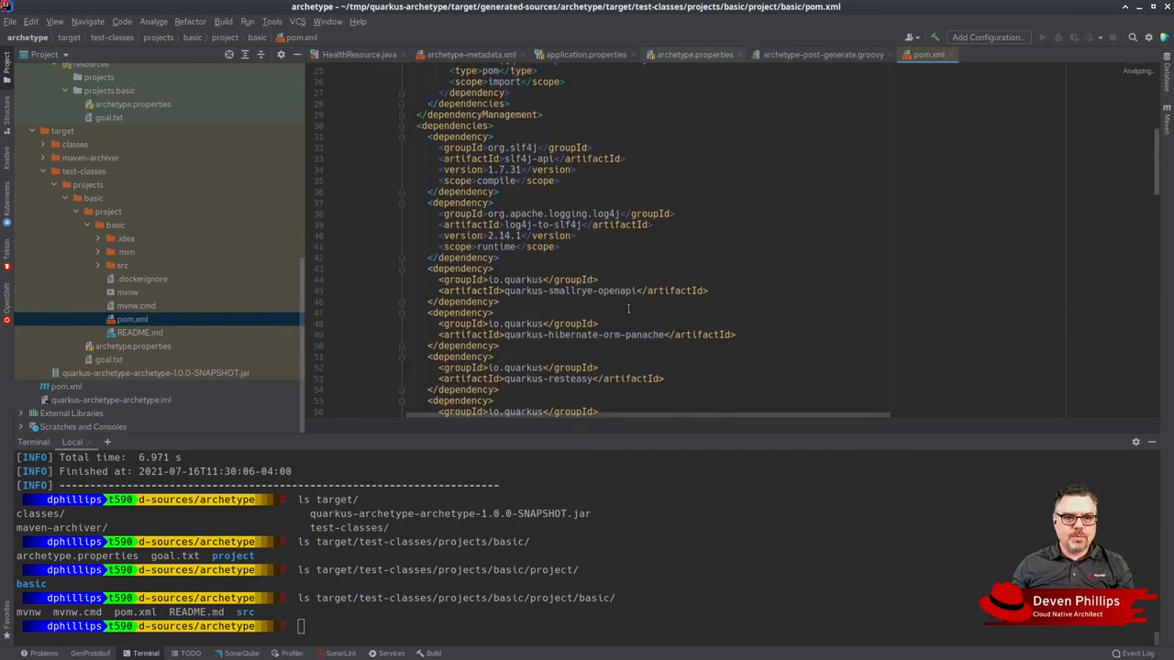
scroll("down", 3)
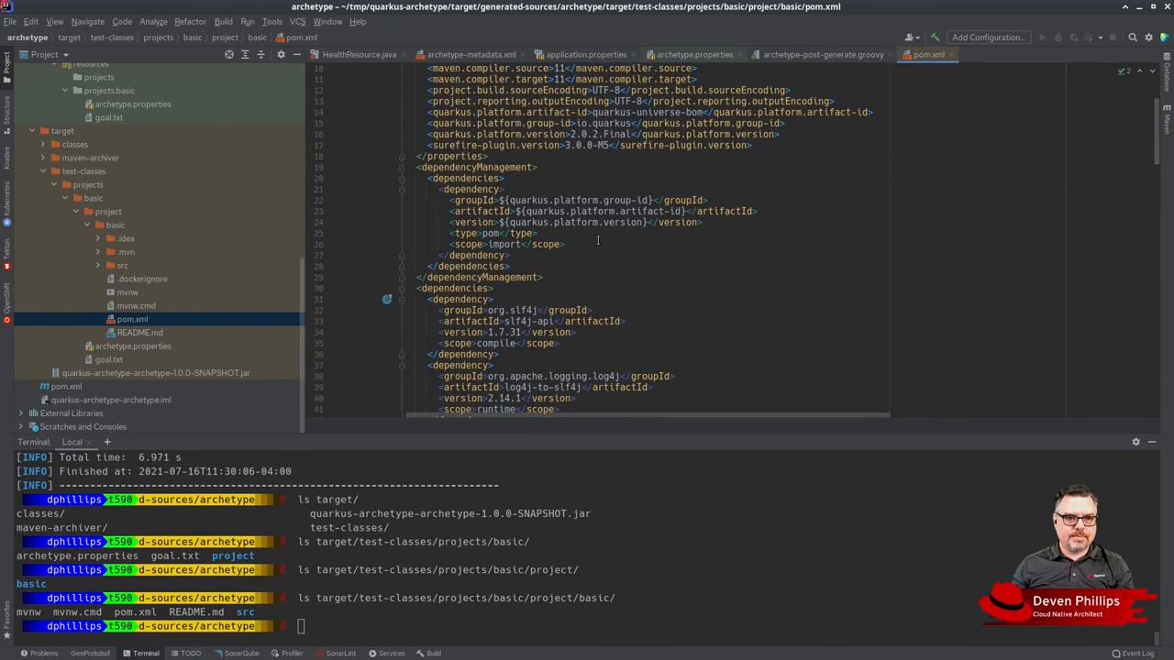
scroll("down", 3)
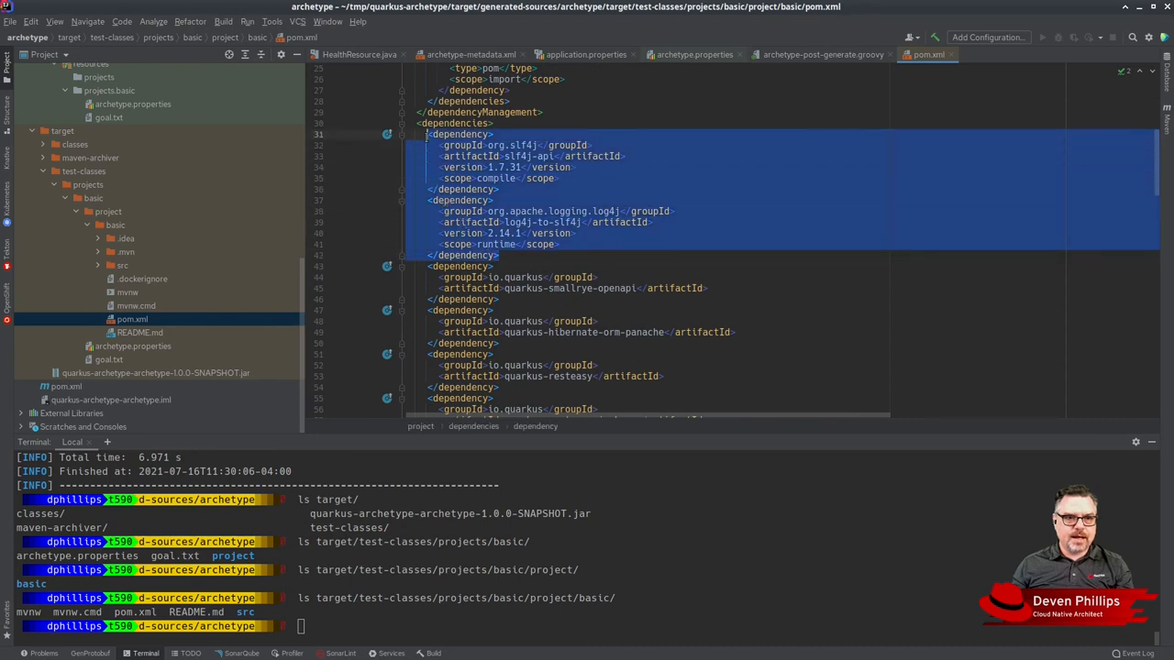
mouse_move(513, 198)
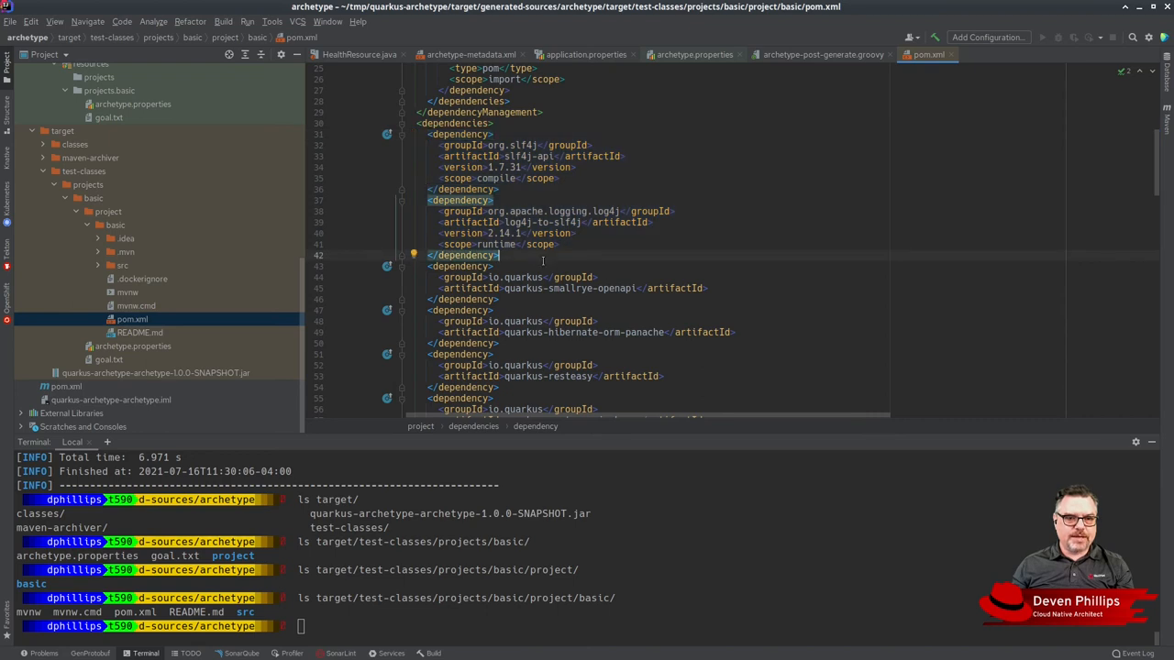
left_click(693, 55)
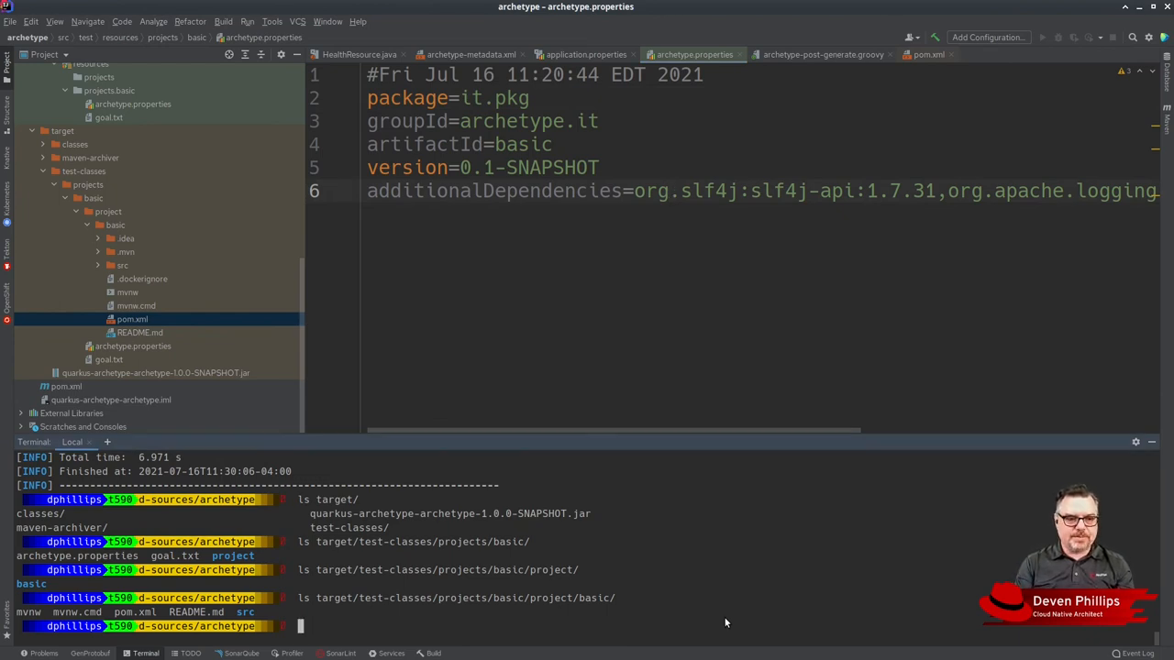
- cd into tmp/ and begin mvn archetype:generate with -DarchetypeGroupId=com.mycompany
type("cd tmp/")
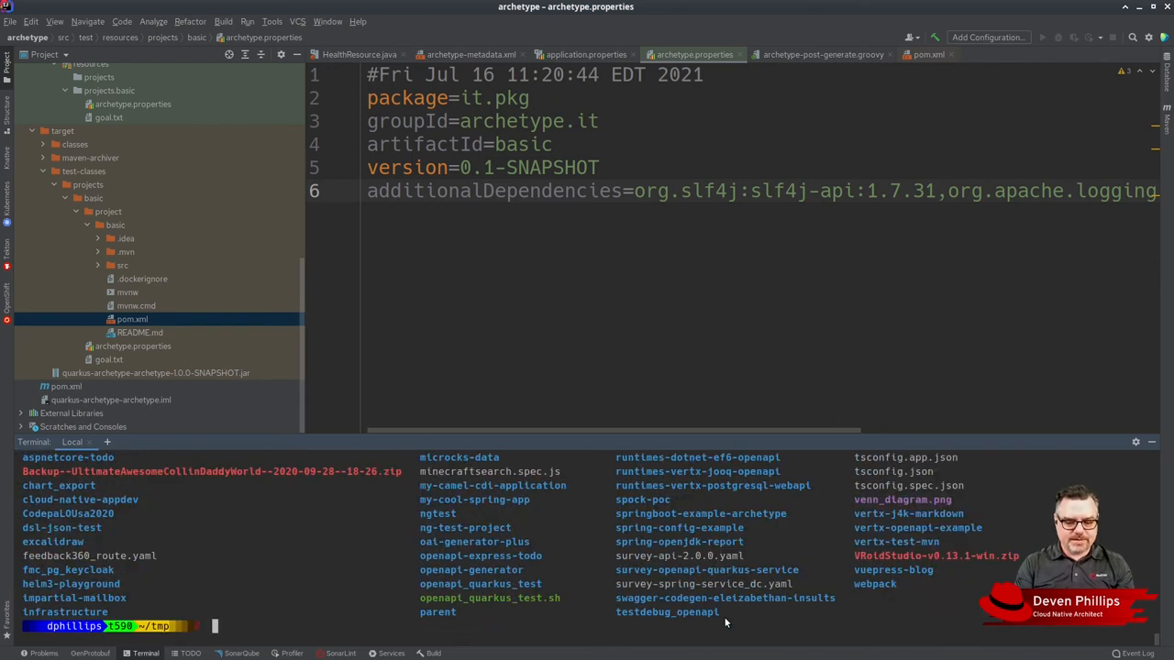
type("mvn archetype:")
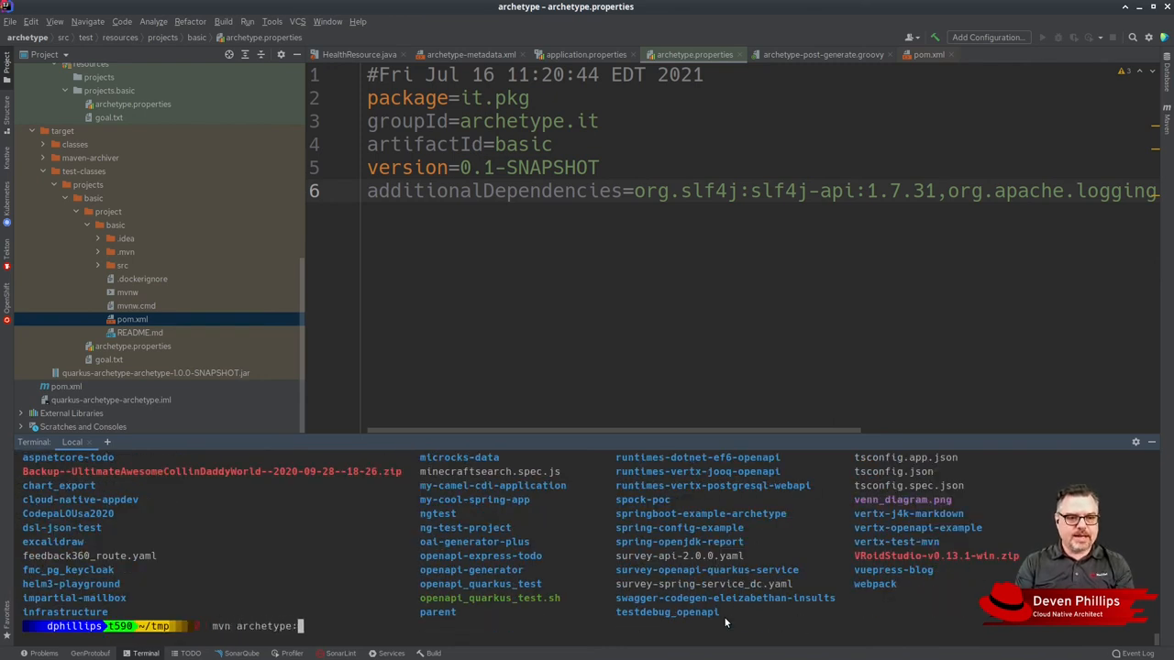
type("generate -D")
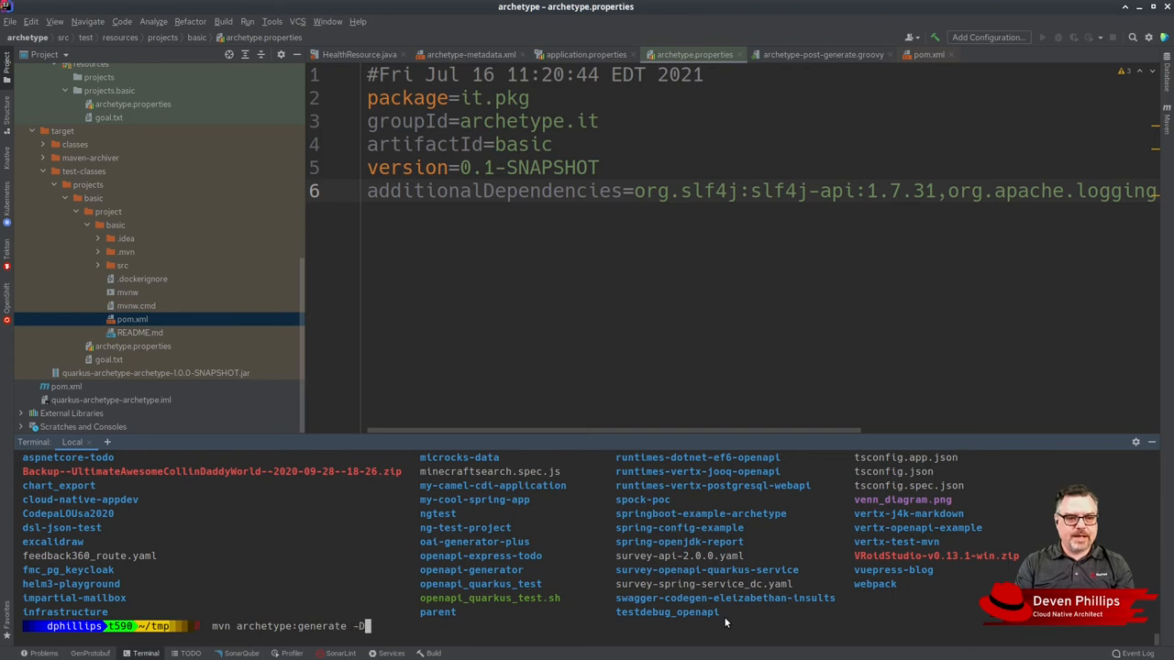
type("archetypeGroupId")
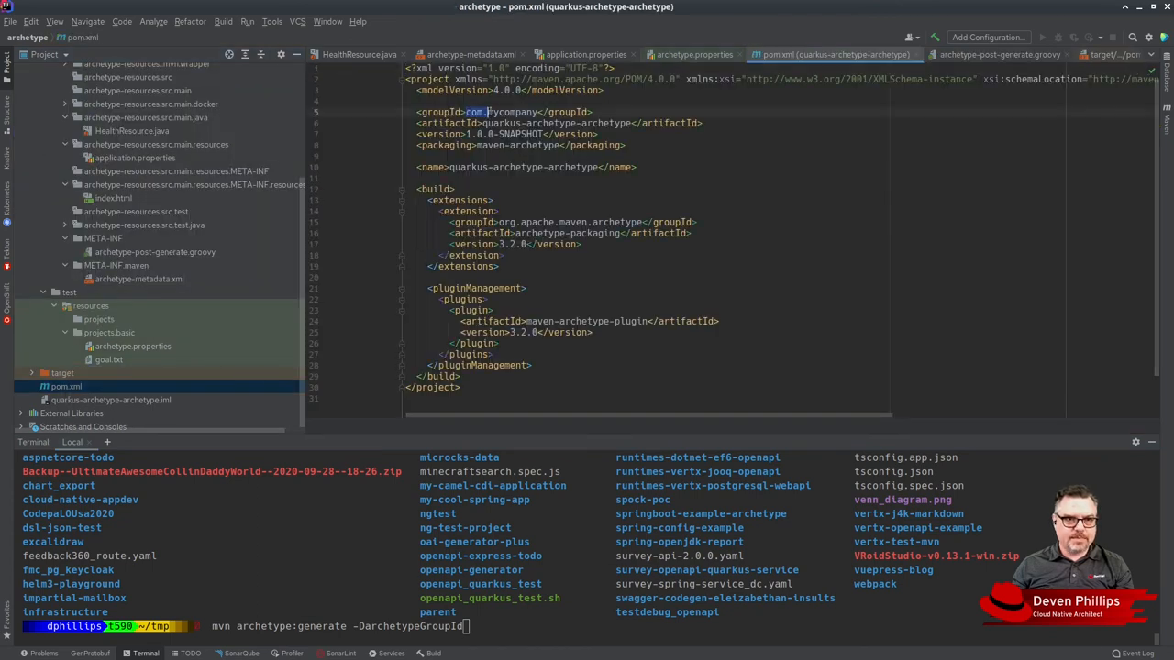
type("com.mycompany")
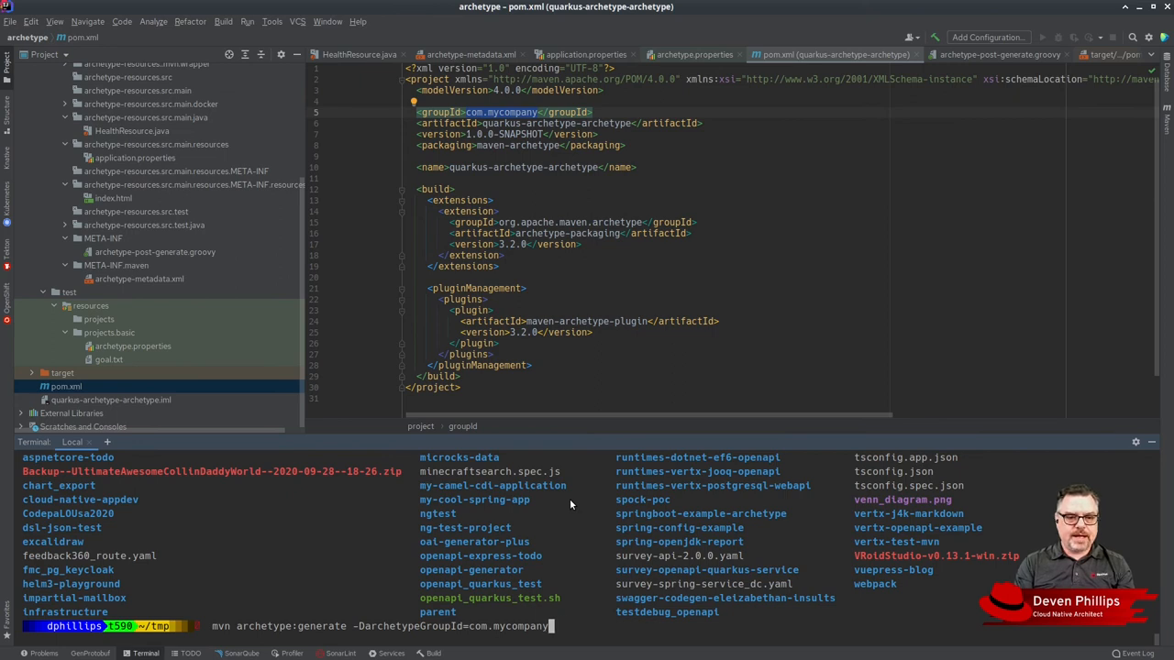
- Add -DarchetypeArtifactId=quarkus-archetype-archetype and -DarchetypeVersion 1.0.0-SNAPSHOT, reaching the groupId prompt
type("-DarchetypeArtifactId=")
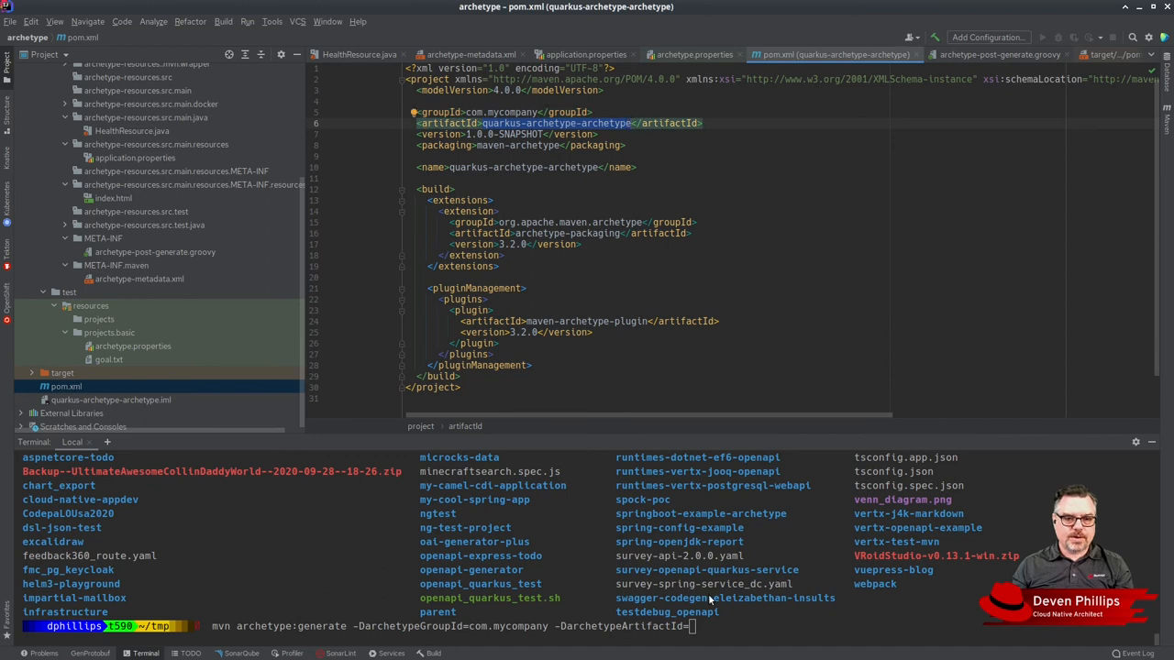
type("quarkus-archetype-archetype")
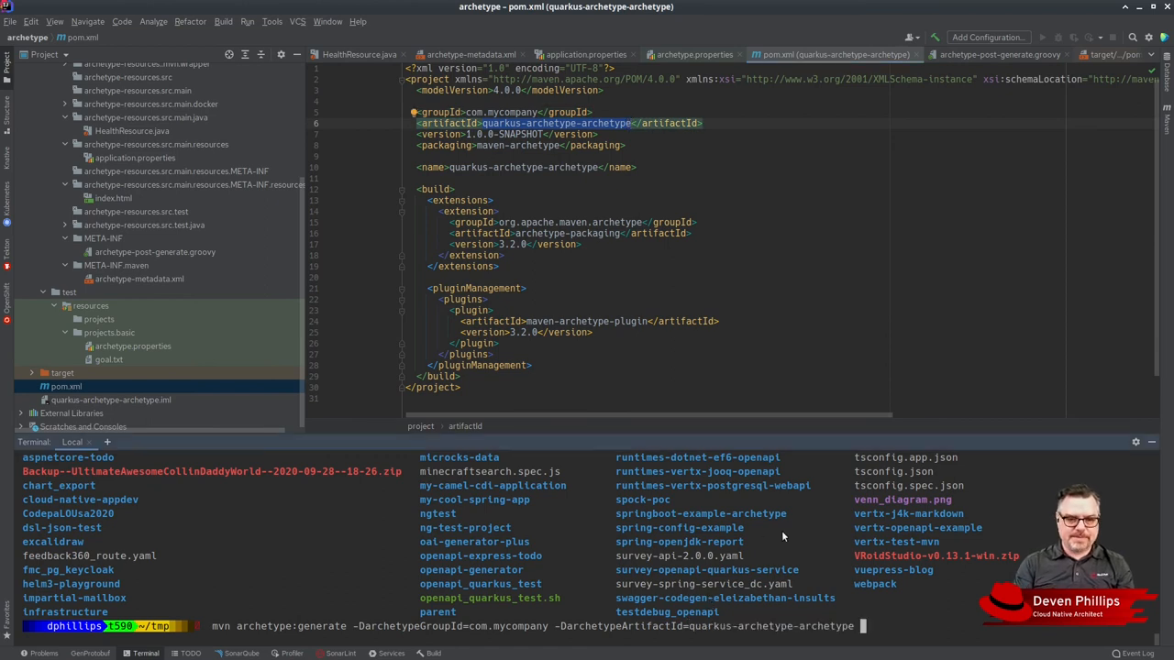
type("-D")
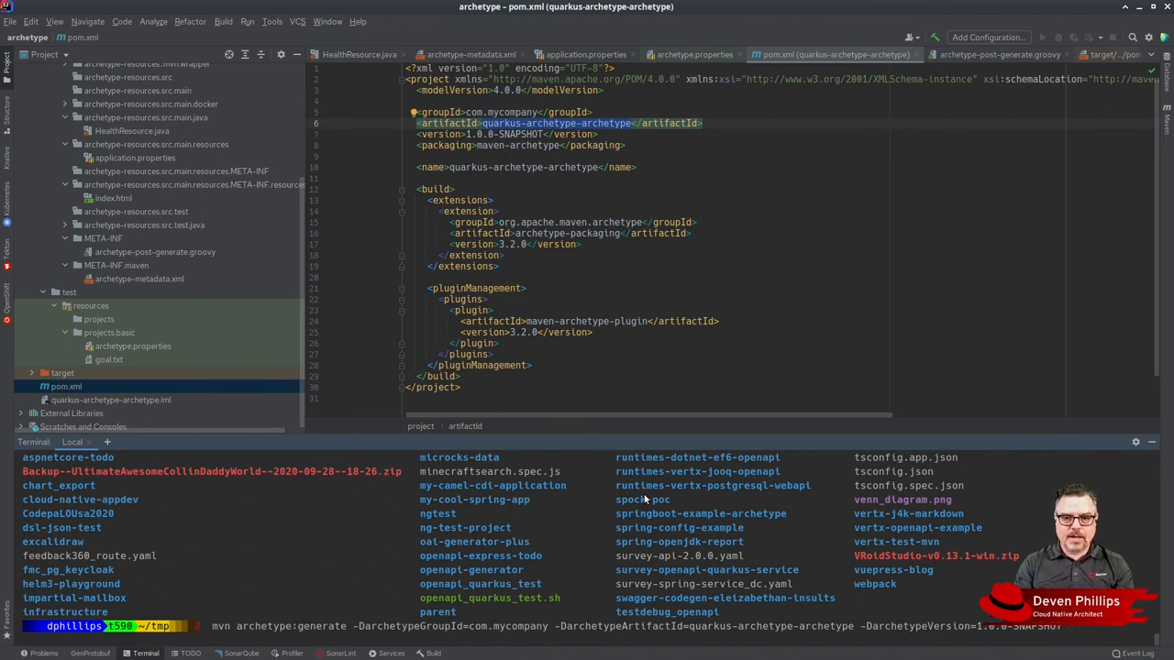
mouse_move(987, 642)
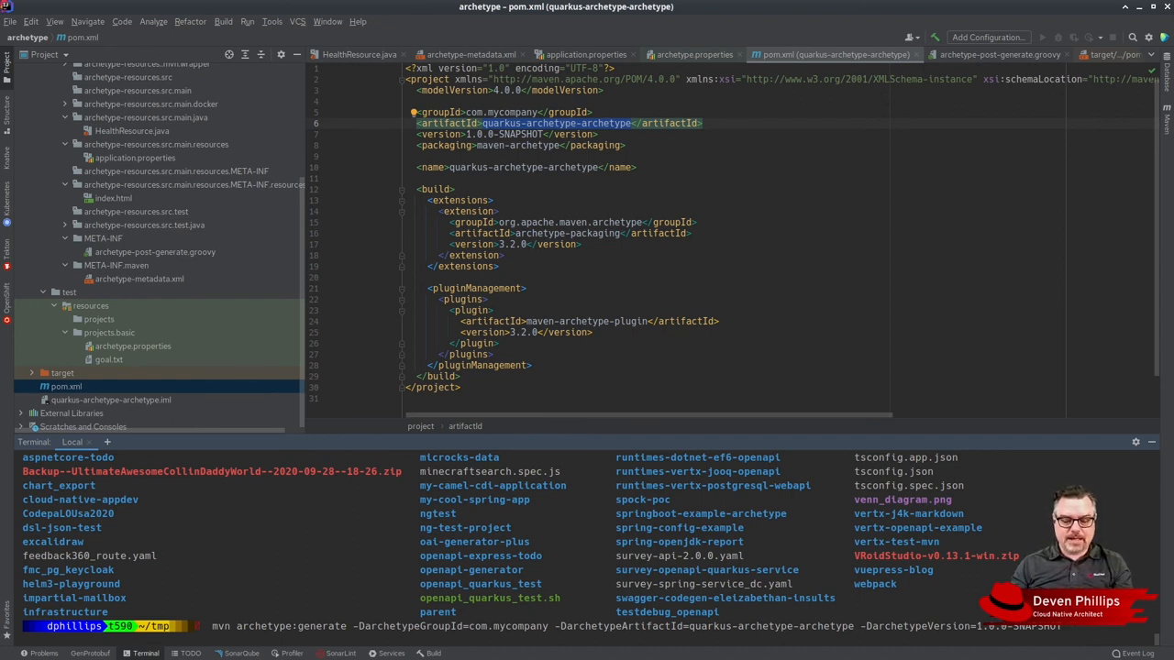
type("b")
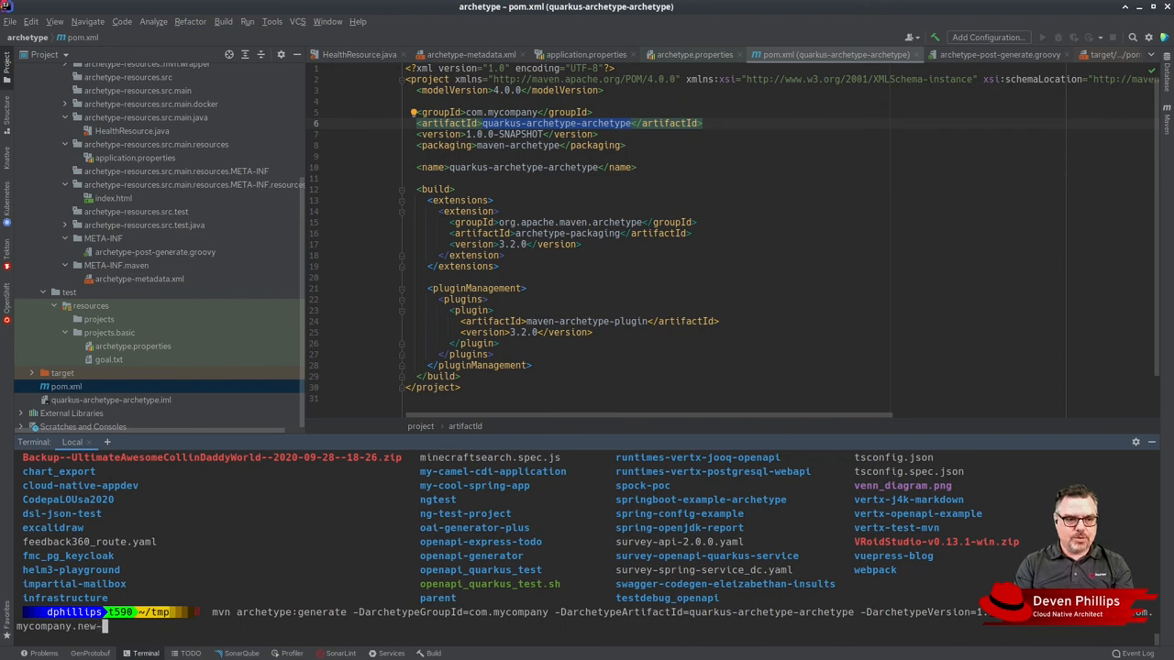
type("pro")
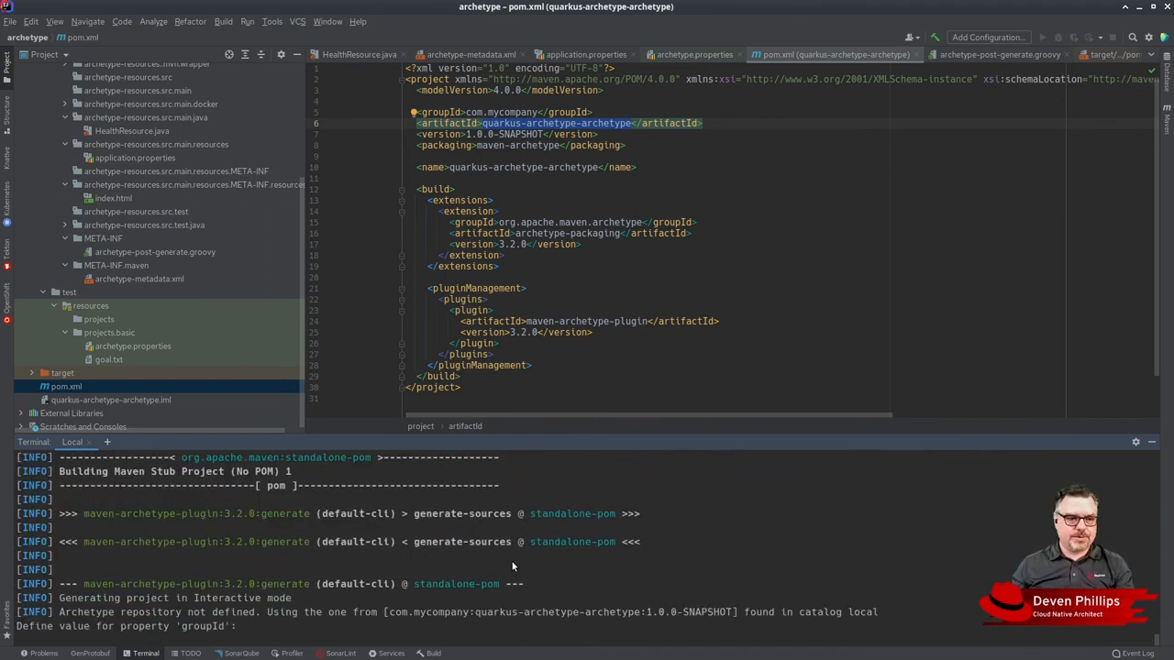
- Answer the prompts with groupId com.mycompany.new.quarkus, artifactId my-cool-quarkus-app and version 1.0.0
type("com")
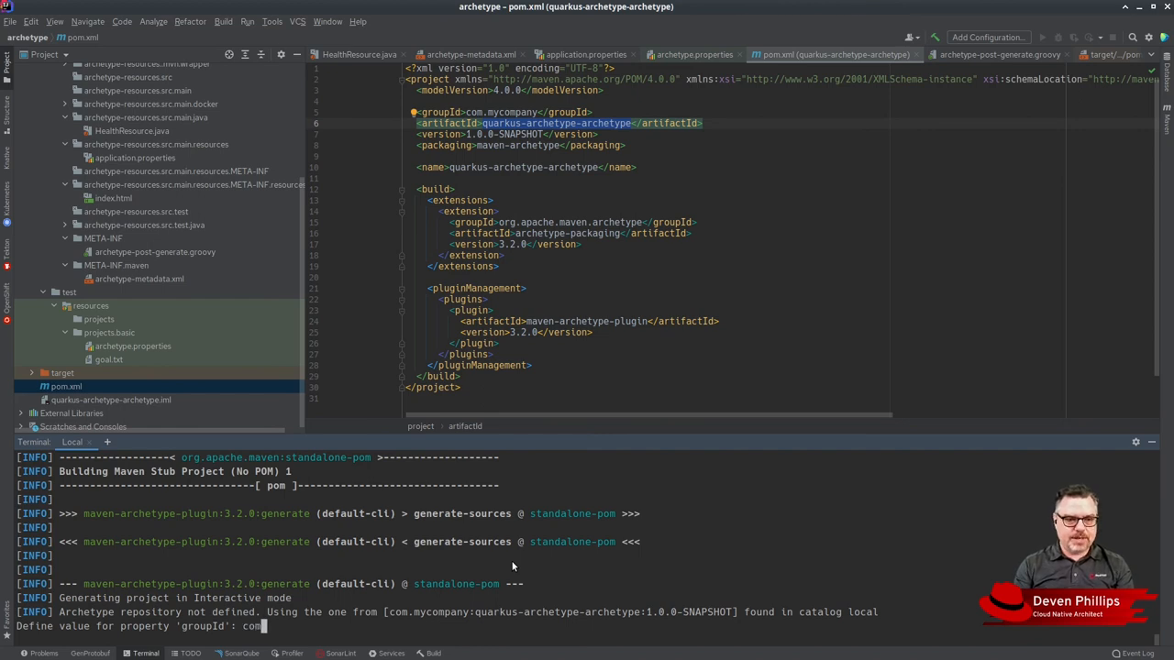
type(".mycompany")
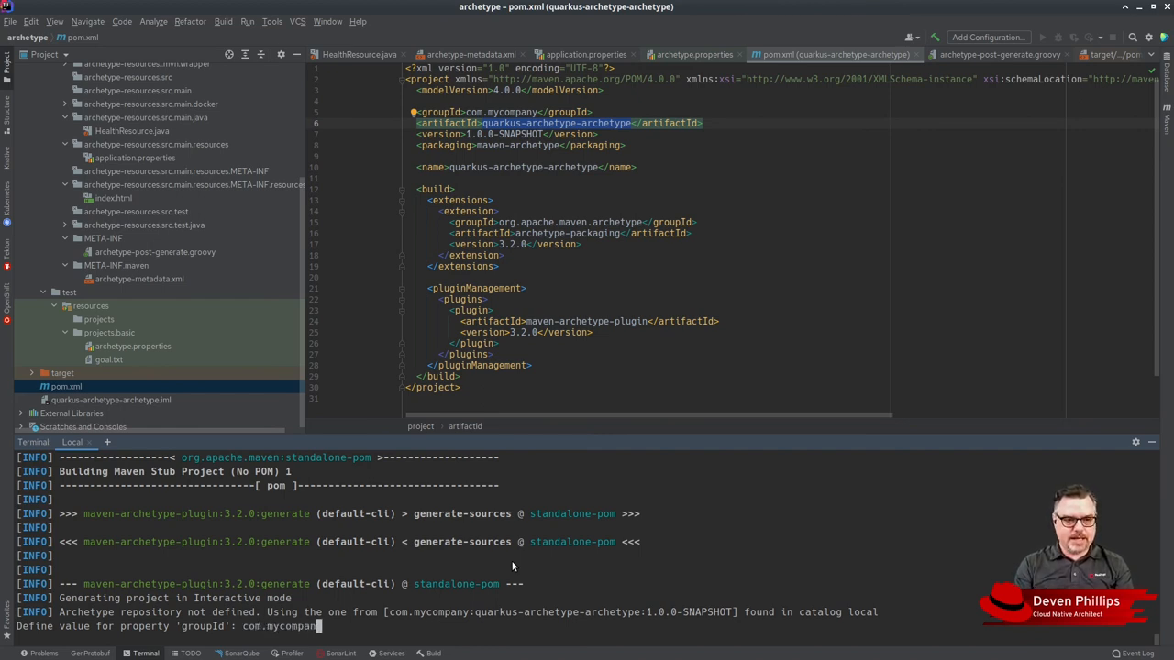
type(".new.quarkus")
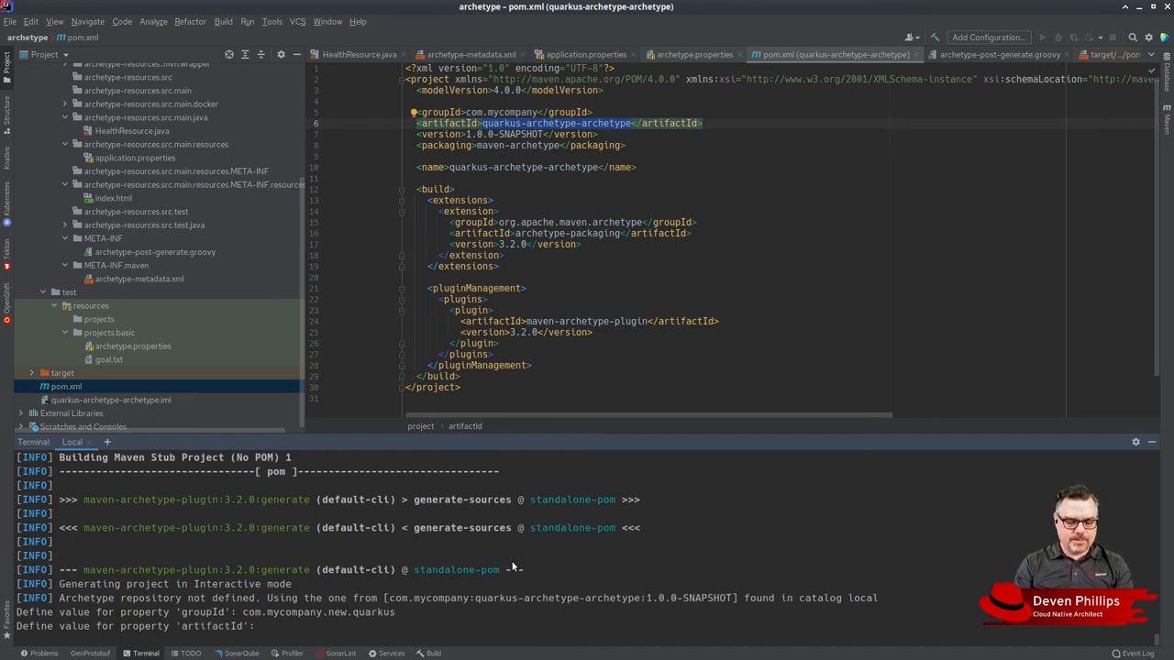
type("my-cool-quarkus-app")
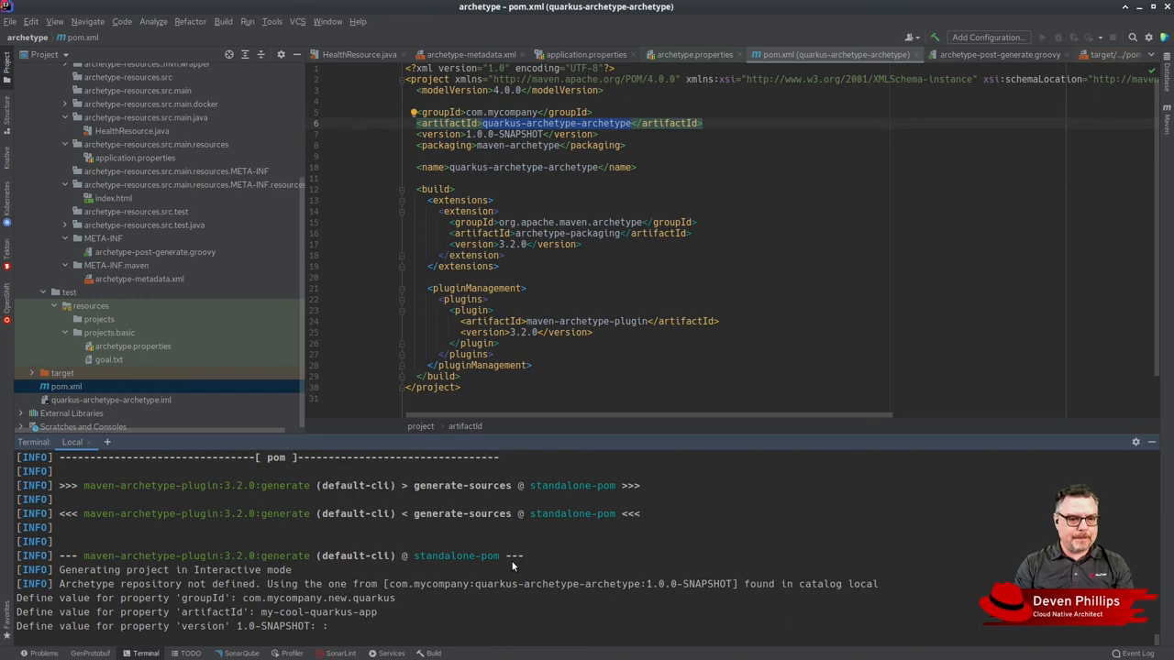
type("1.0.0-SNAPSHOT")
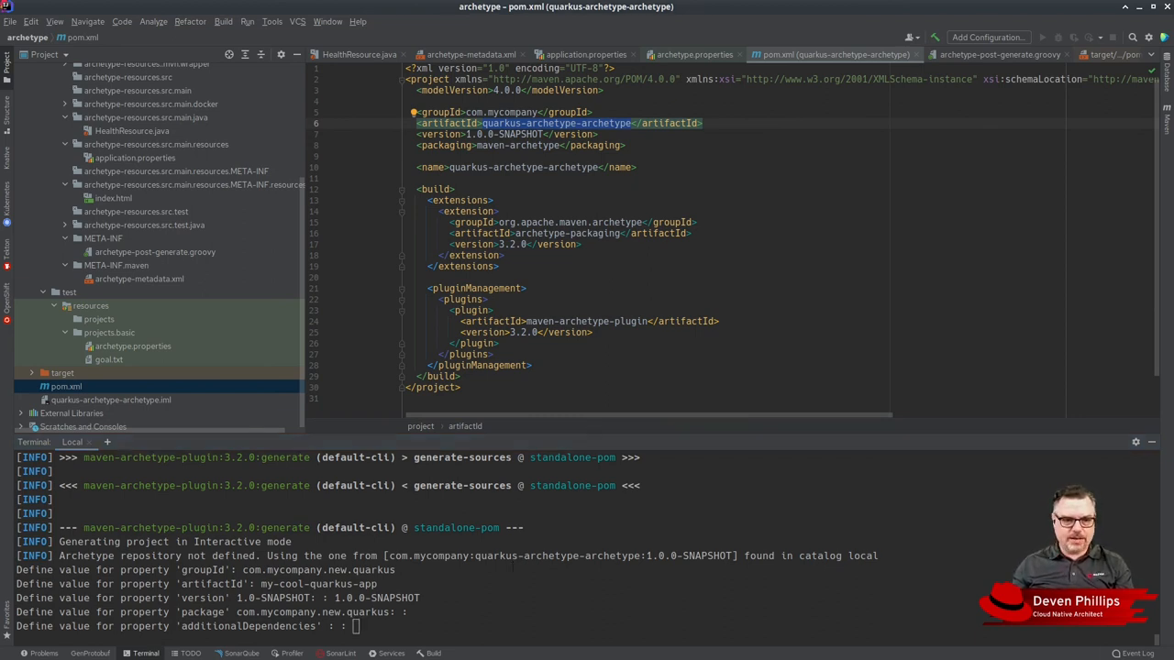
- Enter additionalDependencies org.slf4j:slf4j-api:1.7.31,org.apache.logging.log4j:log4j-to-slf4j:2.14.1:runtime and generate the project with BUILD SUCCESS
type("org.slf4j:slf4j-api:1.7.31,org.apache.logging.log4j:log4j-to-slf4j:2.14.1:runtime")
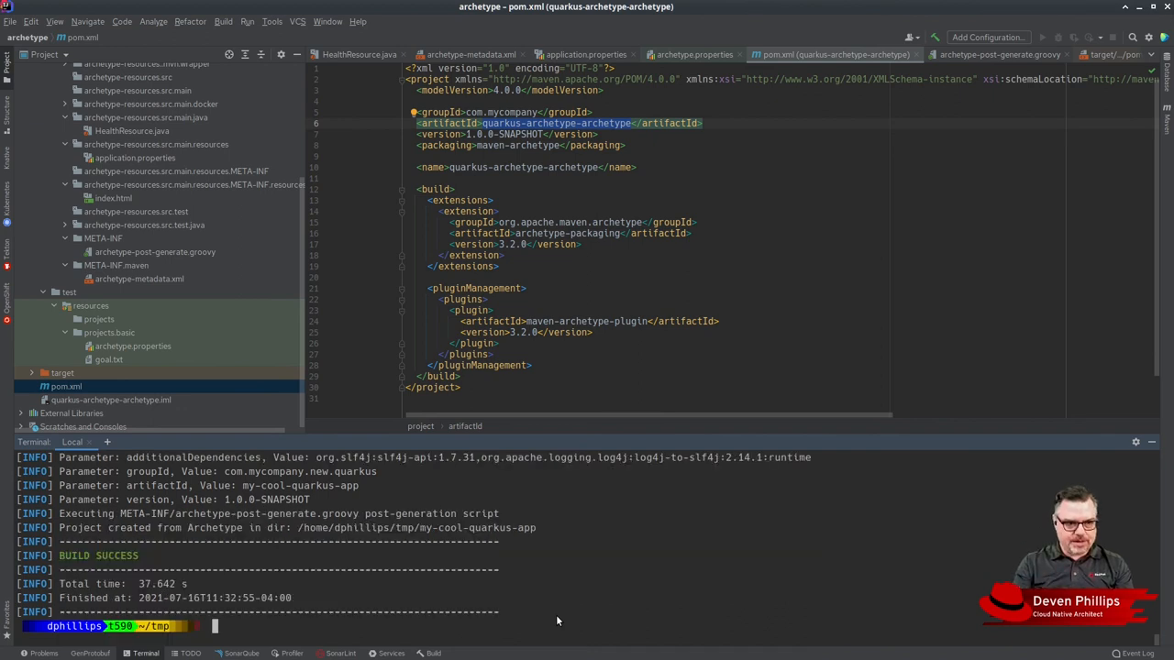
type("cd mu")
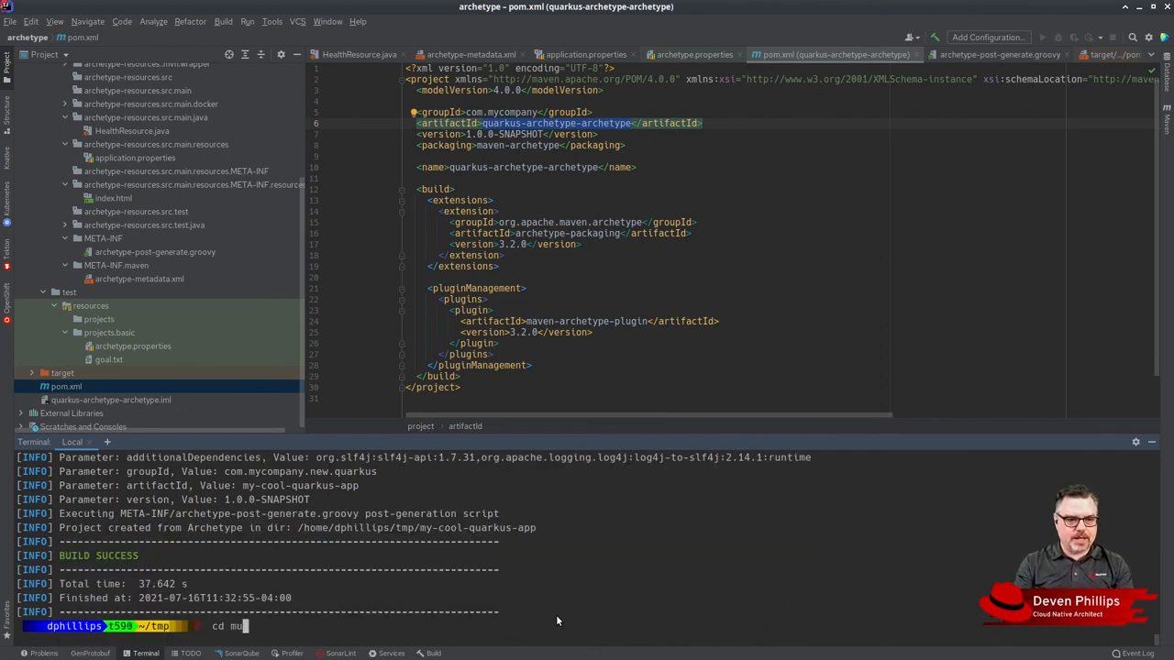
- Show my-cool-quarkus-app's pom.xml, highlight its 1.0.0-SNAPSHOT version, and list its files including HealthResource tests
type("y-c")
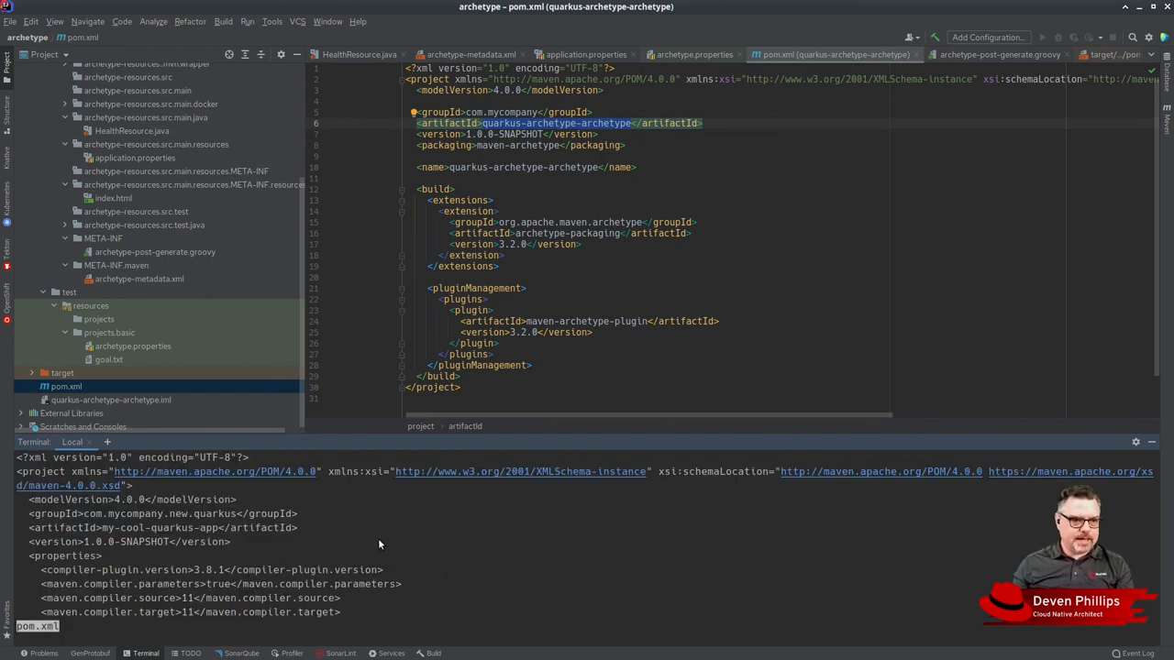
double_click(162, 528)
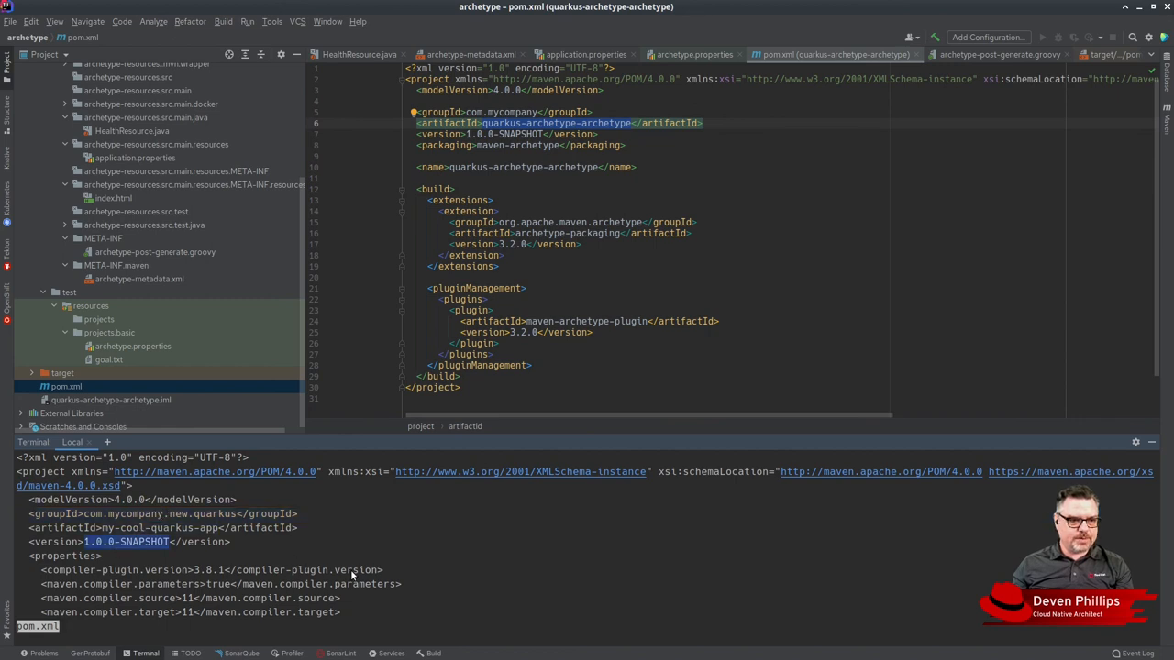
scroll("down", 3)
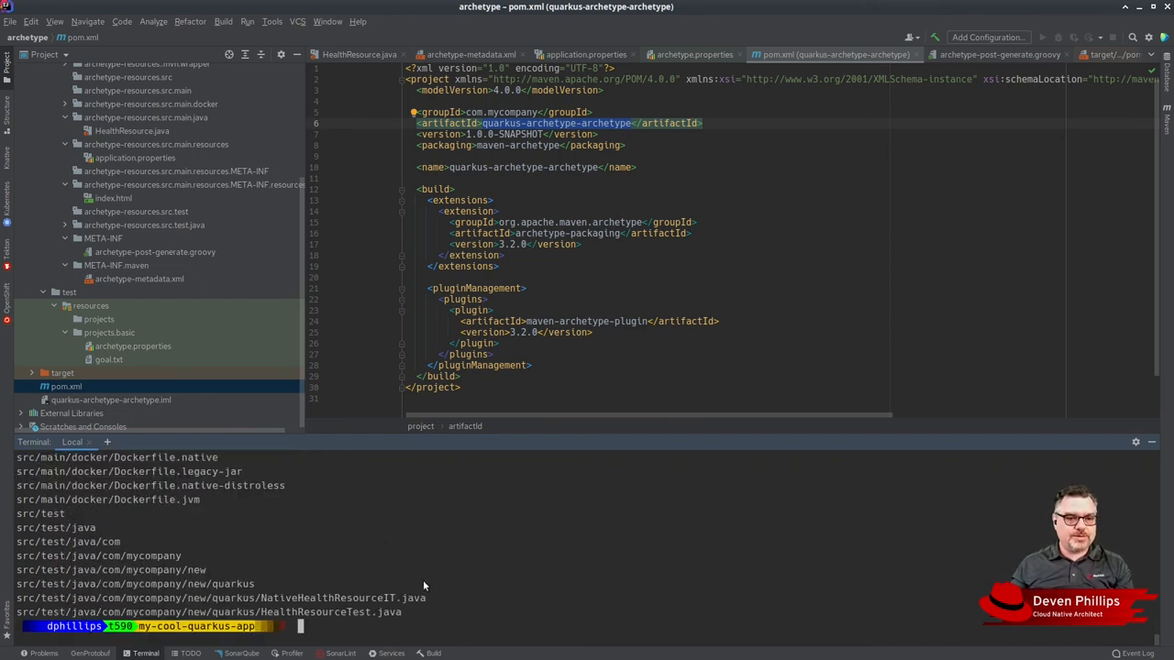
mouse_move(348, 565)
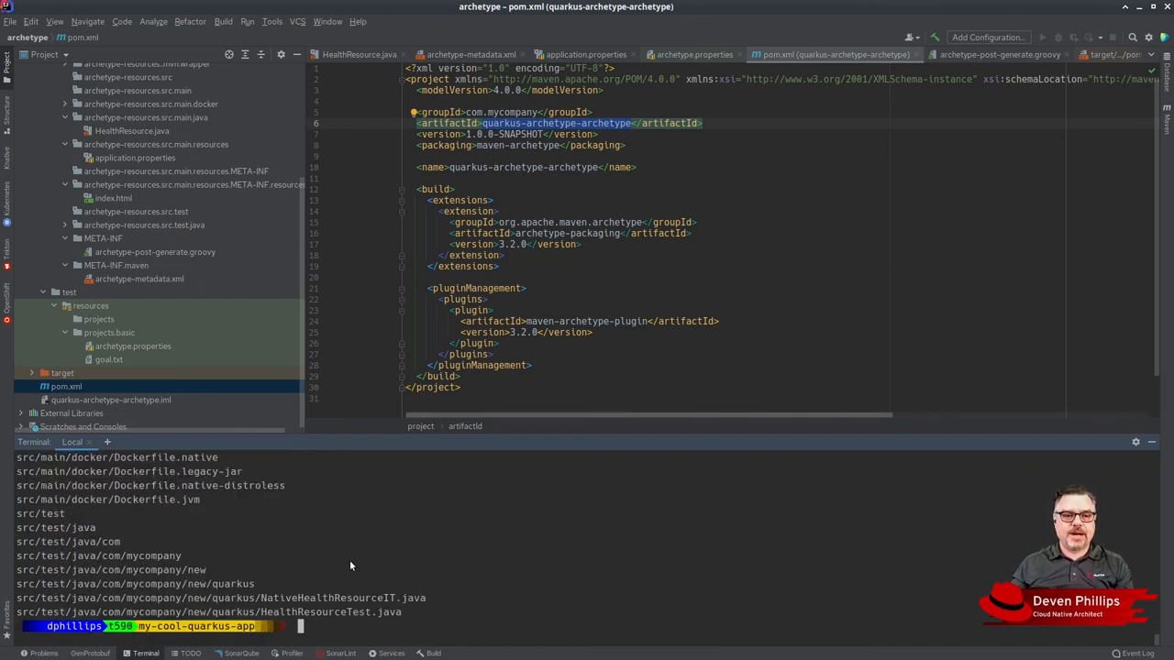